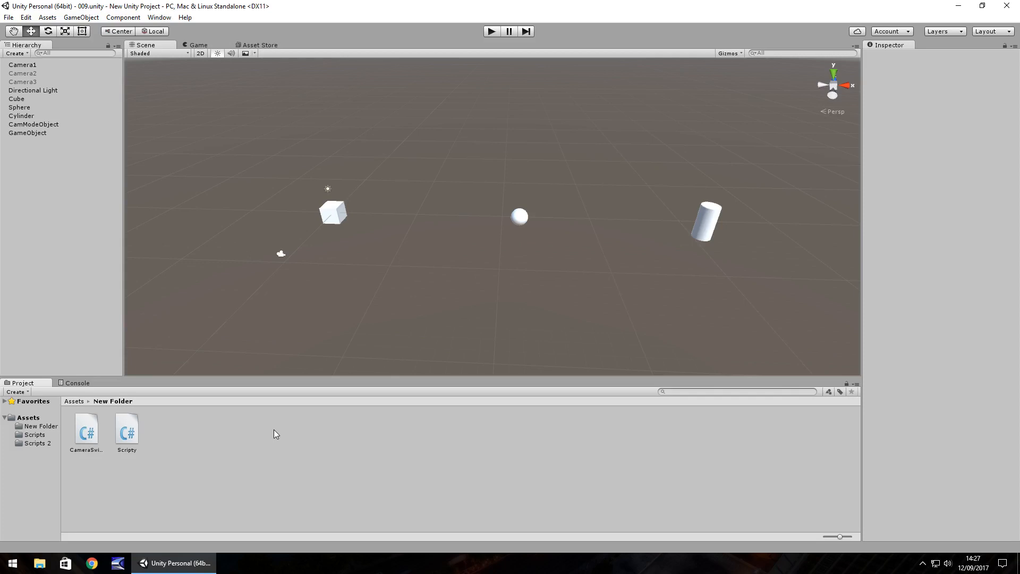
mouse_move(271, 463)
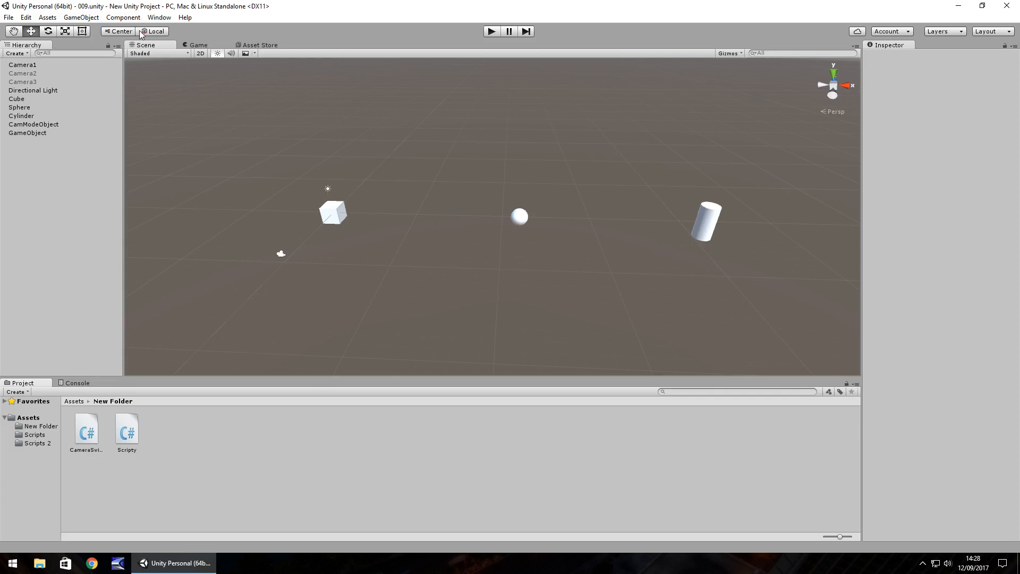
mouse_move(85, 267)
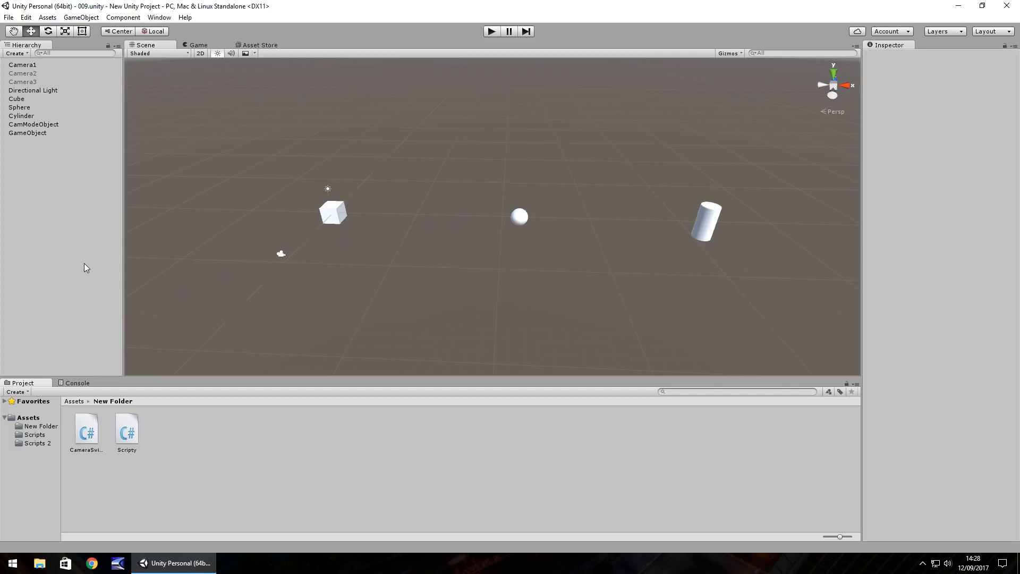
Create a new scene and scale the cube by 10 into a flat floor slab.
left_click(8, 17)
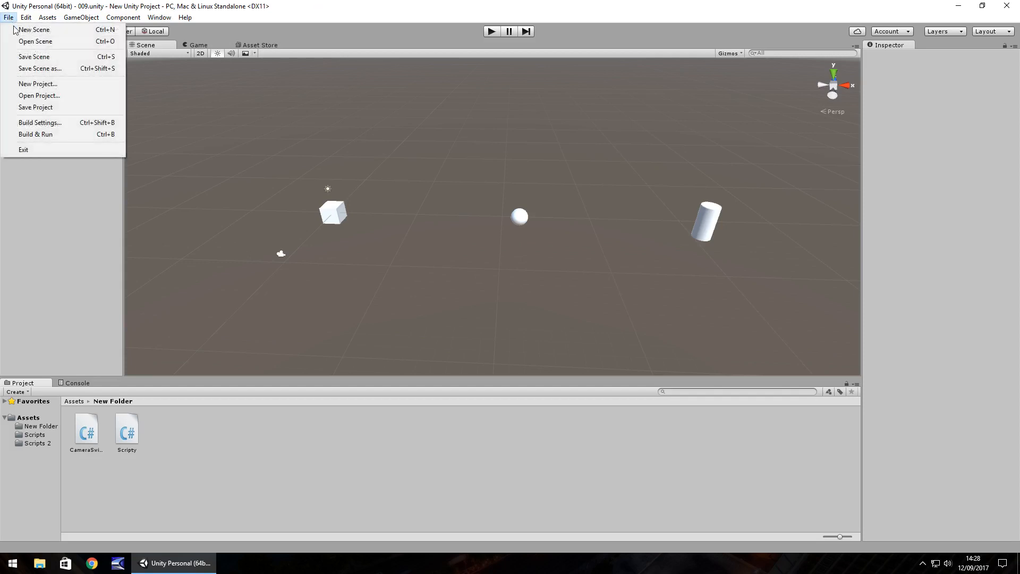
left_click(81, 17)
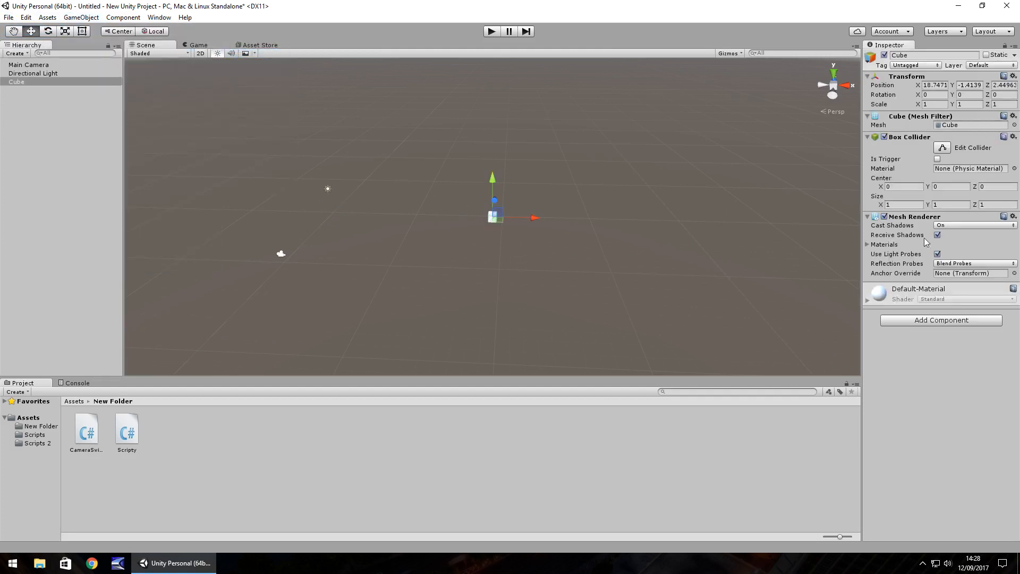
left_click(931, 104)
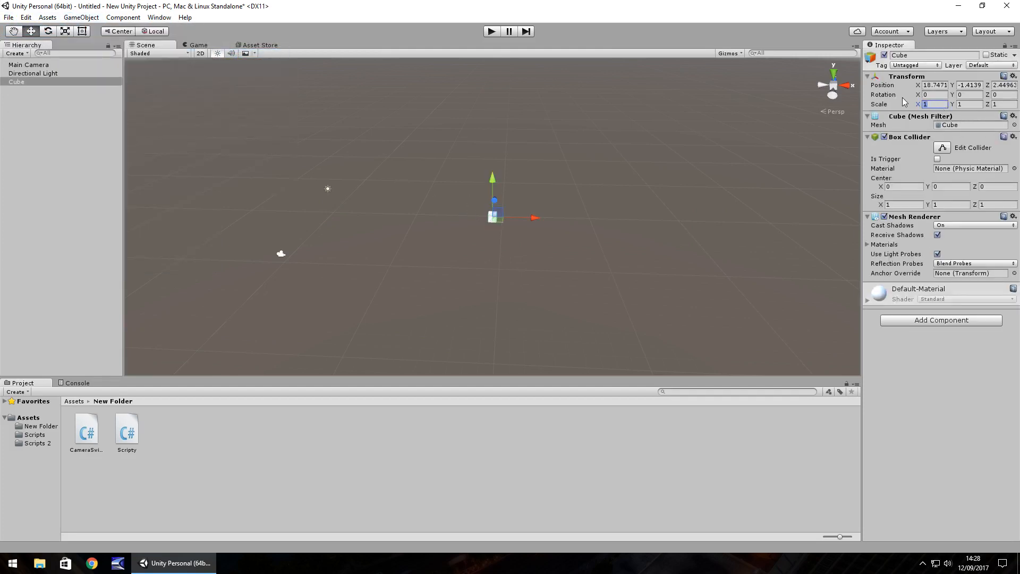
type("10")
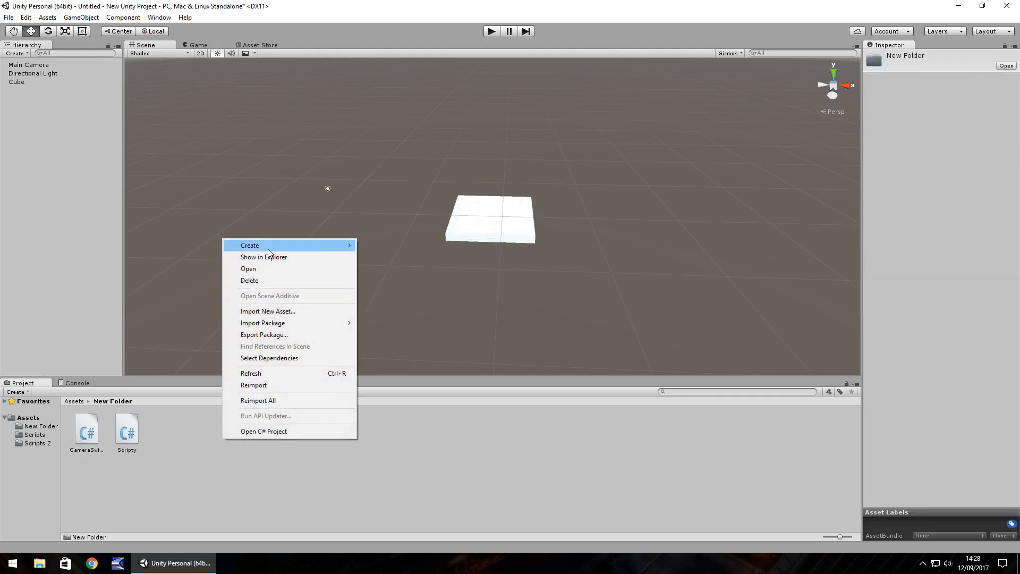
mouse_move(381, 404)
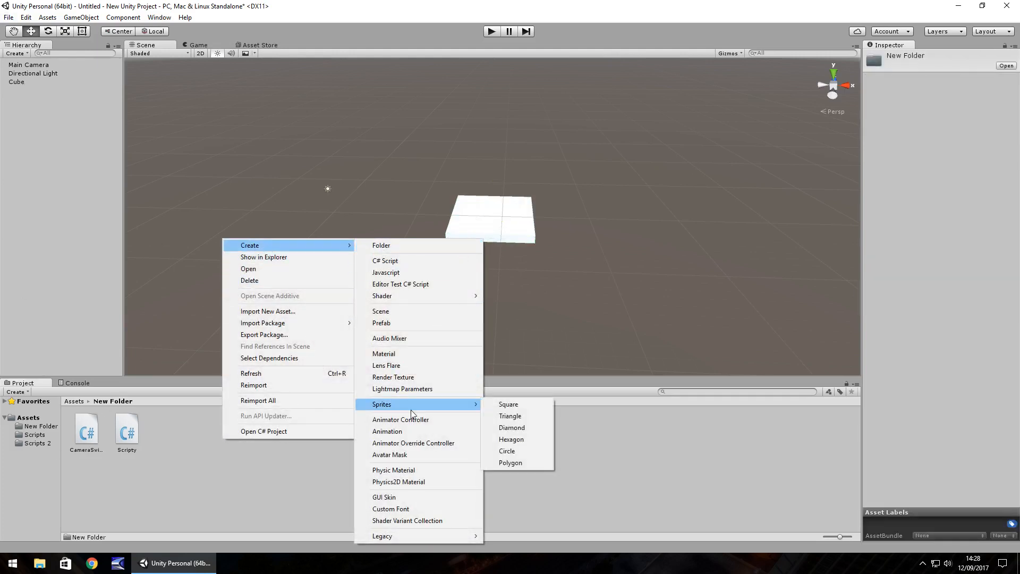
mouse_move(402, 311)
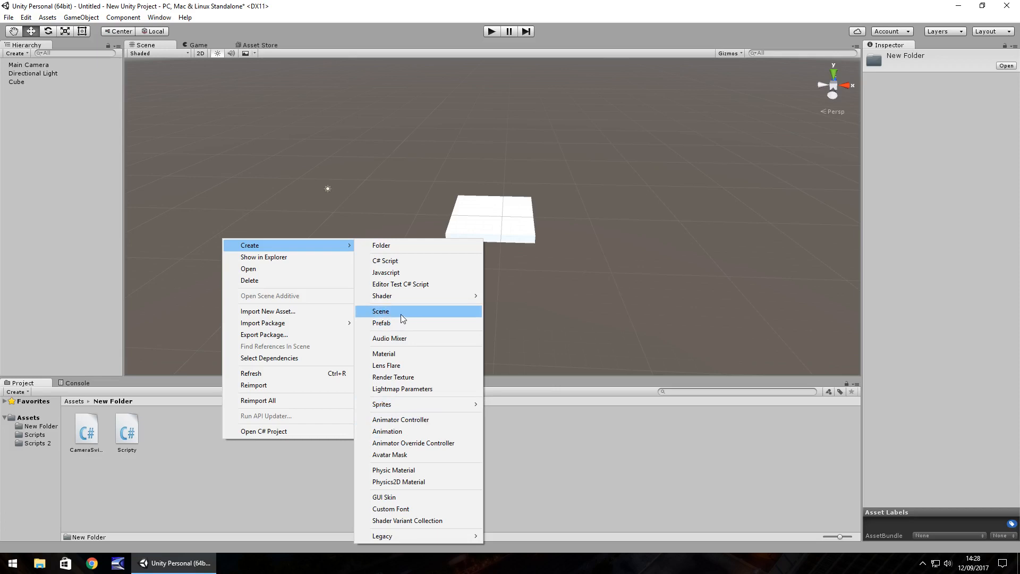
mouse_move(263, 323)
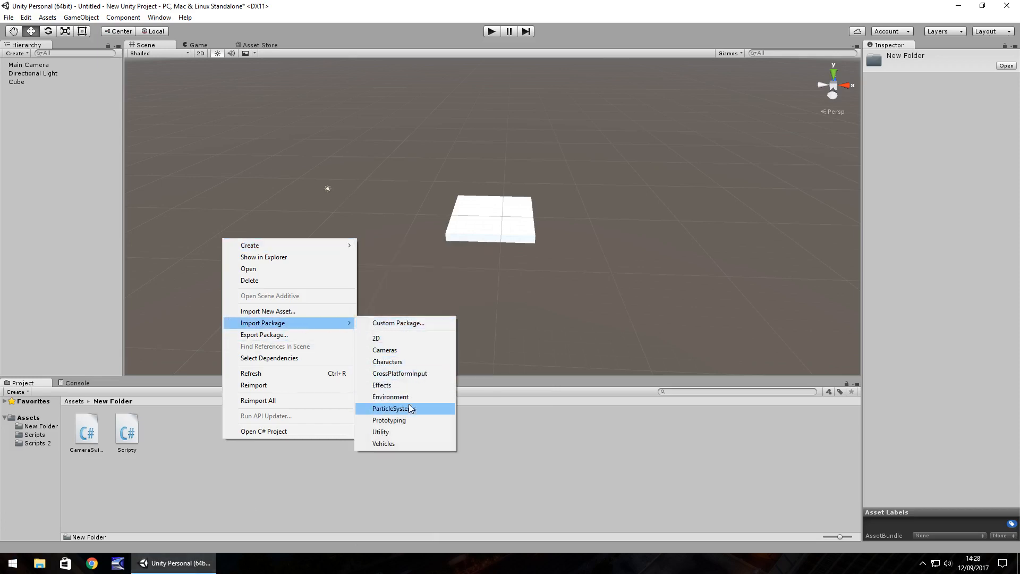
Import the Characters standard asset package and confirm importing all its files.
left_click(391, 409)
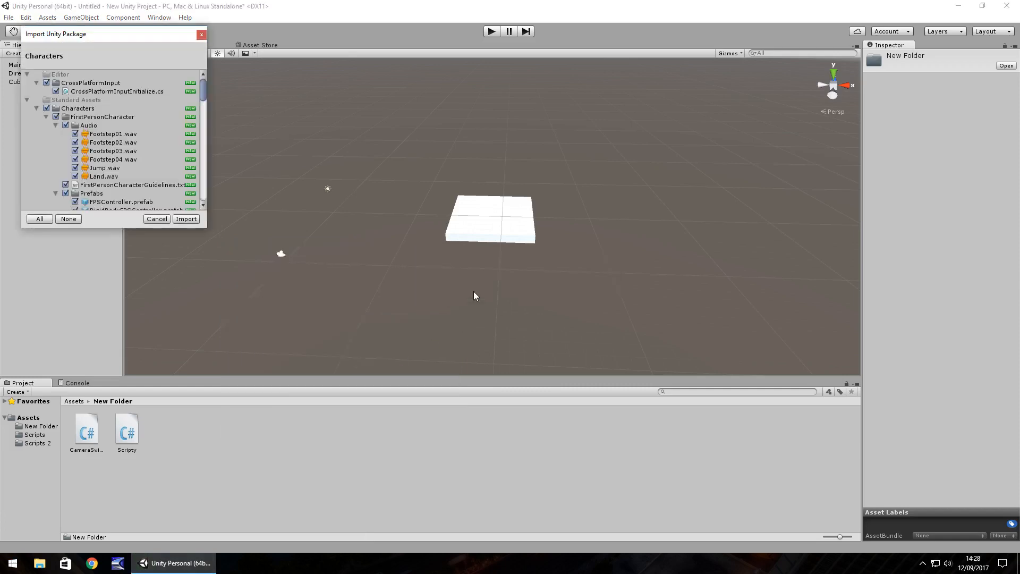
left_click(186, 219)
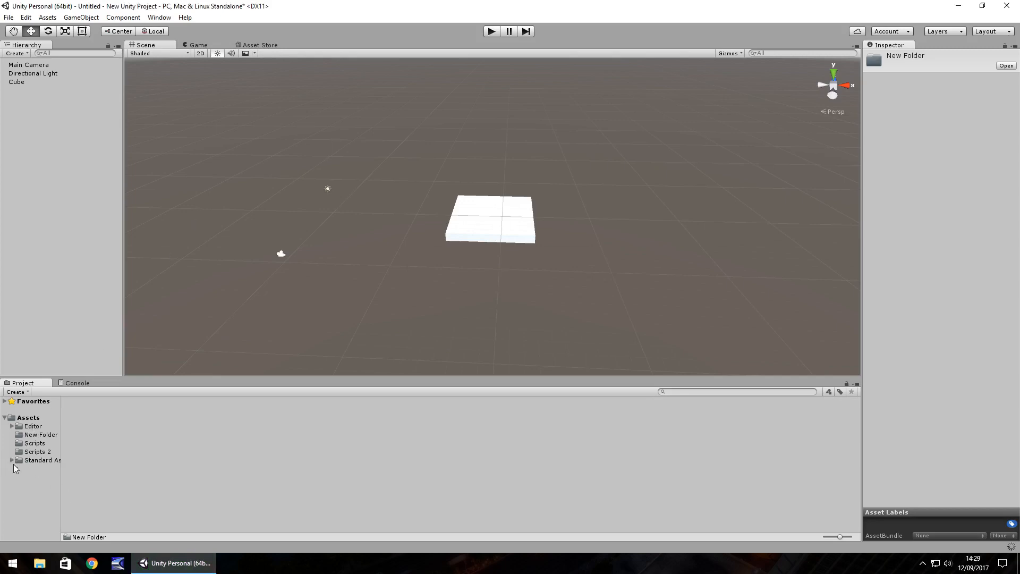
Browse to Standard Assets > Characters > FirstPersonCharacter > Prefabs for the FPSController.
left_click(41, 460)
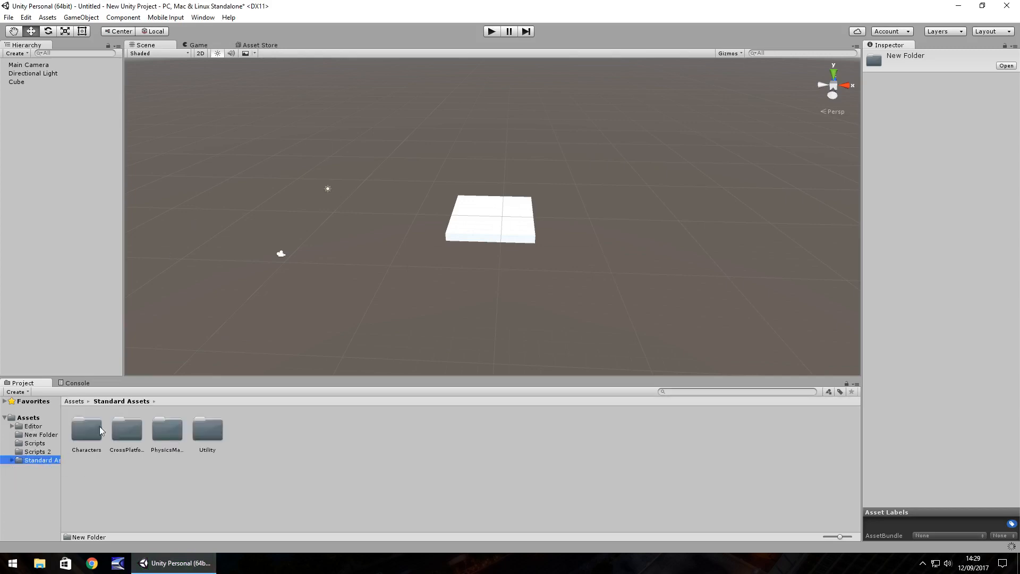
double_click(86, 429)
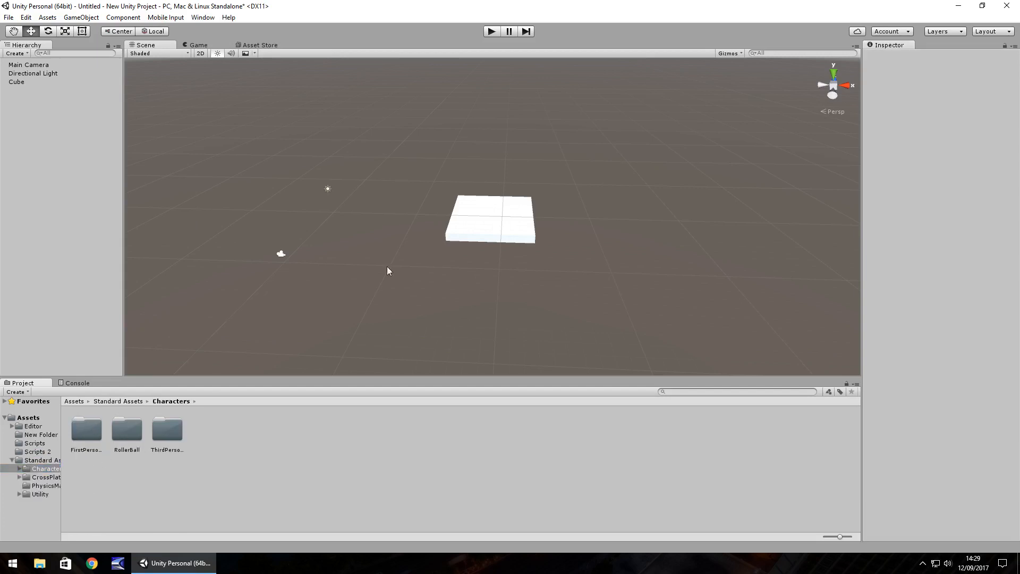
double_click(86, 429)
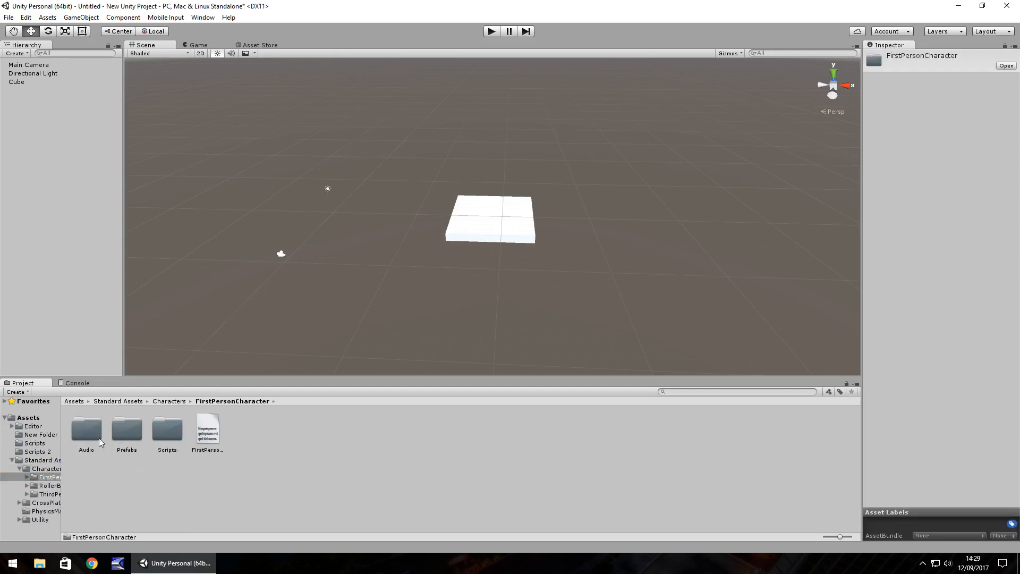
double_click(127, 429)
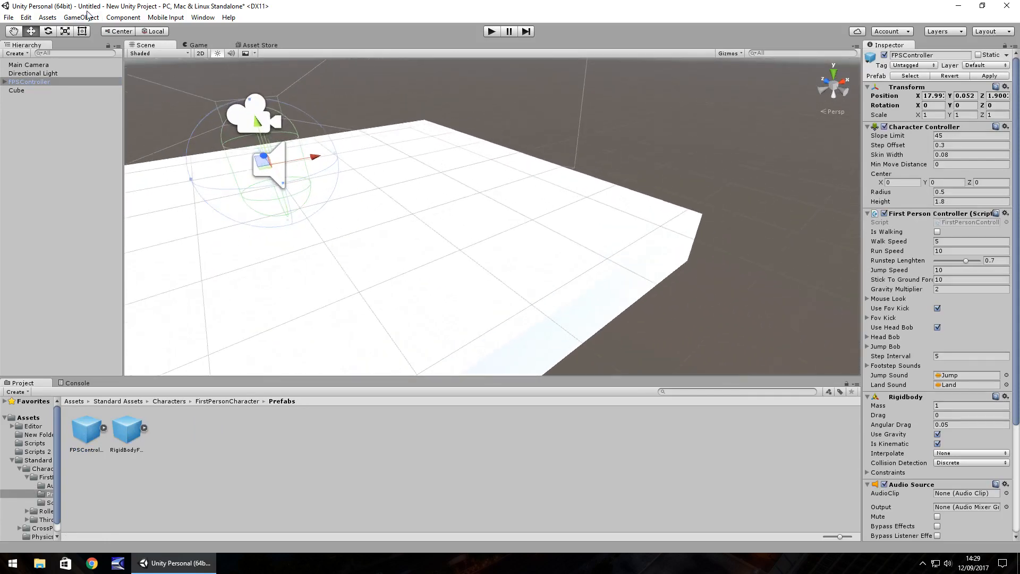
Add a second cube, Cube (1), to the scene from the GameObject menu.
left_click(81, 17)
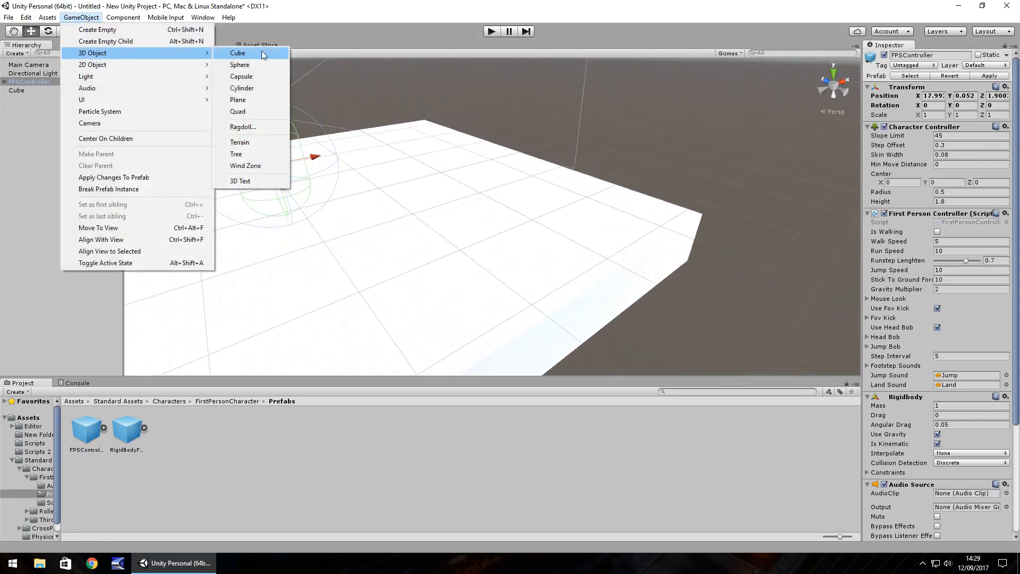
left_click(238, 53)
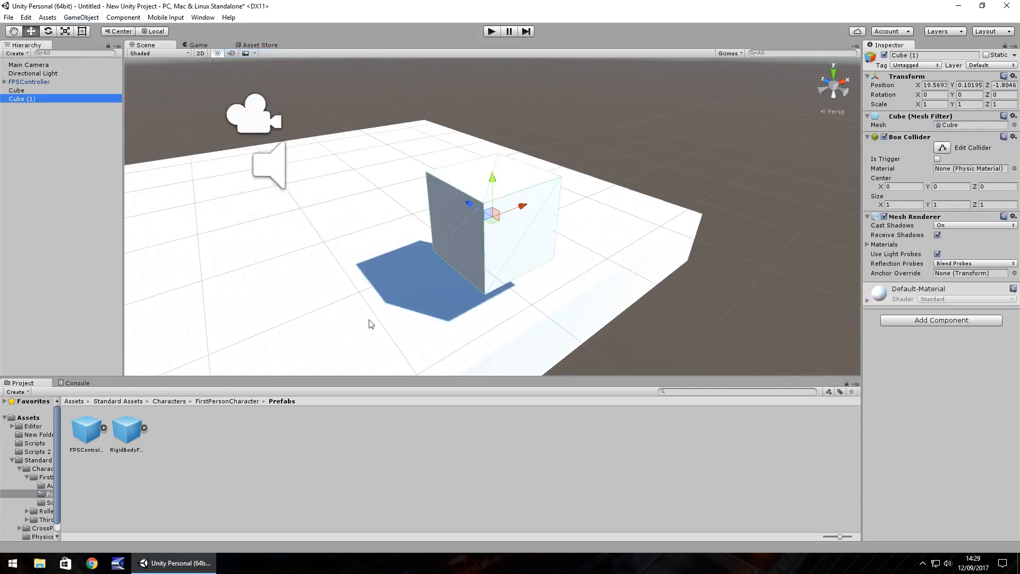
left_click(81, 17)
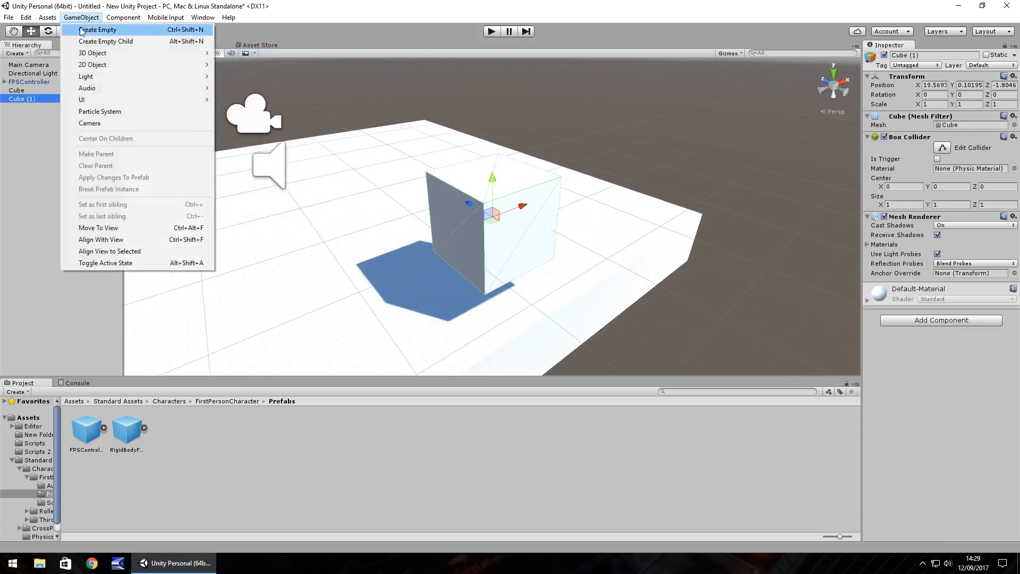
mouse_move(81, 100)
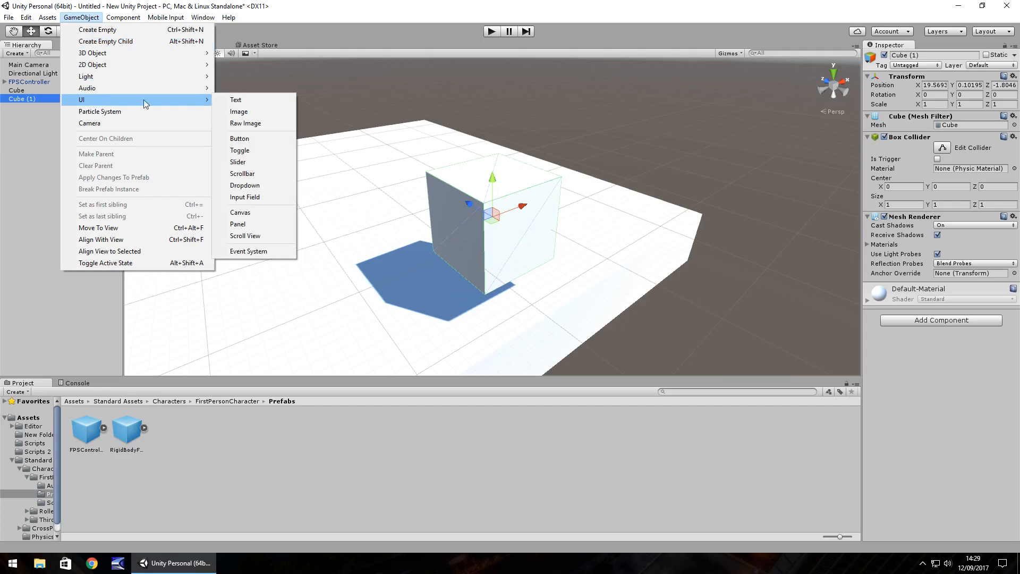
Add a UI Text at Pos X/Y 0 with font size 60 and 'New Text' cleared.
left_click(235, 100)
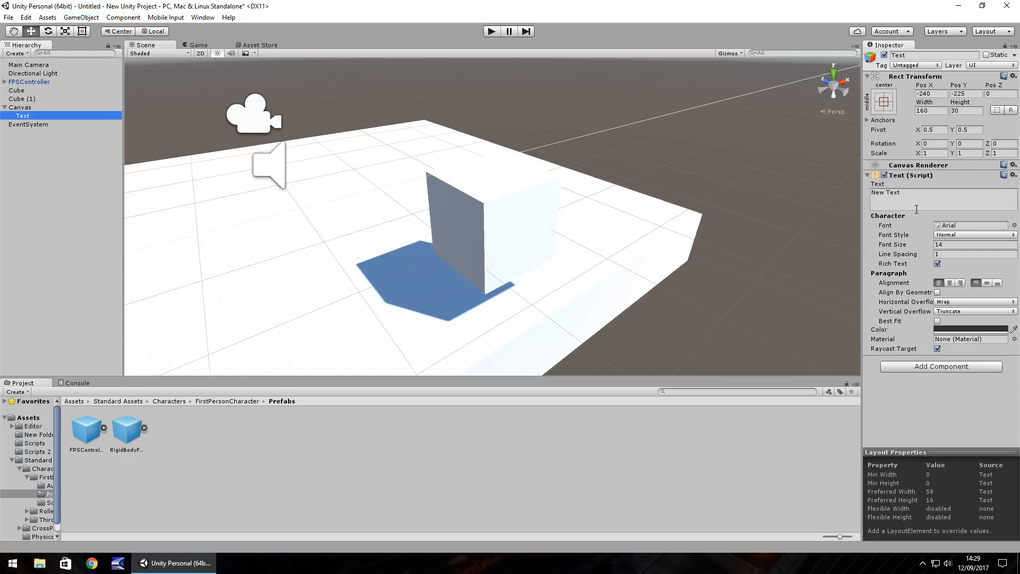
mouse_move(964, 266)
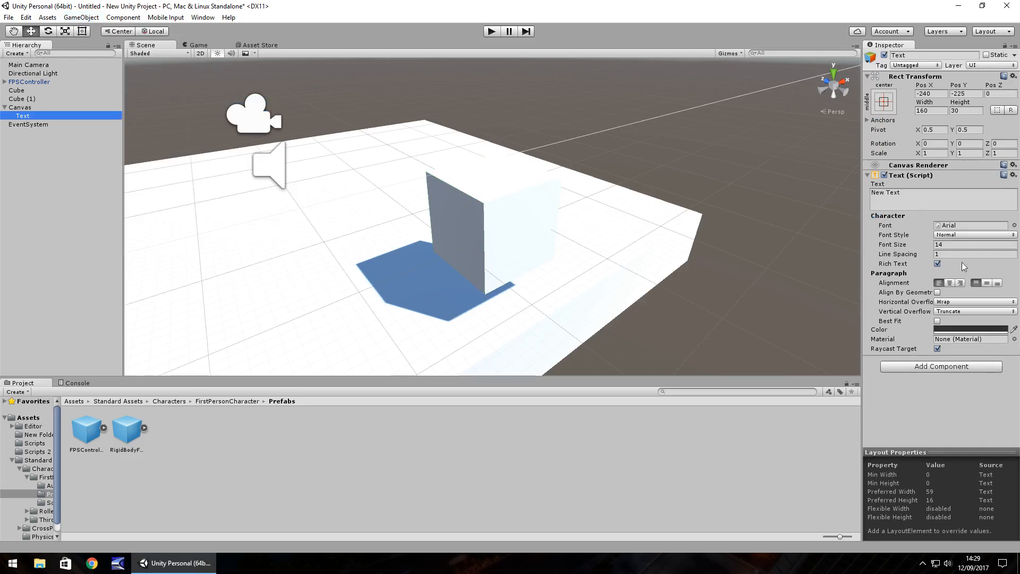
left_click(969, 244)
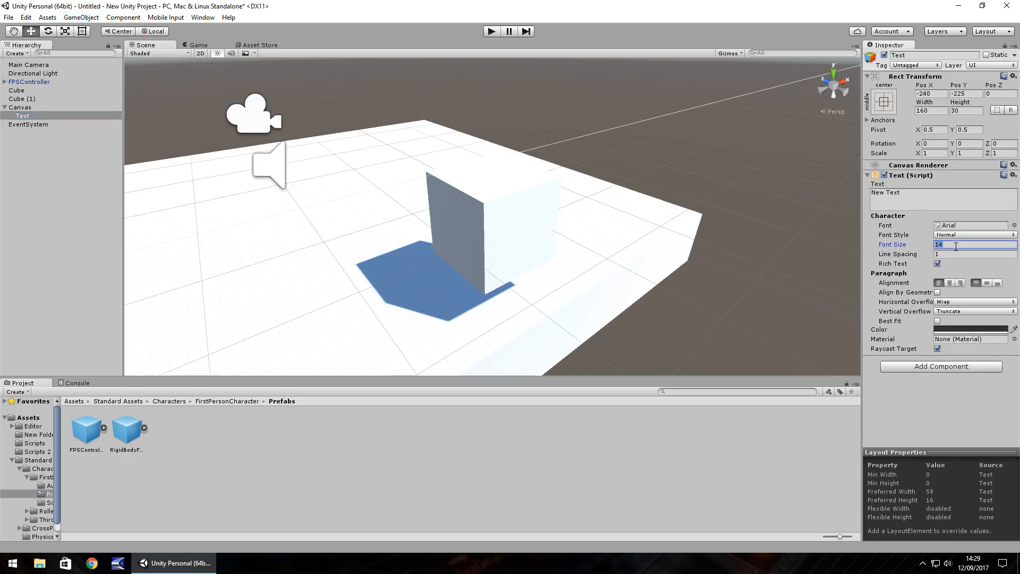
type("60")
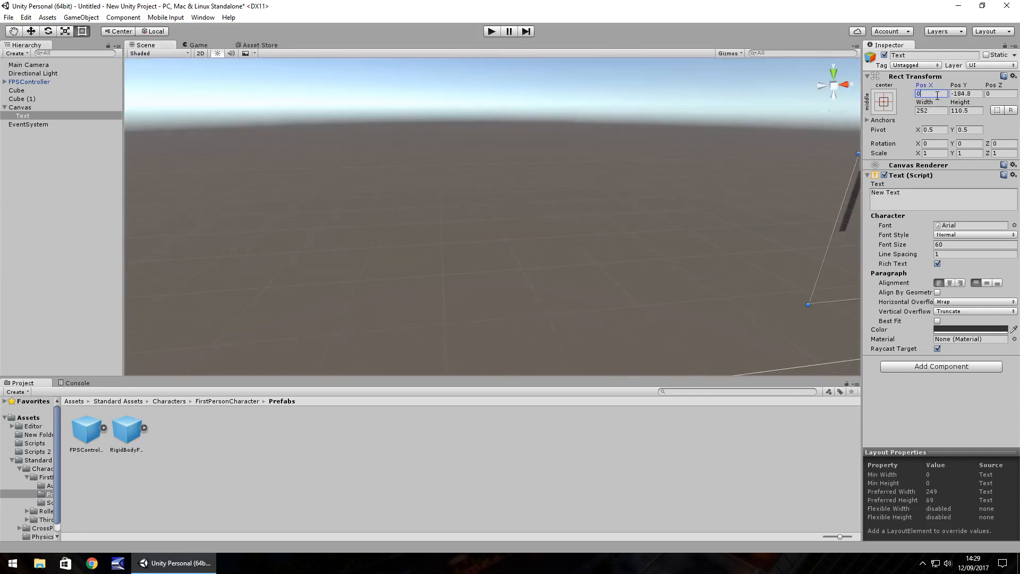
type("0")
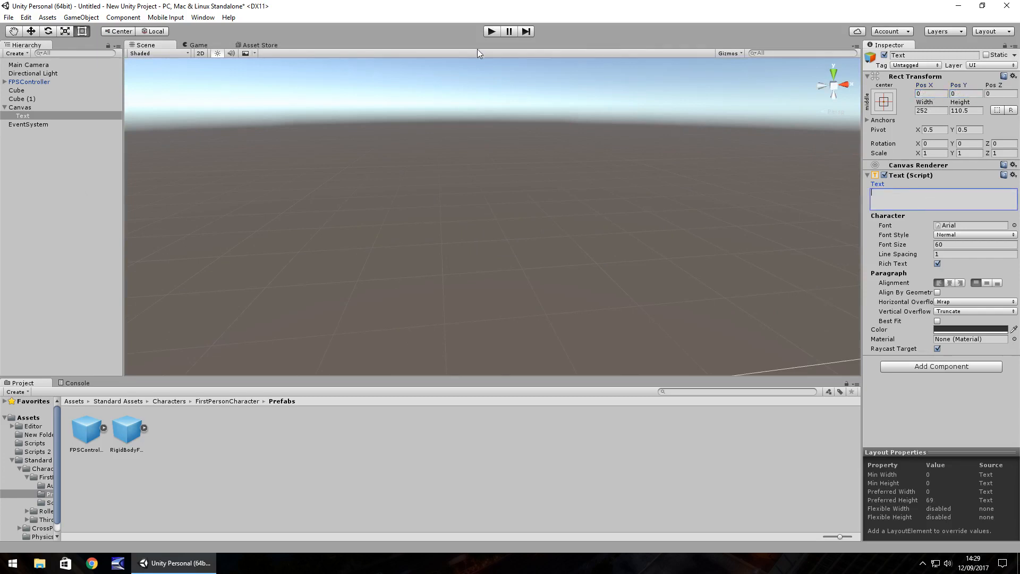
left_click(491, 31)
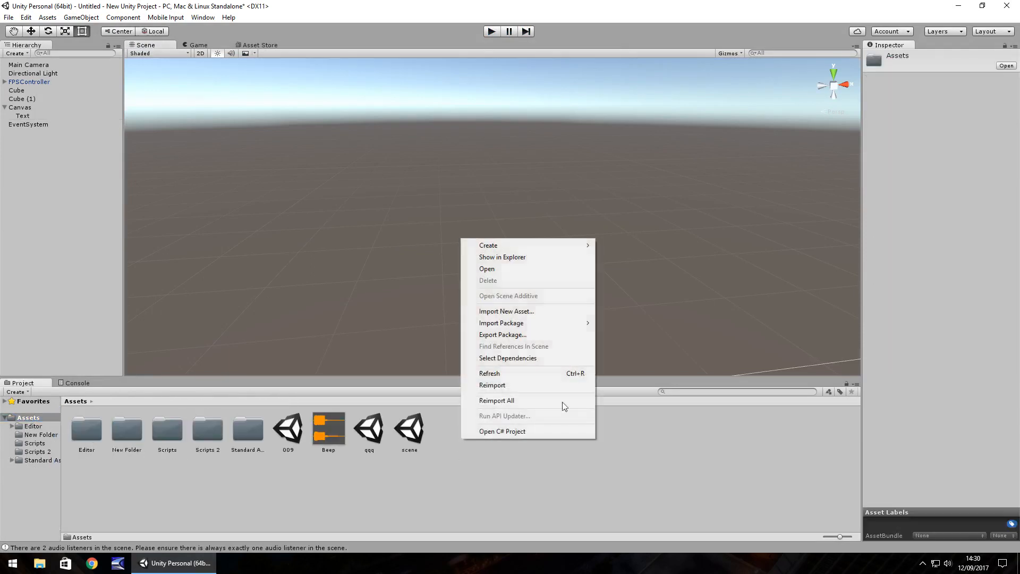
mouse_move(487, 245)
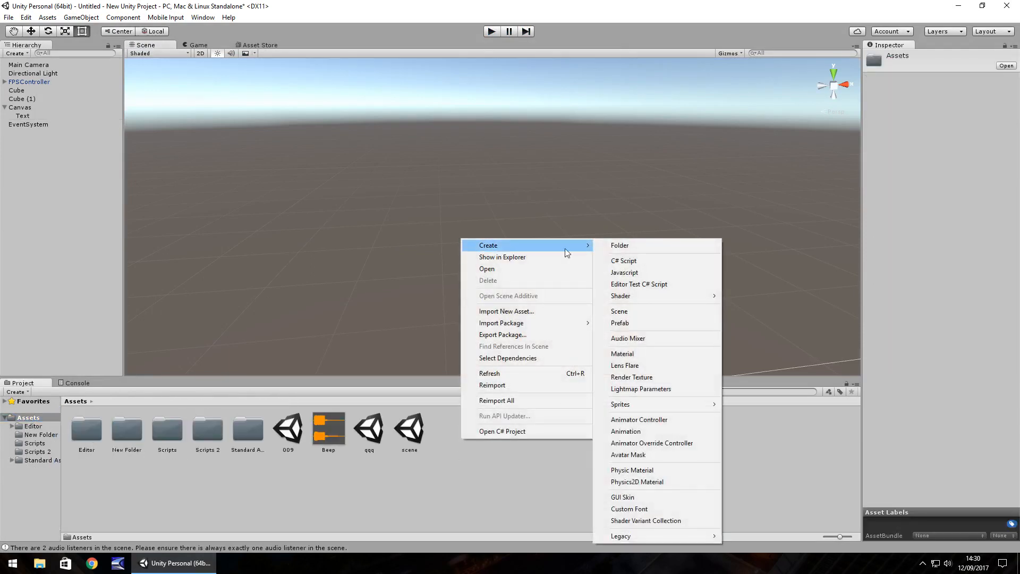
Create the TriggerScript C# script in Assets and open it in MonoDevelop.
left_click(623, 260)
type("TriggerScript")
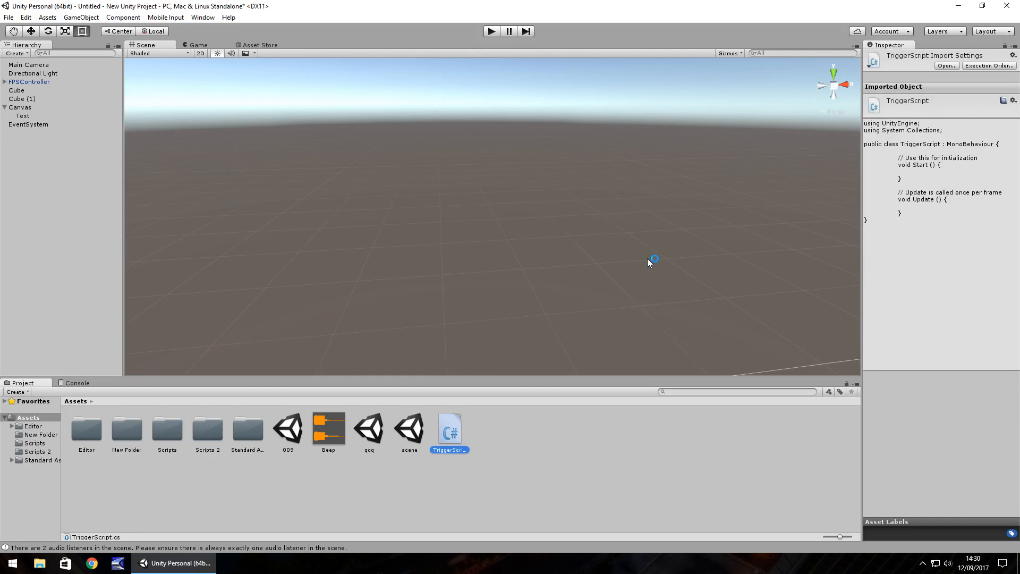
double_click(449, 427)
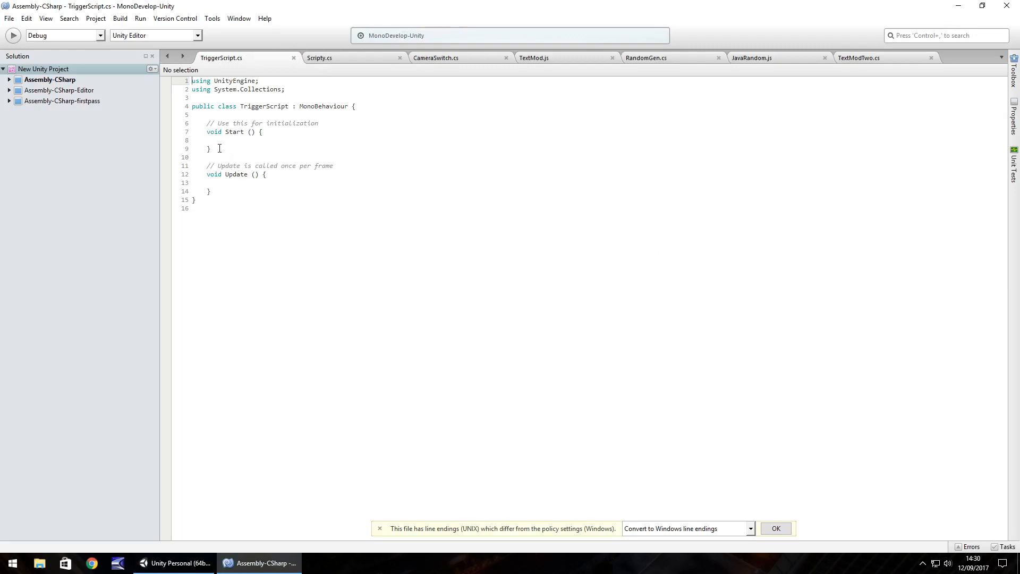
Replace the Start and Update methods with 'public GameObject TextBox;', then return to Unity.
left_click_drag(219, 123, 210, 191)
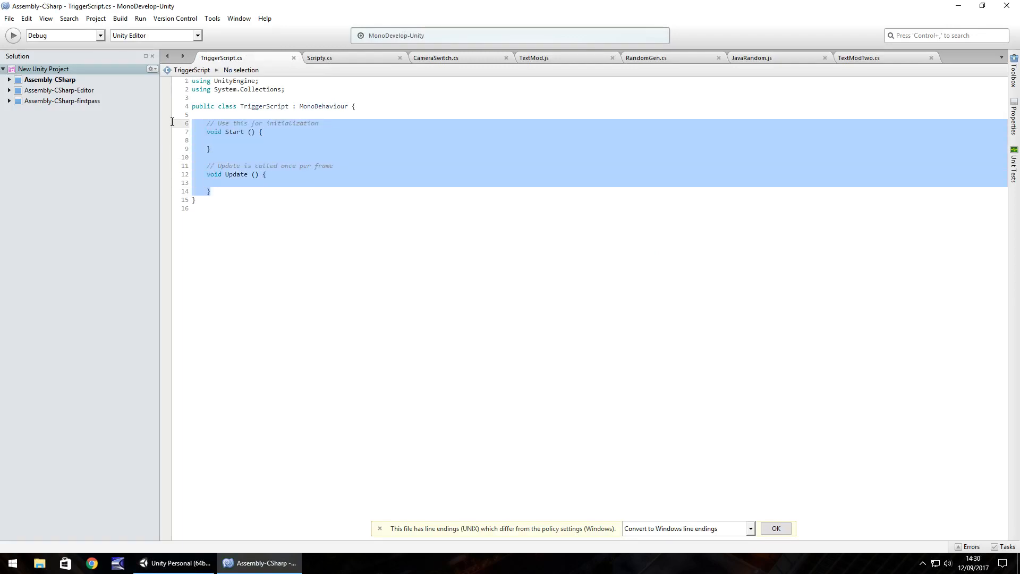
key("Delete")
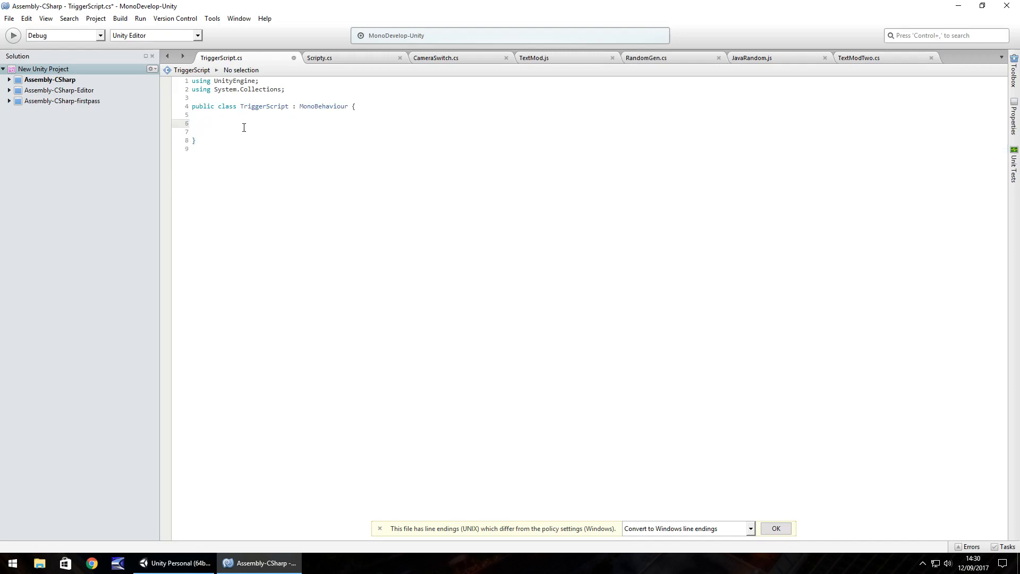
type("public")
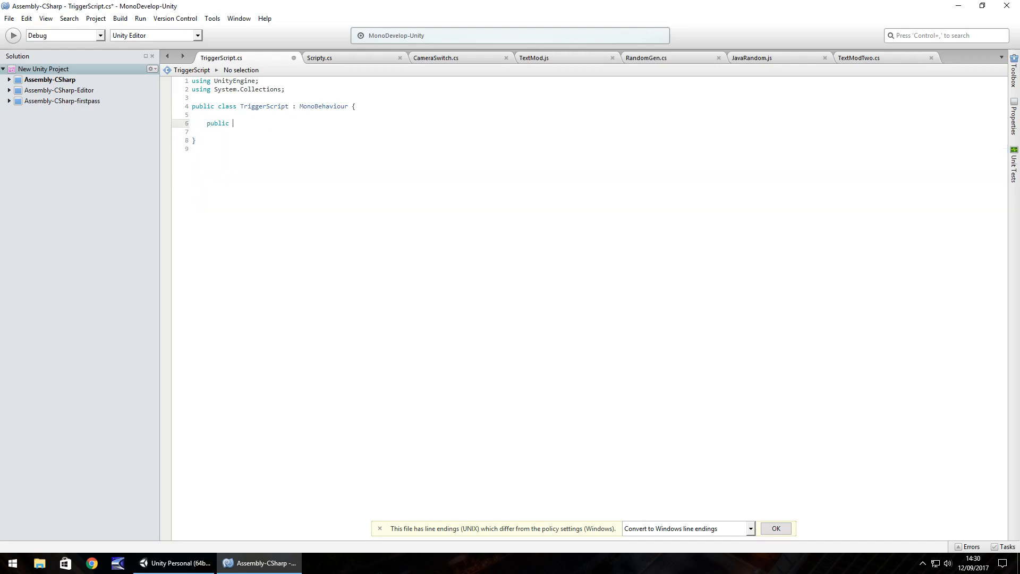
type("GameObject")
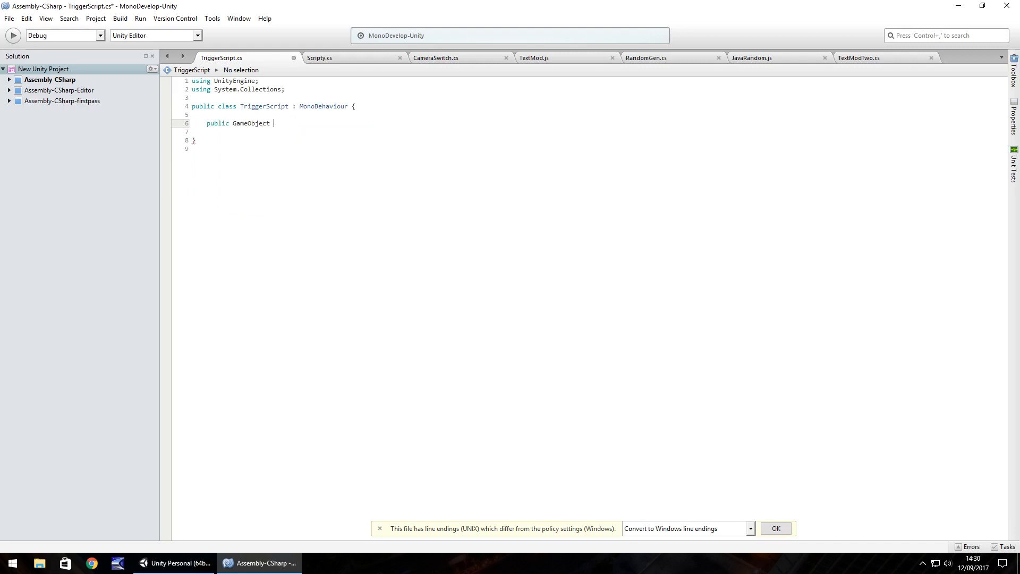
type("TextBox")
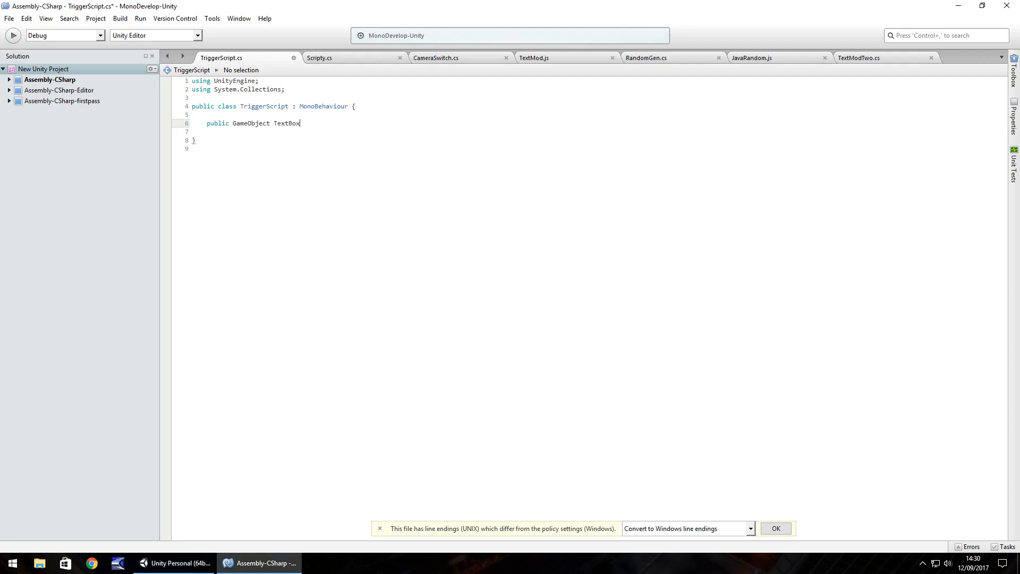
type(";")
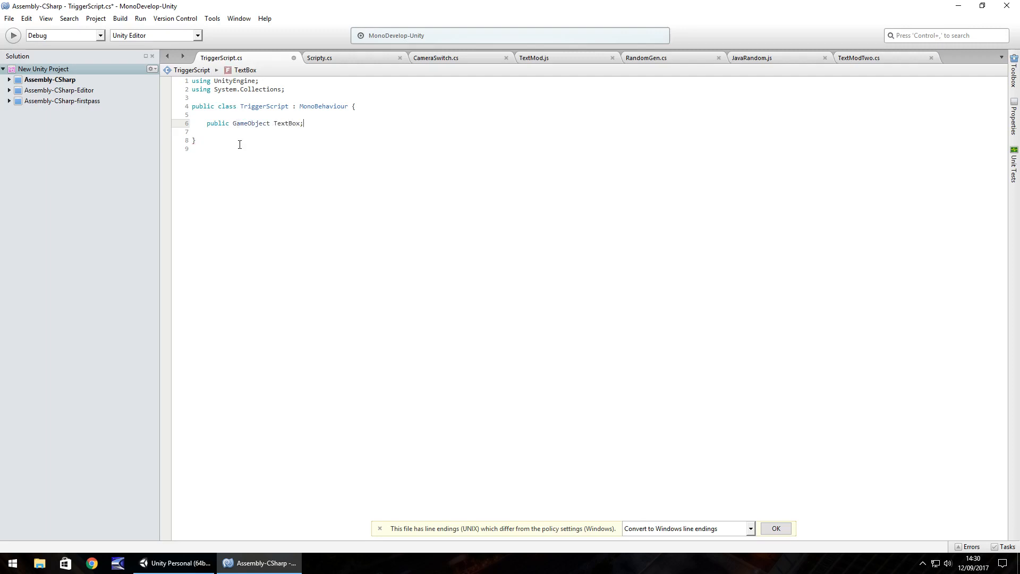
left_click(174, 562)
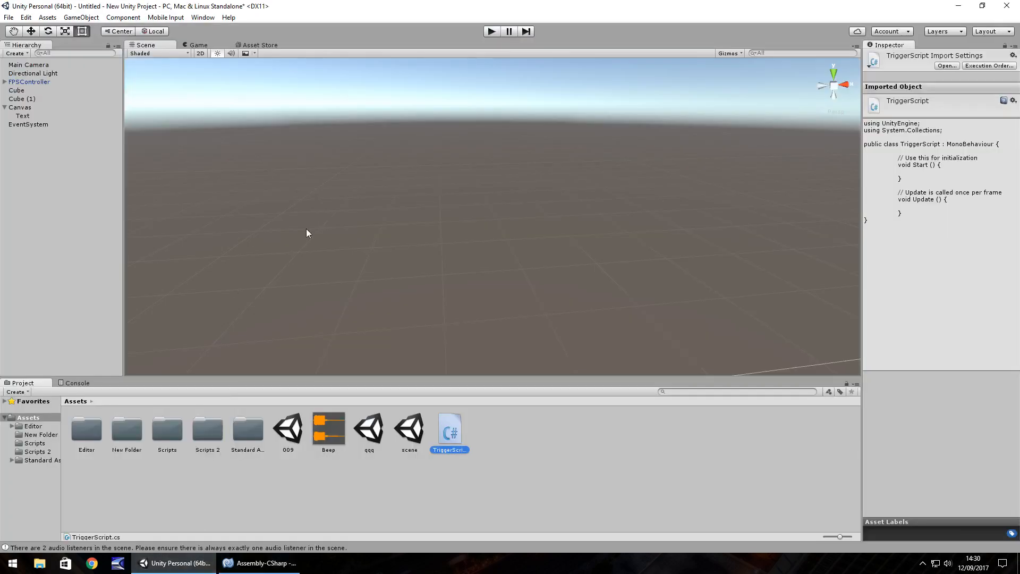
mouse_move(915, 311)
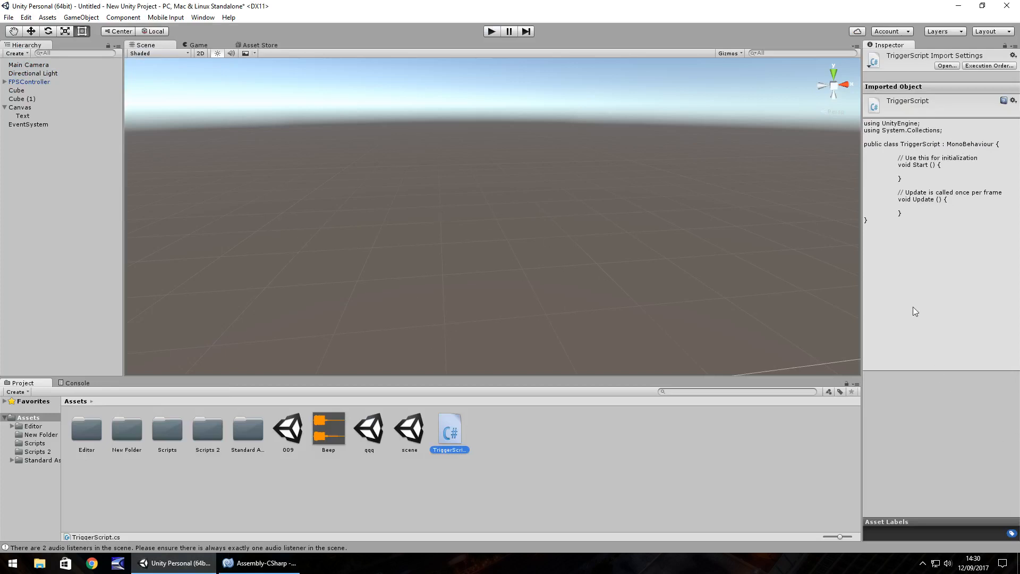
mouse_move(901, 264)
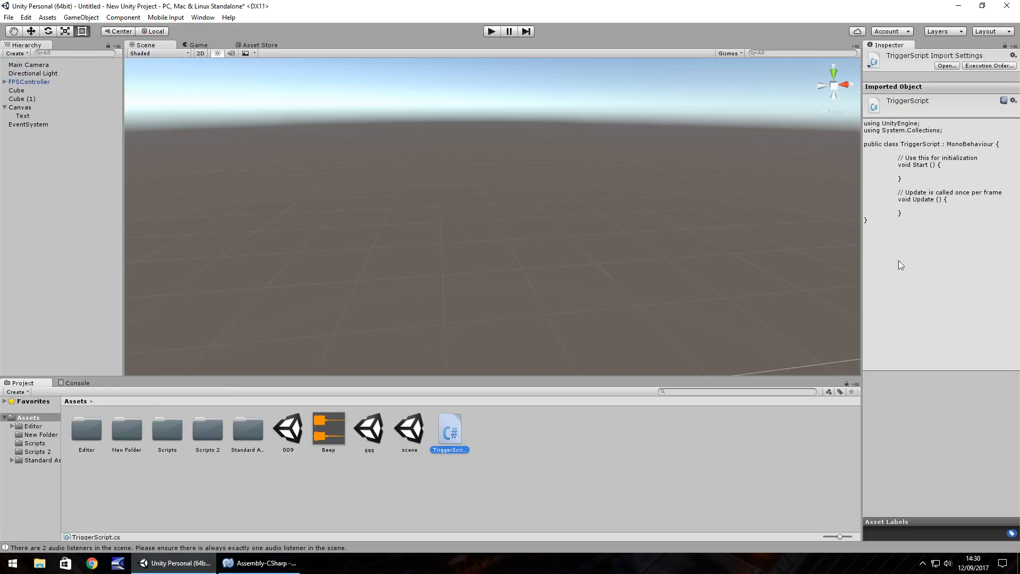
mouse_move(937, 266)
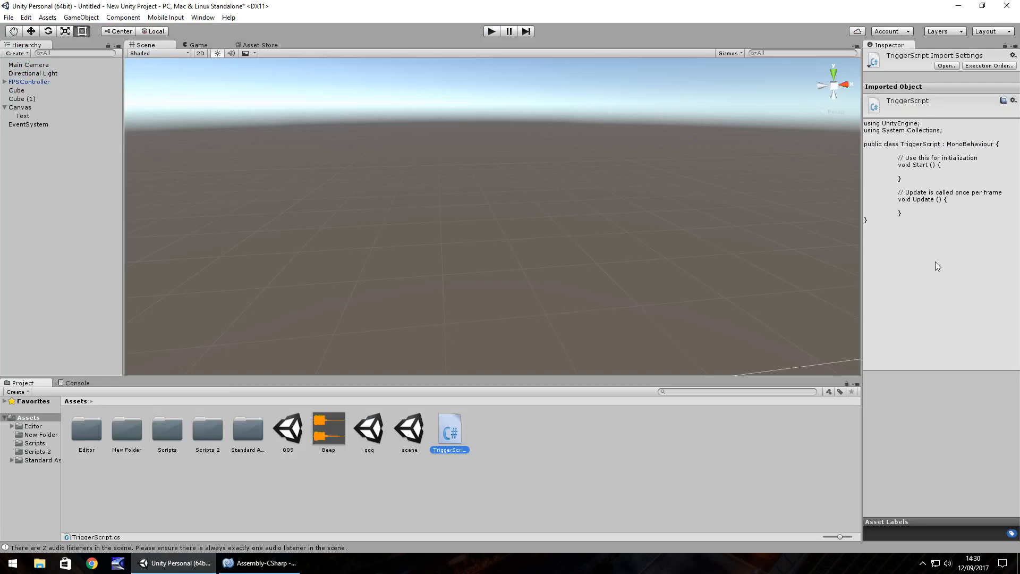
Switch back to MonoDevelop to view TriggerScript's TextBox field.
left_click(259, 563)
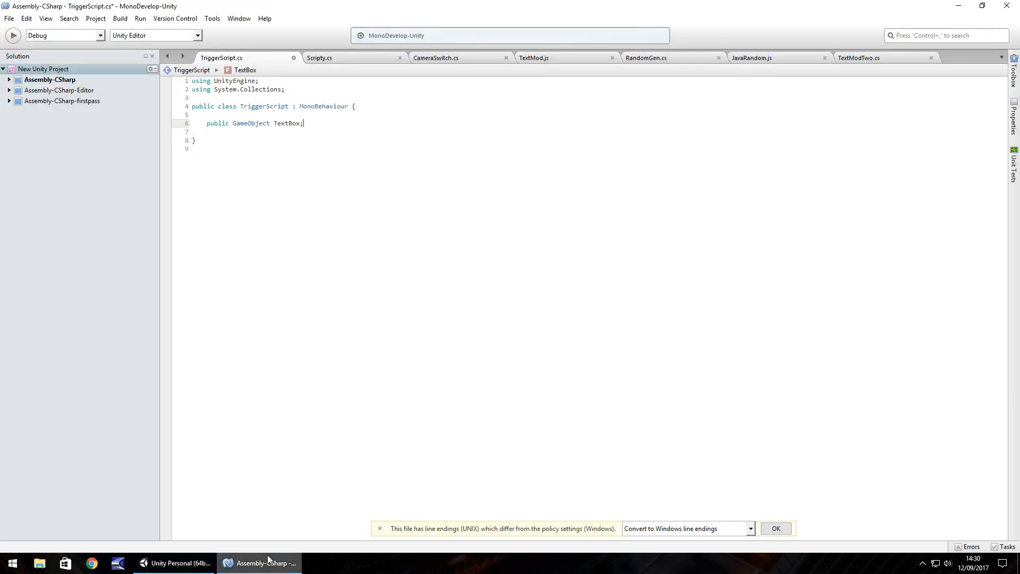
Add 'using UnityEngine.UI;' and begin 'void OnTriggerEnter () {' below the TextBox field.
double_click(217, 122)
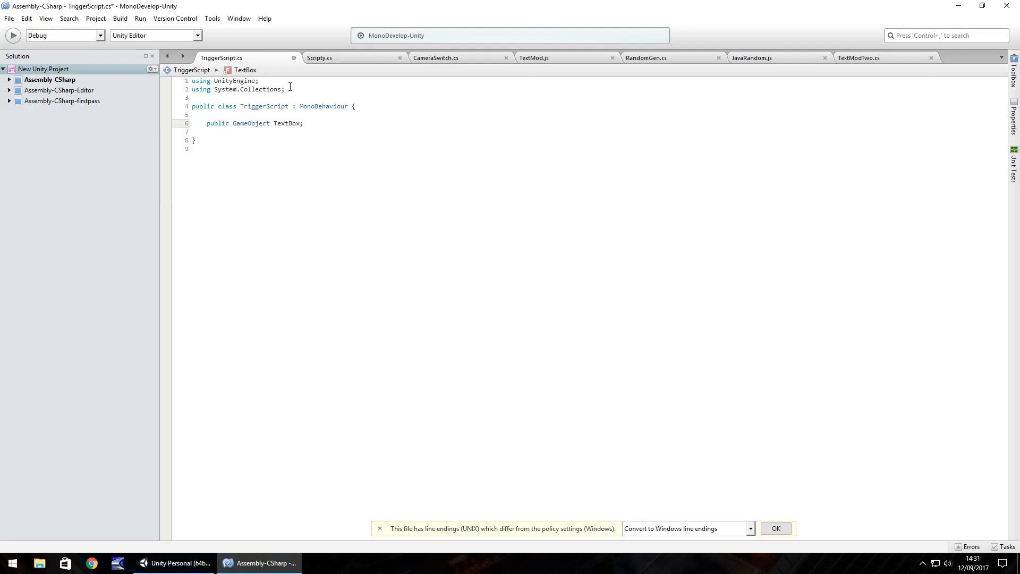
type("using UnityEngine.UI;")
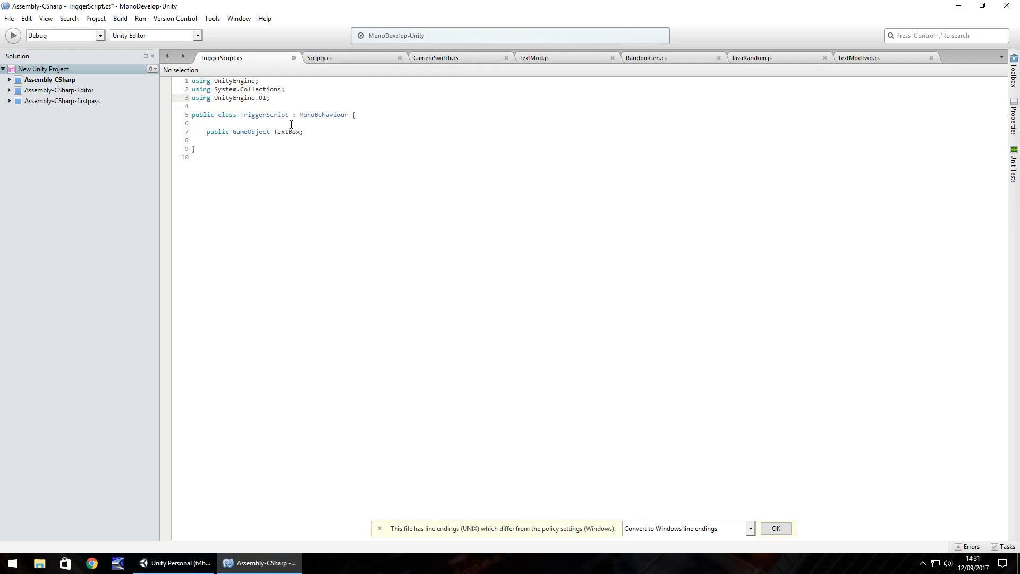
key("enter")
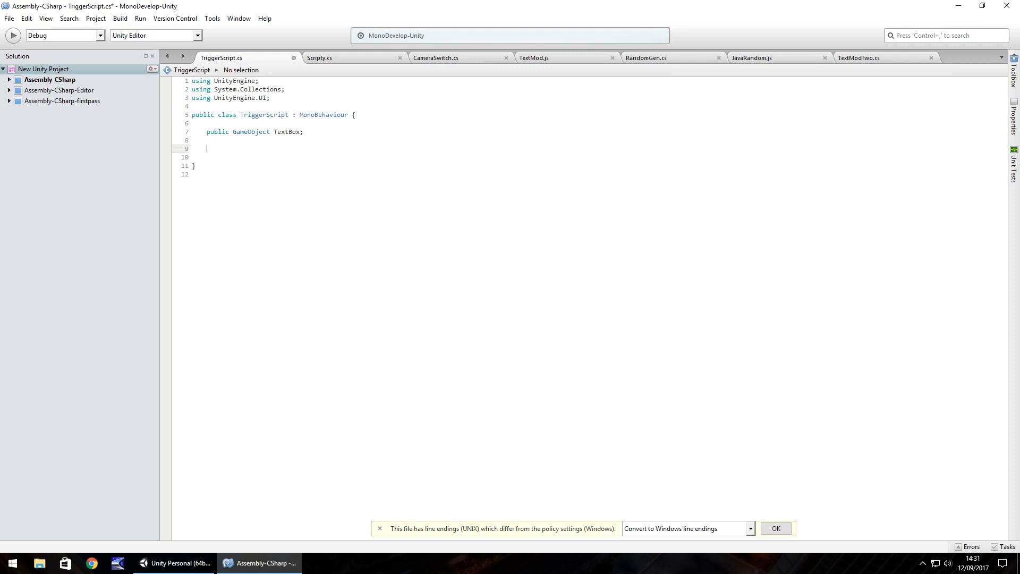
type("void OnTrigg")
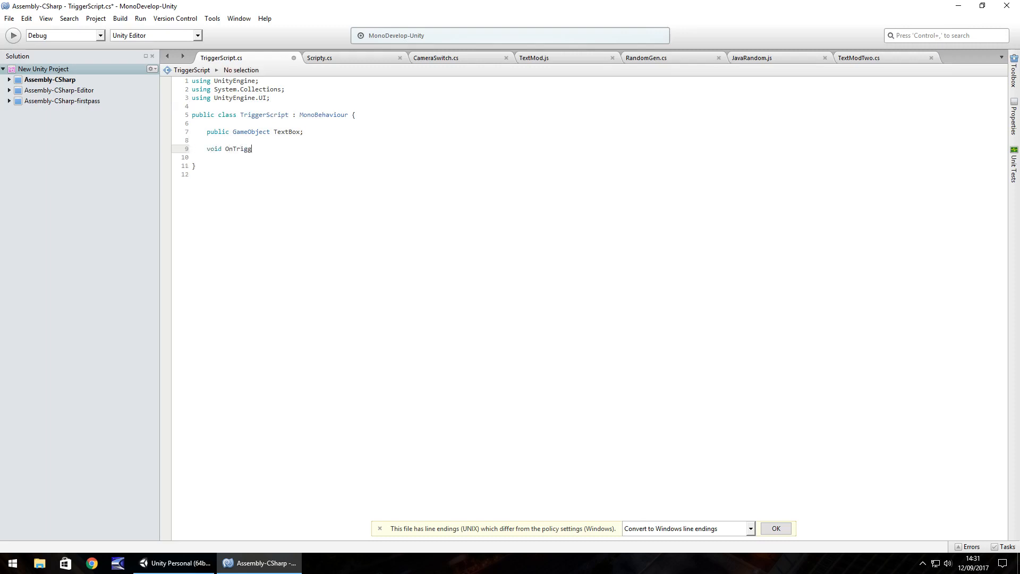
type("erEnter")
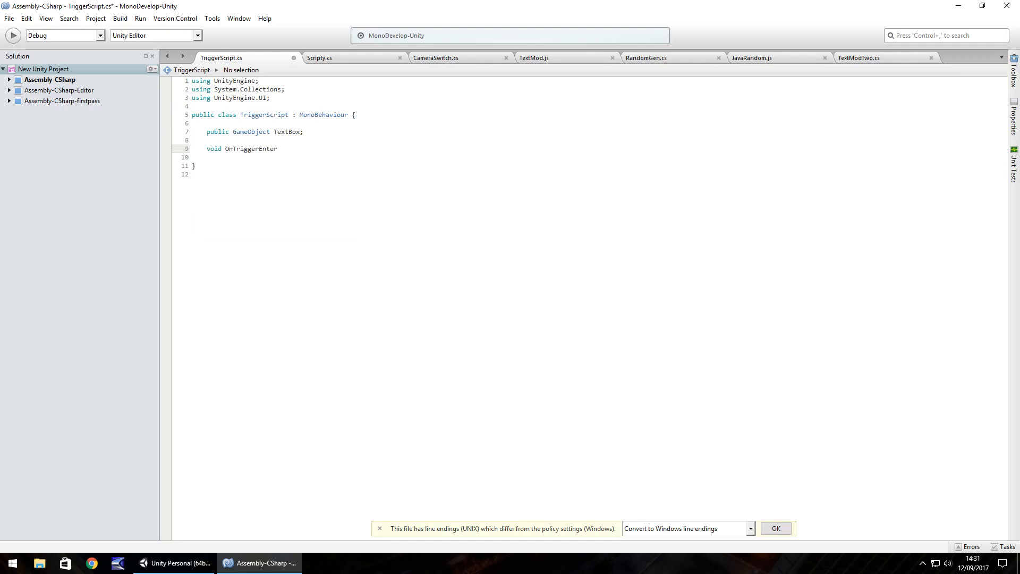
type("() {")
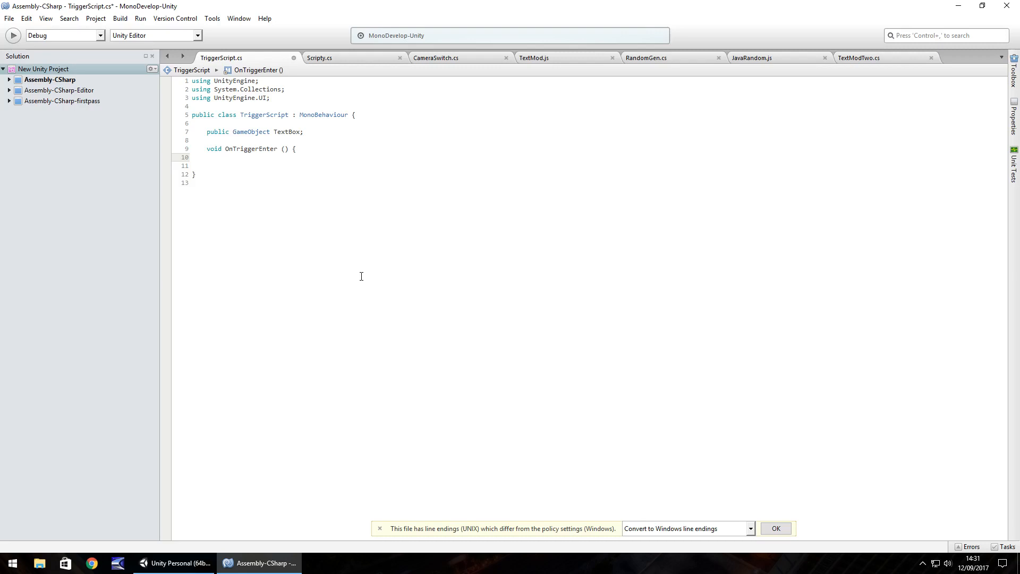
Call 'StartCoroutine (StarterDisplay ());' inside OnTriggerEnter using autocomplete.
type("StartC")
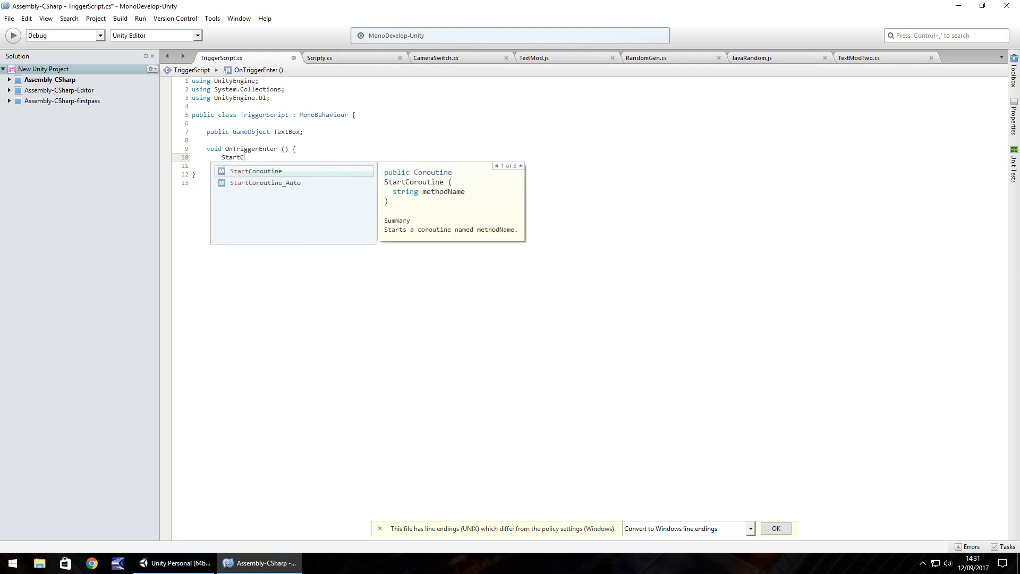
type("oroutine")
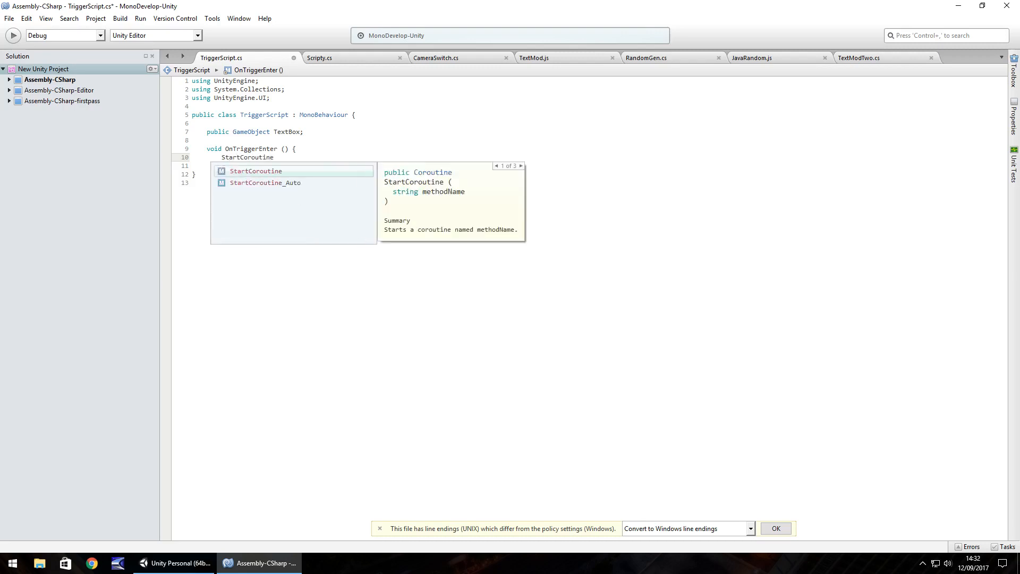
type("(")
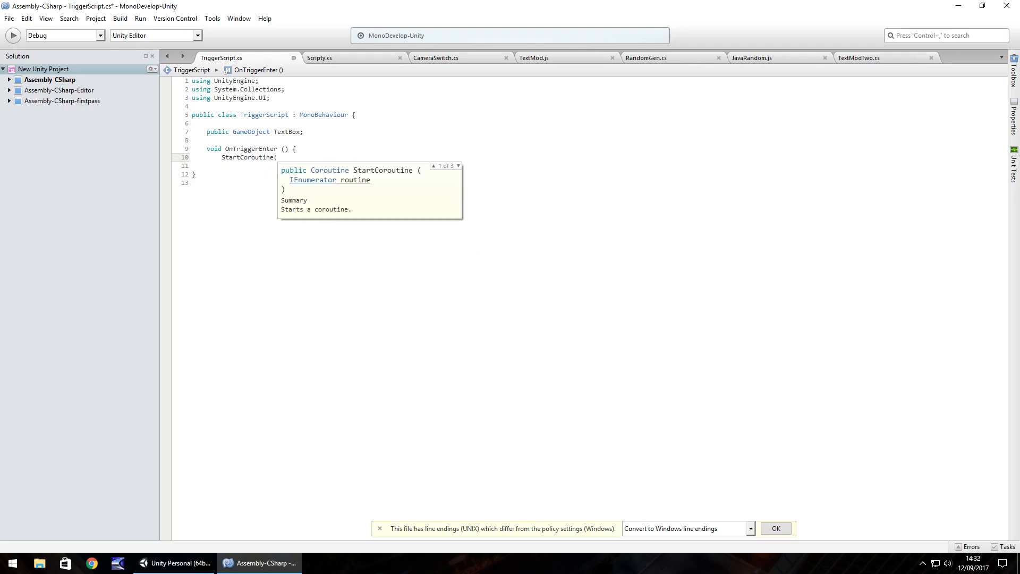
type("Starter")
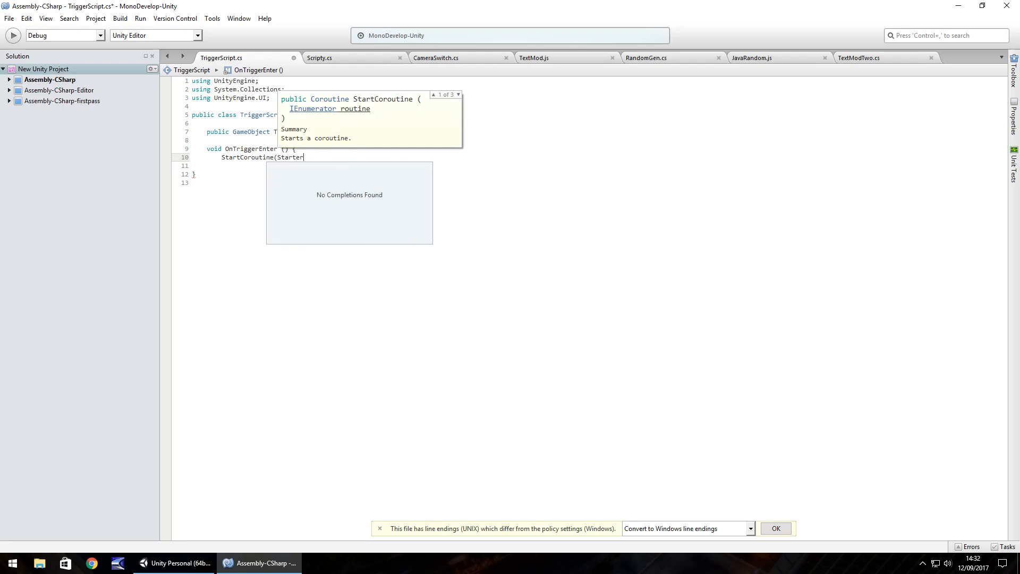
type("Displa")
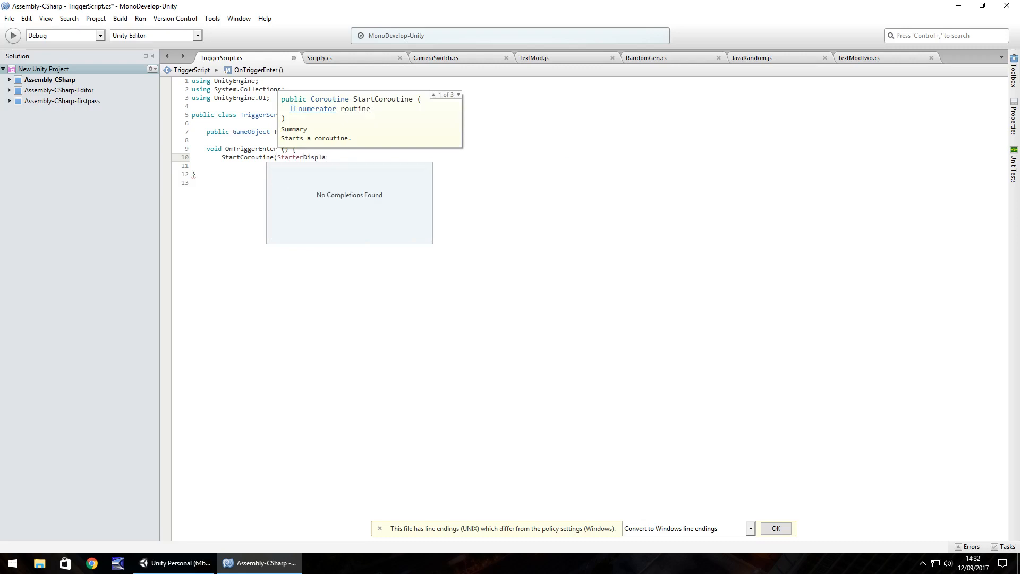
type("y()")
left_click(600, 165)
type("}")
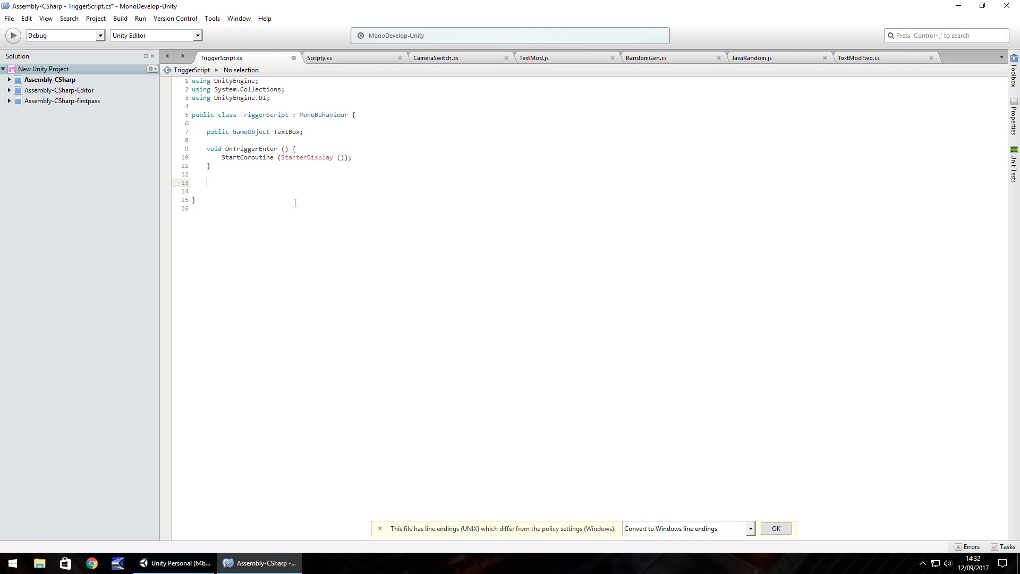
Declare the coroutine method 'IEnumerator StarterDisplay () {'.
type("IEnumerator")
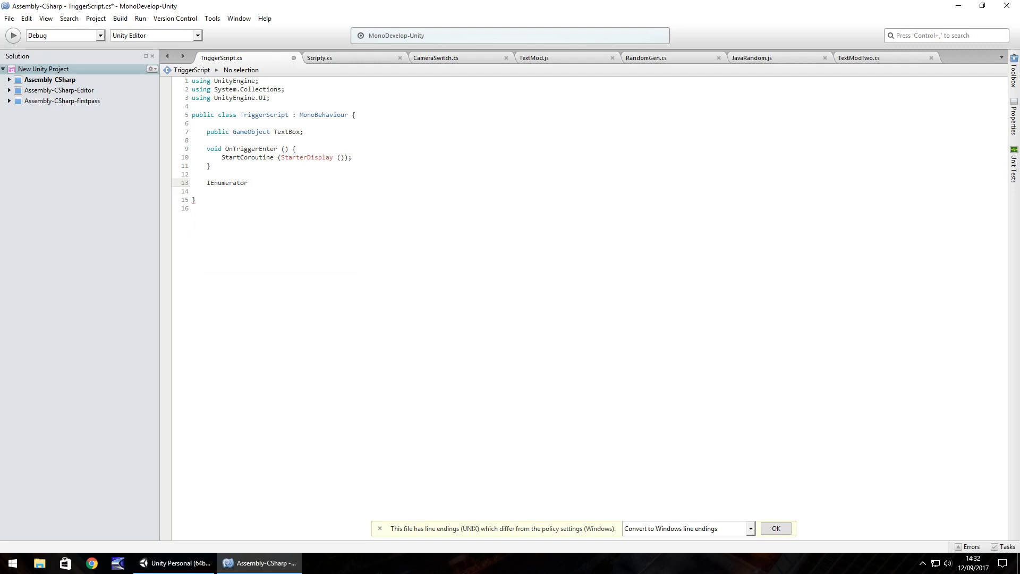
left_click(251, 183)
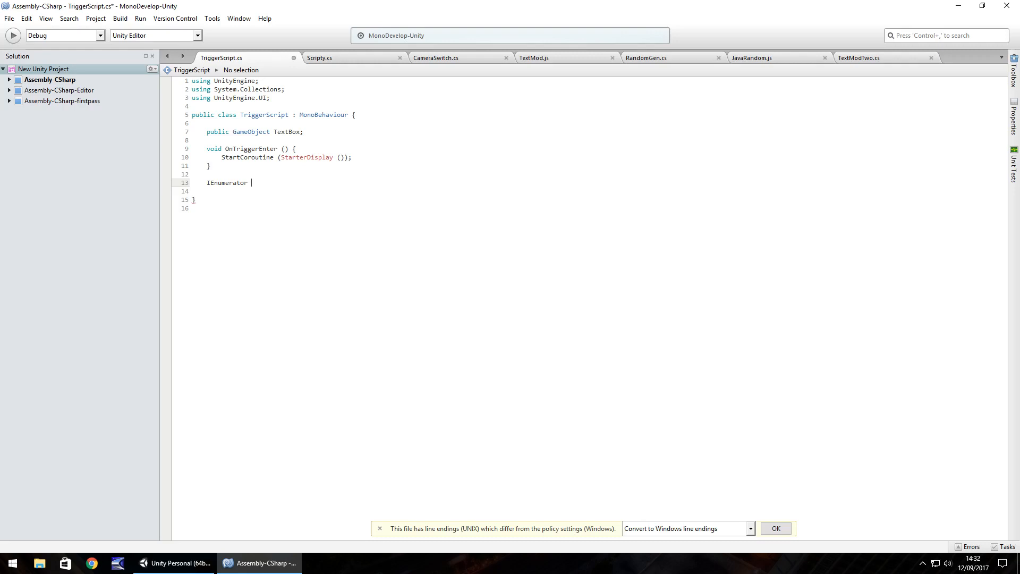
type("Starter")
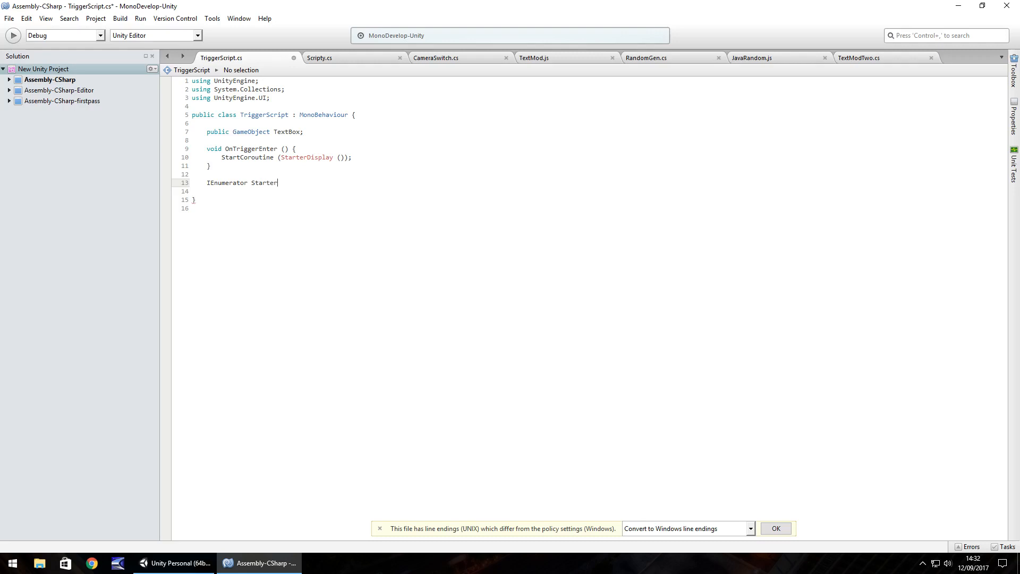
type("Display")
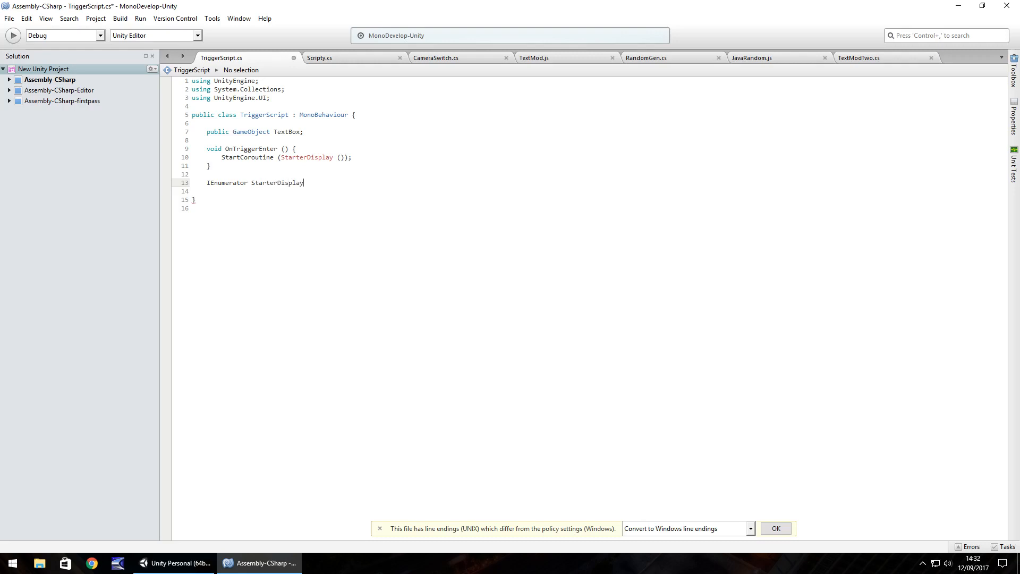
type("() {")
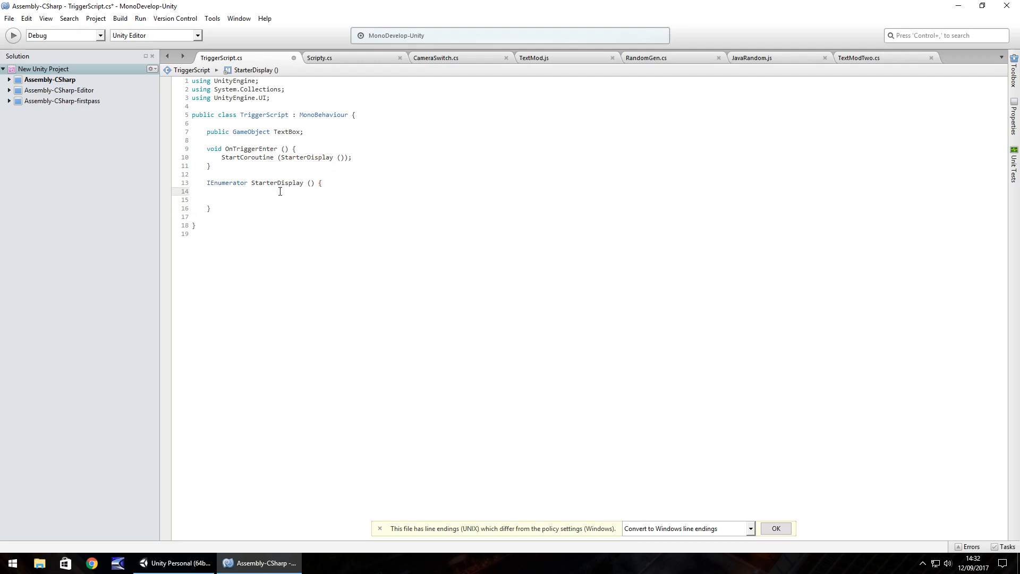
Add 'yield return new WaitForSeconds (4.5f);' to the StarterDisplay body.
type("yield")
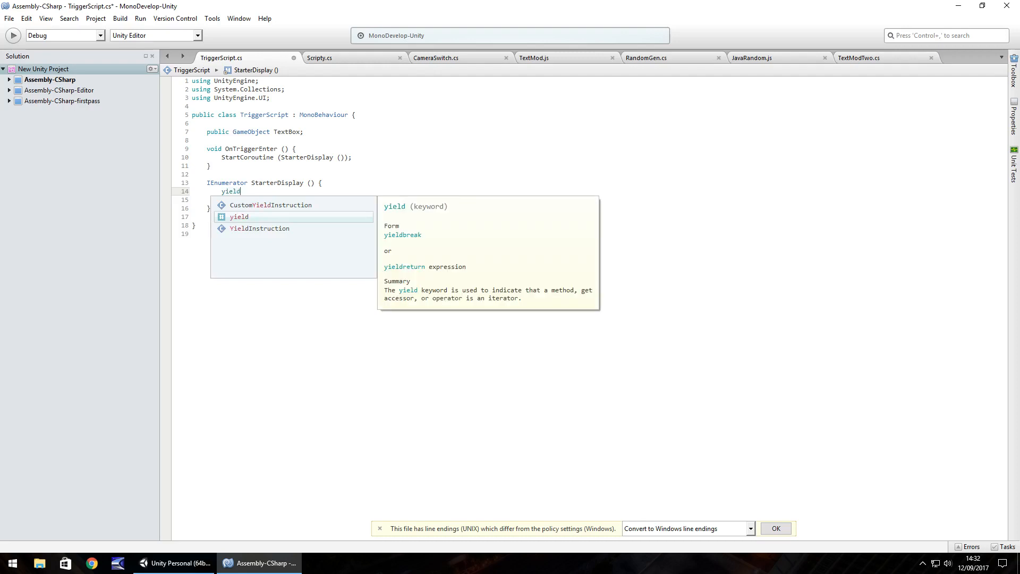
type("return new Wai")
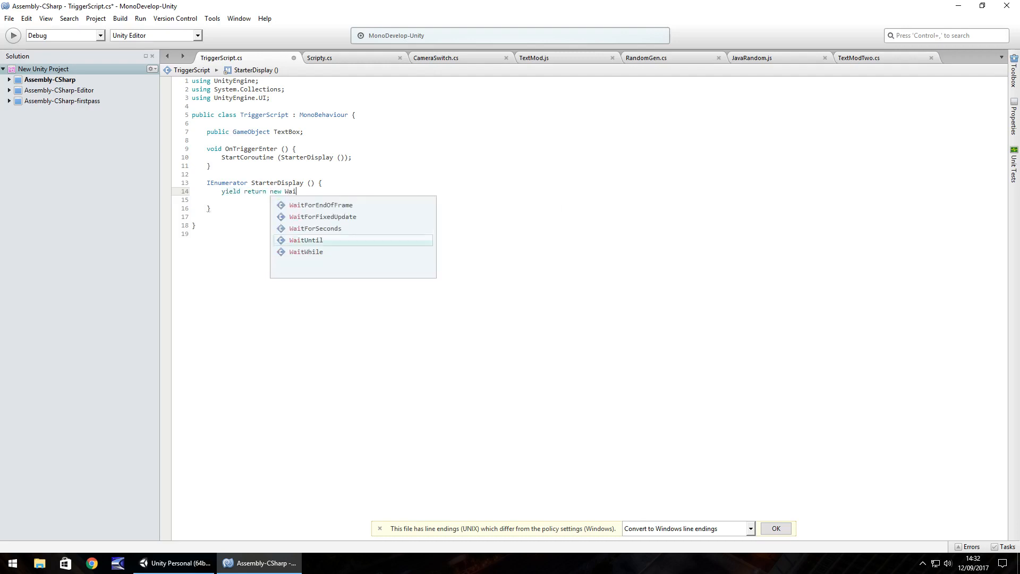
type("tForSeconds")
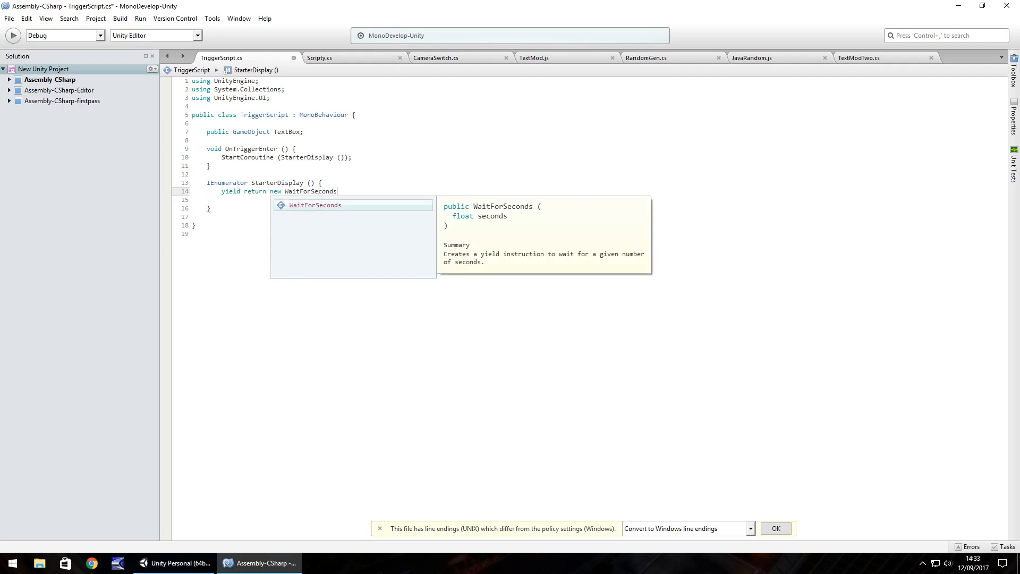
type("(")
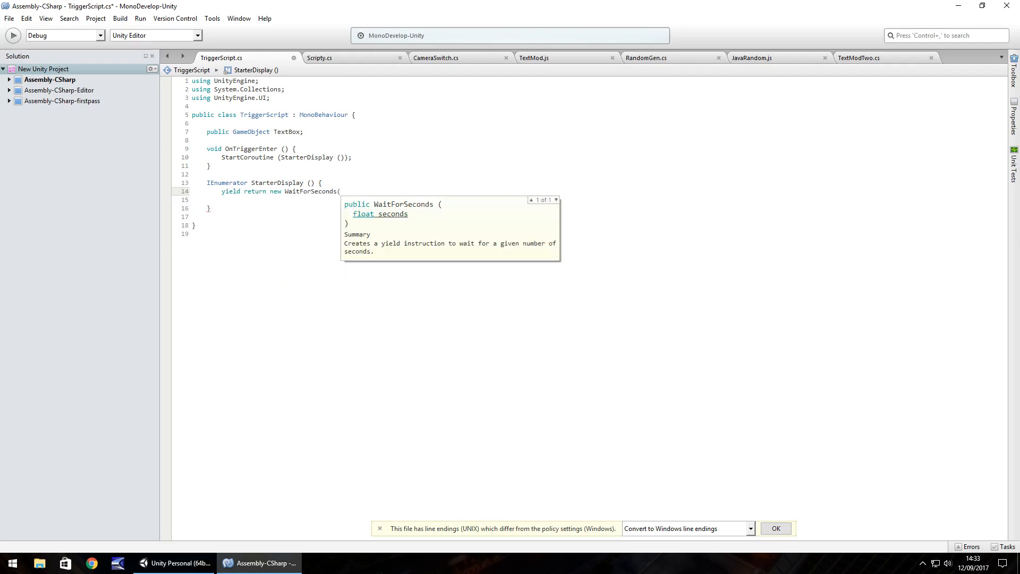
type("41")
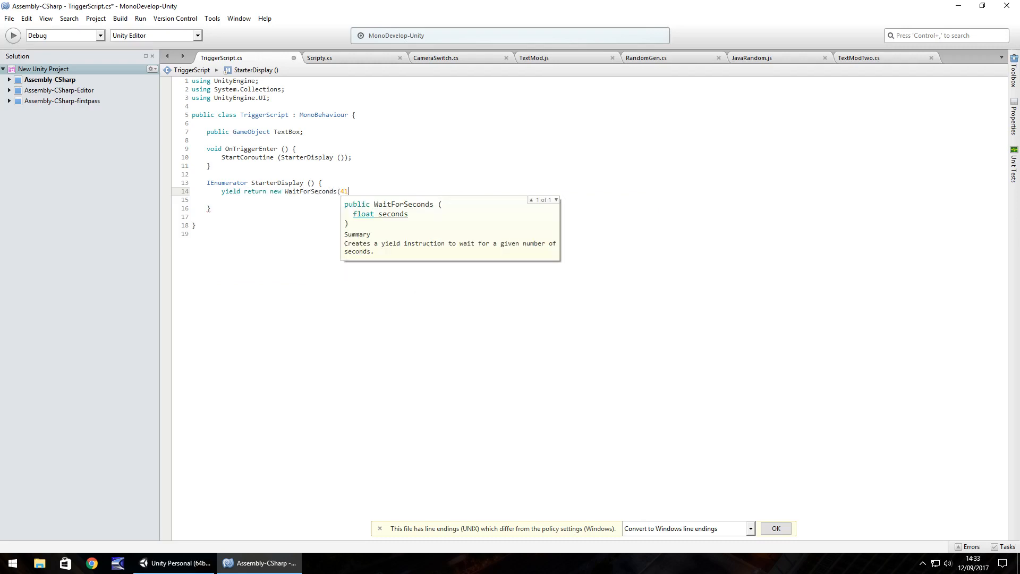
type(".5")
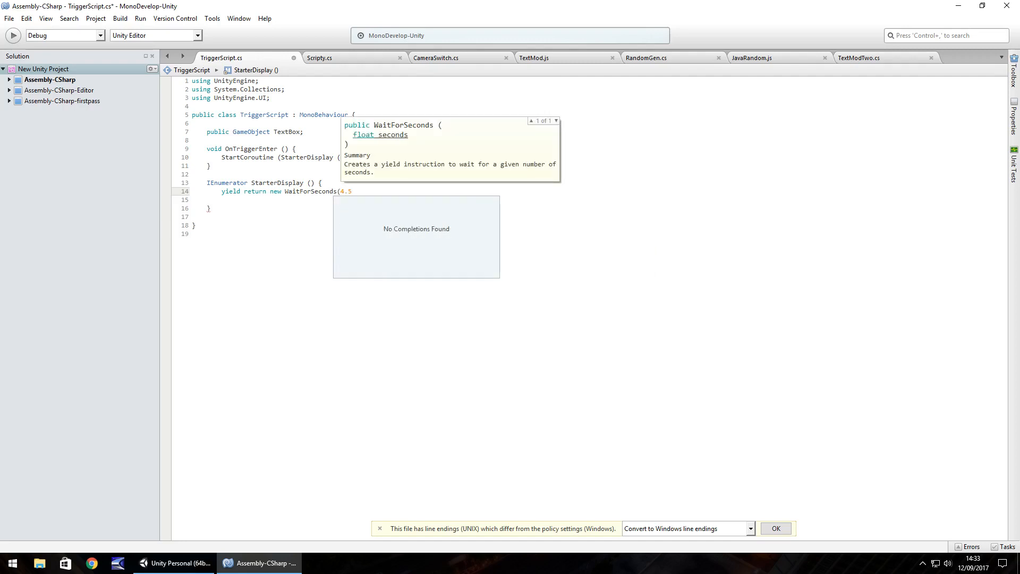
type("f);")
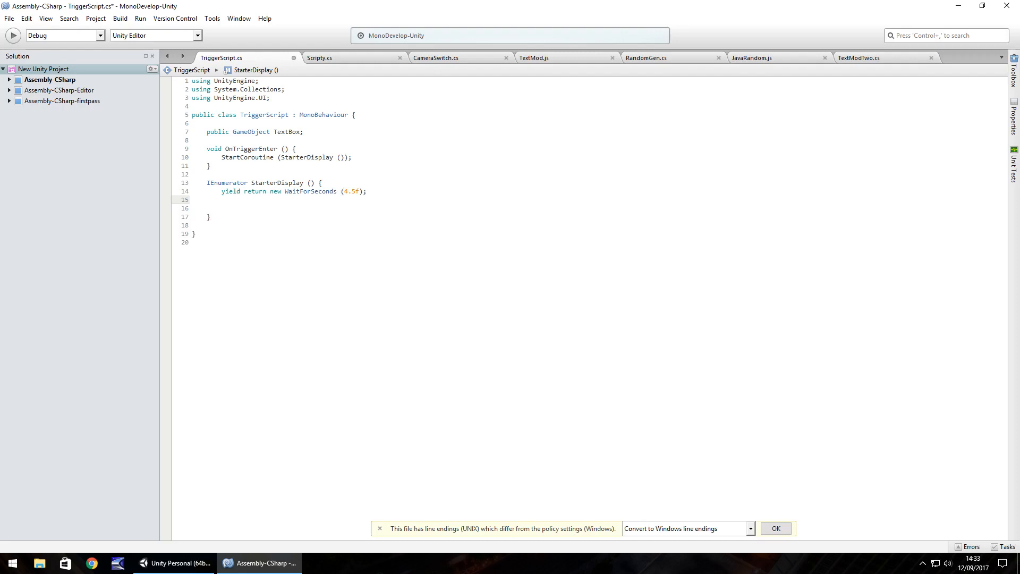
After the yield, set TextBox.GetComponent<Text>().text to "YES!", removing the extra quote.
type("TextBox.")
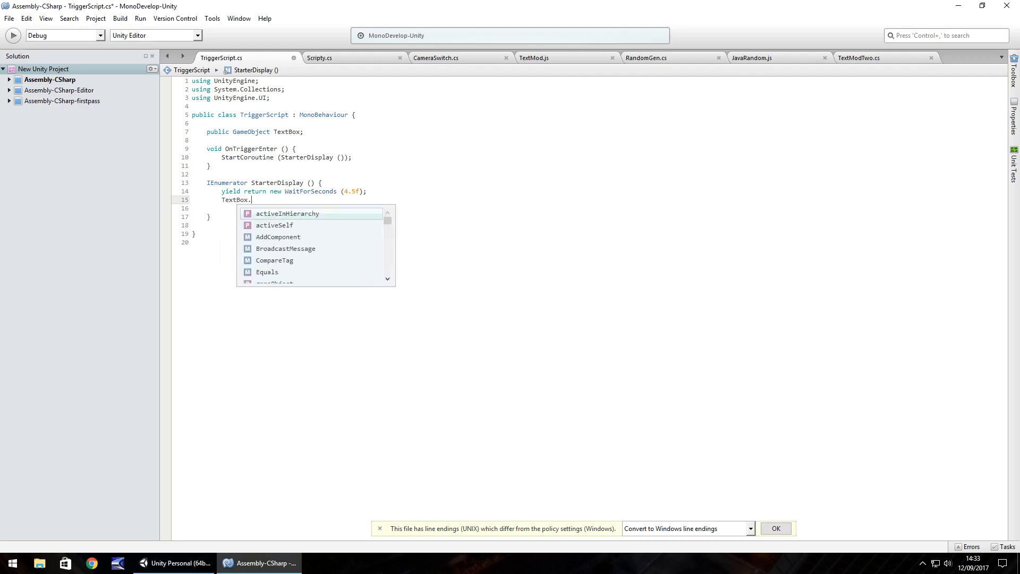
type("GetComponent<Text>")
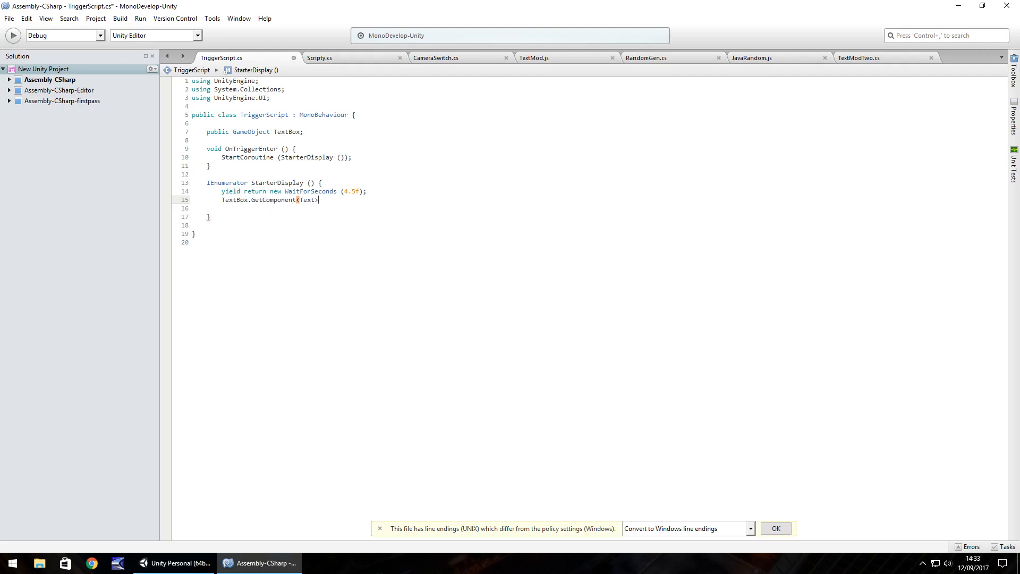
type("().text")
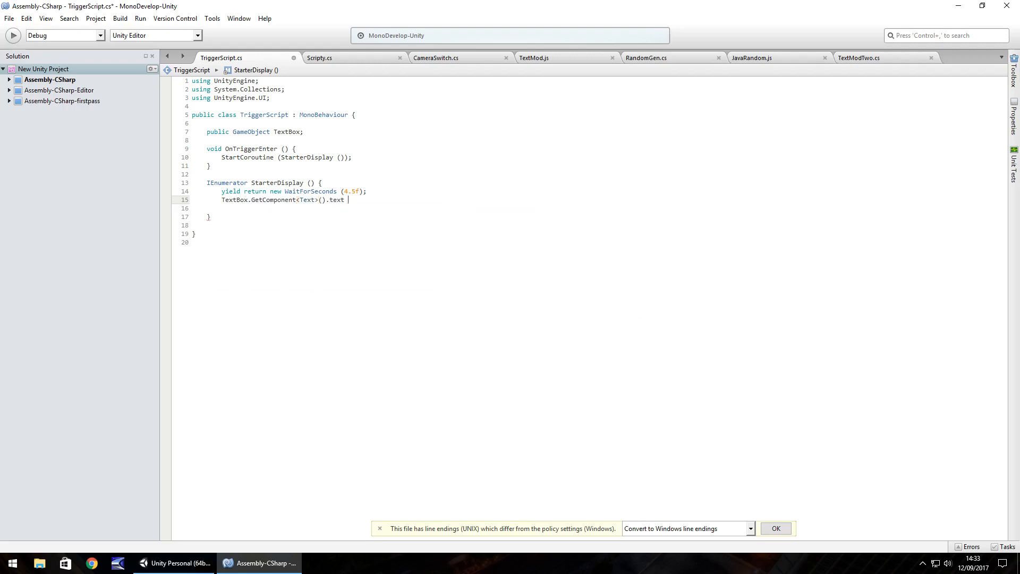
type("= \"\"")
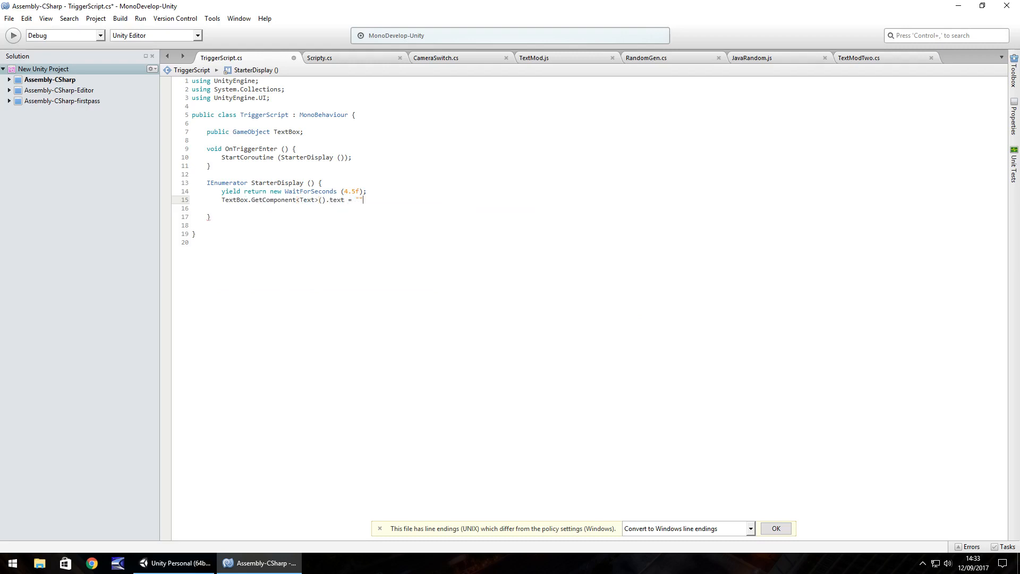
key("BackSpace")
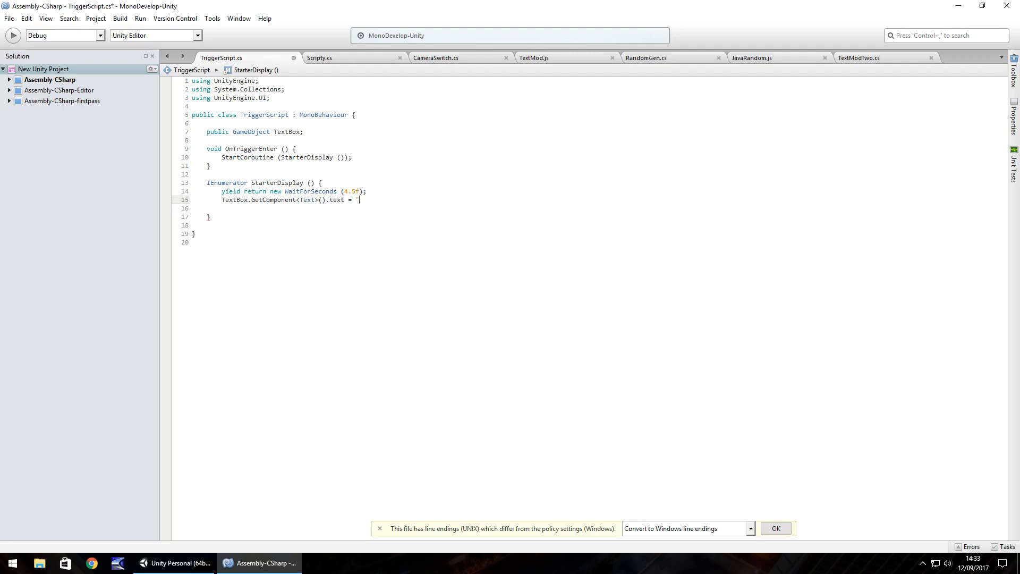
type("YES")
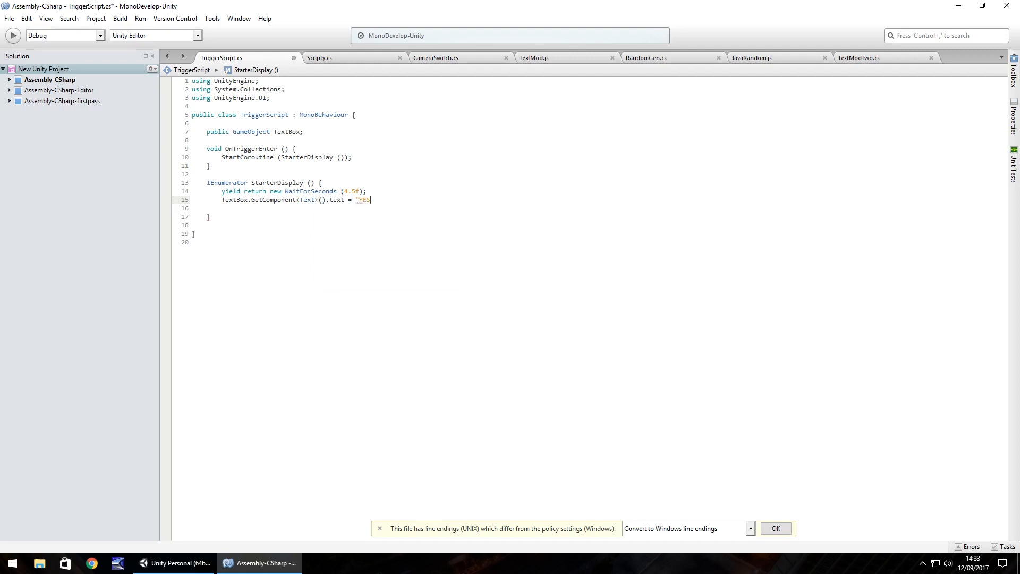
type("!\"")
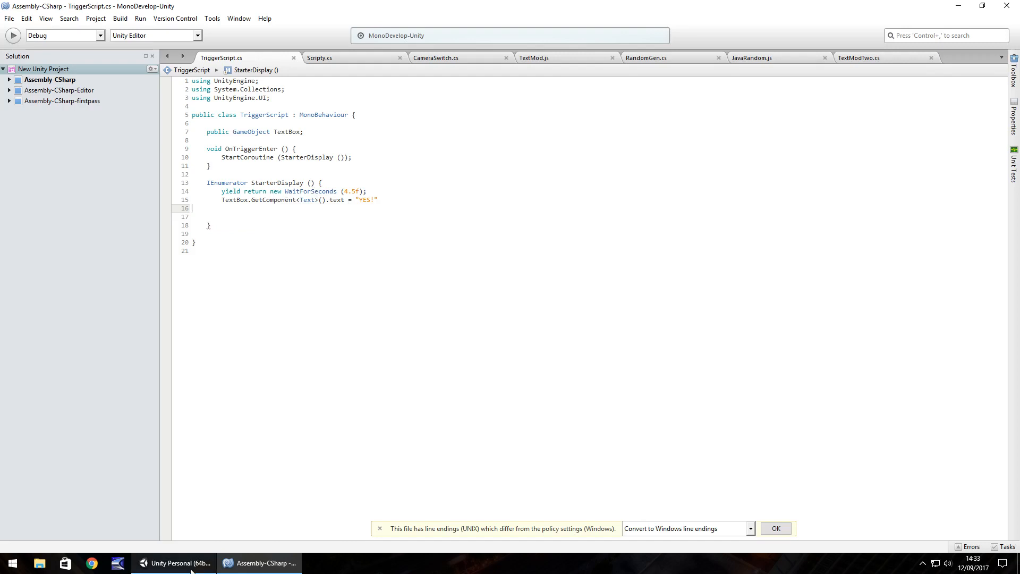
Read the CS1525 error in Unity's Console and add the missing semicolon to the YES! line.
left_click(174, 563)
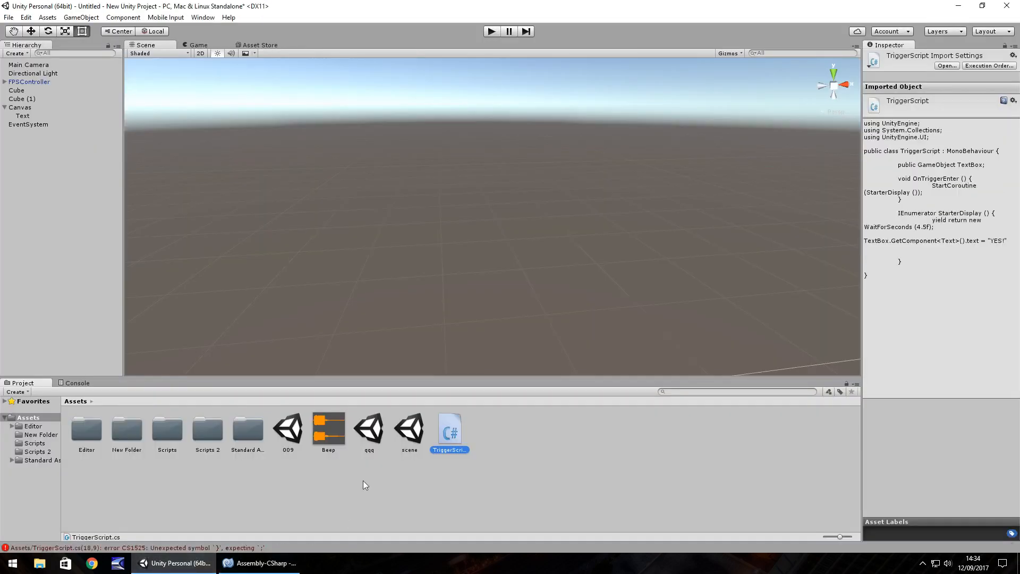
left_click(76, 383)
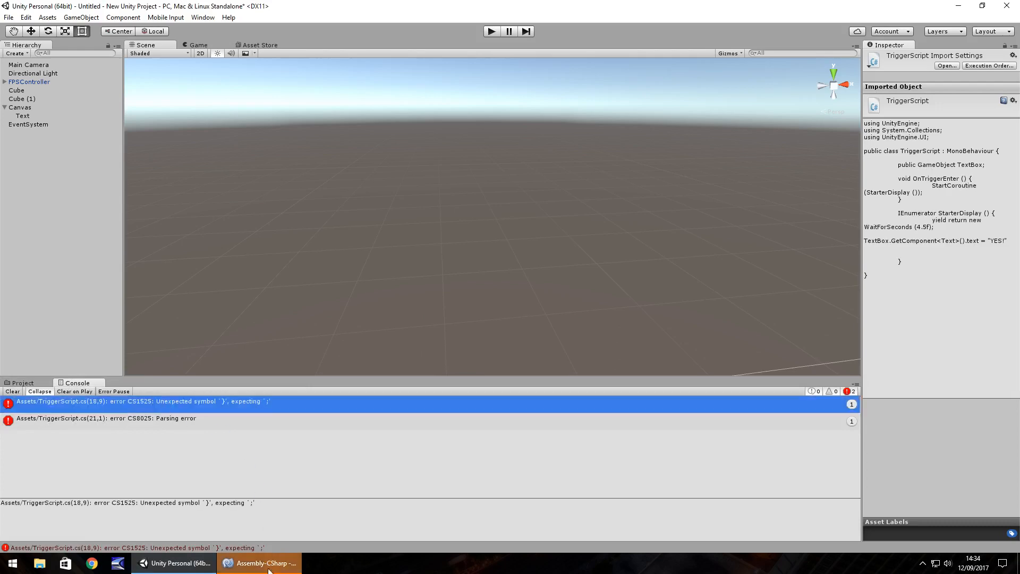
left_click(259, 562)
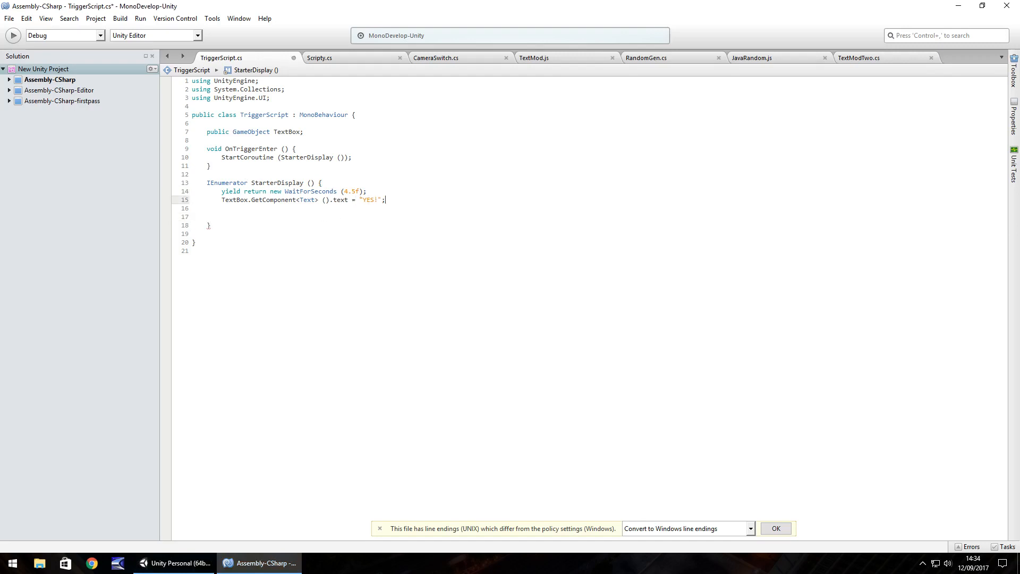
left_click(174, 563)
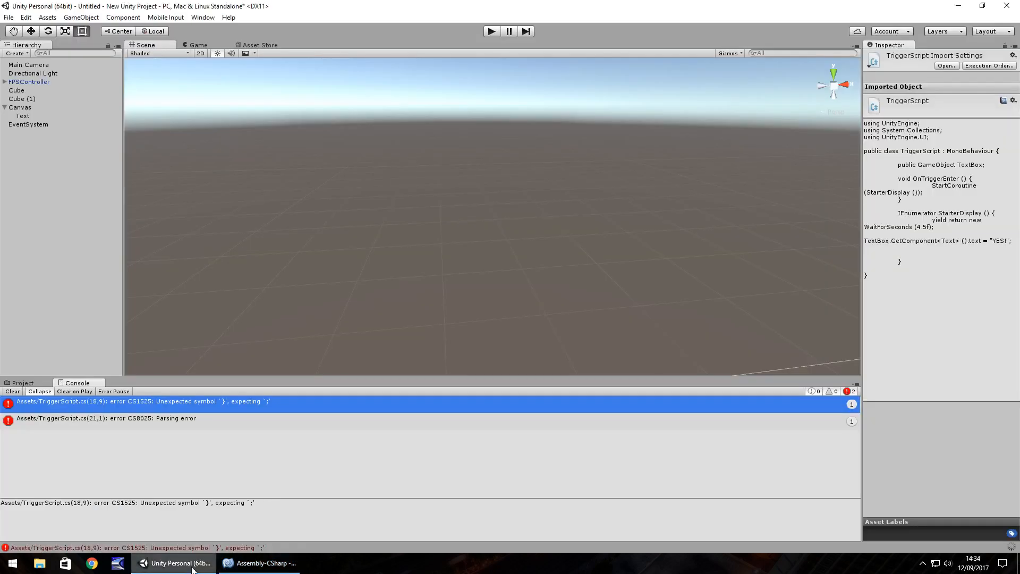
left_click(12, 391)
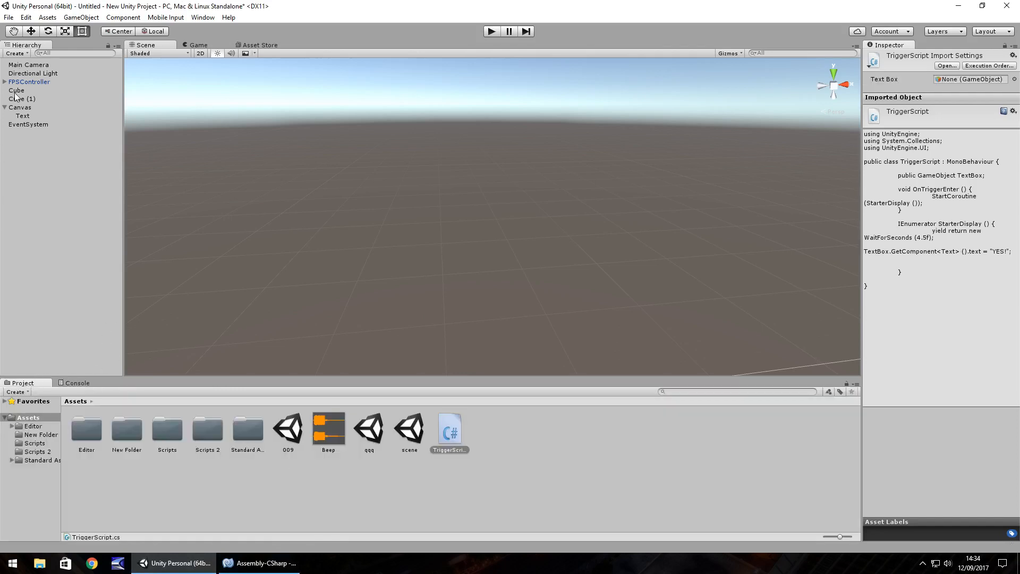
Select Cube (1) and compare its Inspector with TextBox toggled public in the script.
left_click(21, 98)
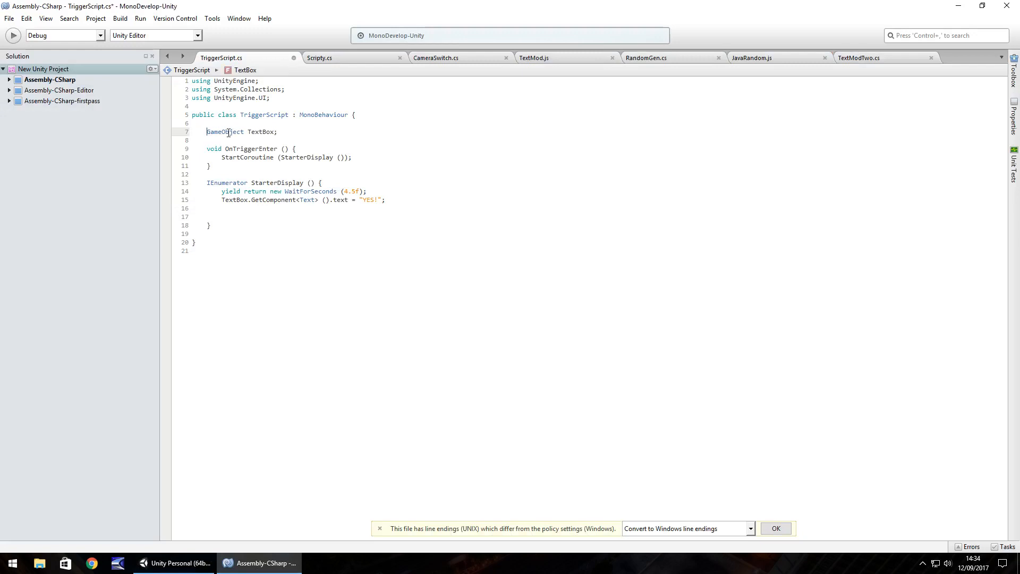
left_click(173, 563)
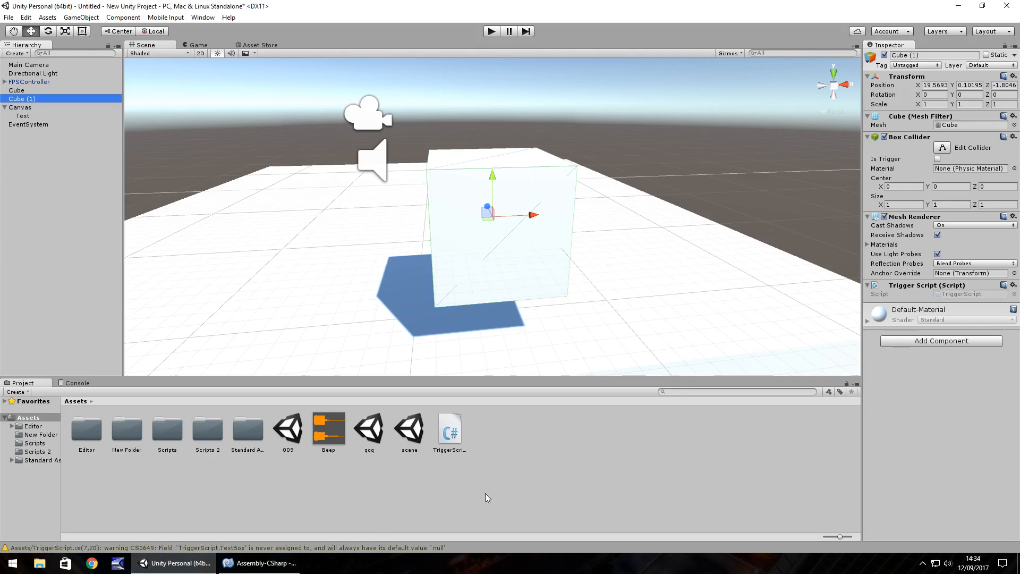
mouse_move(498, 497)
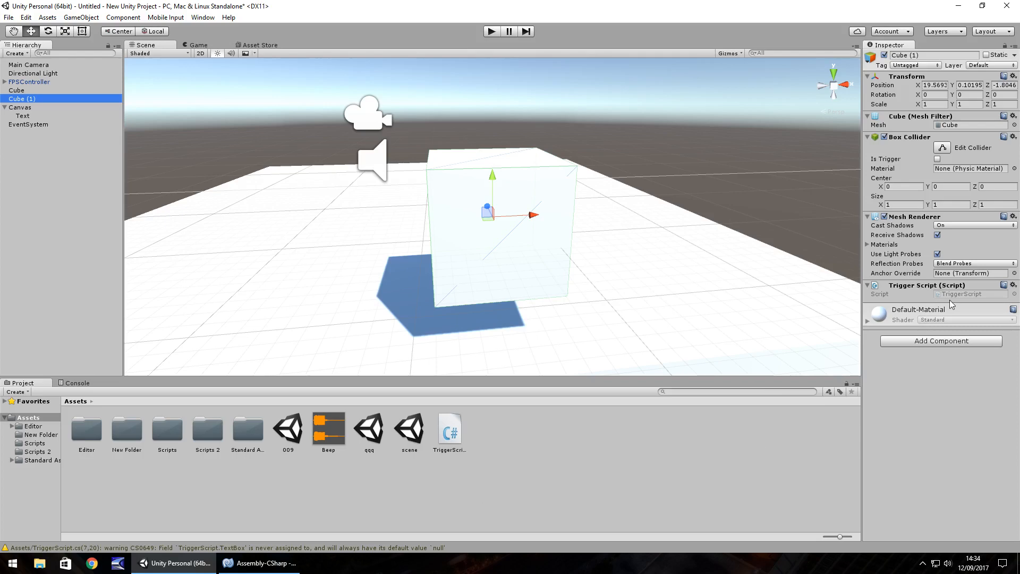
mouse_move(350, 552)
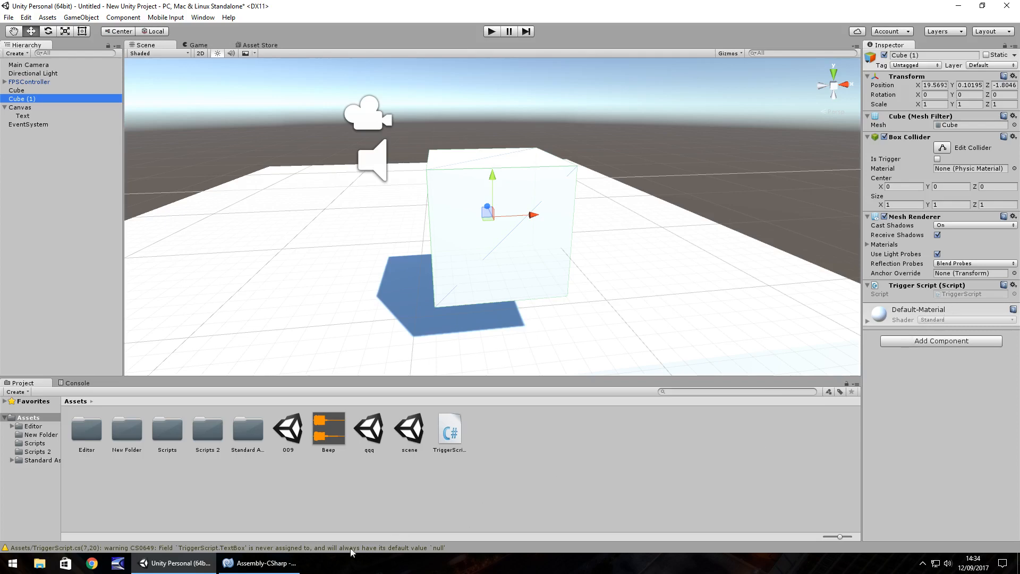
left_click(258, 563)
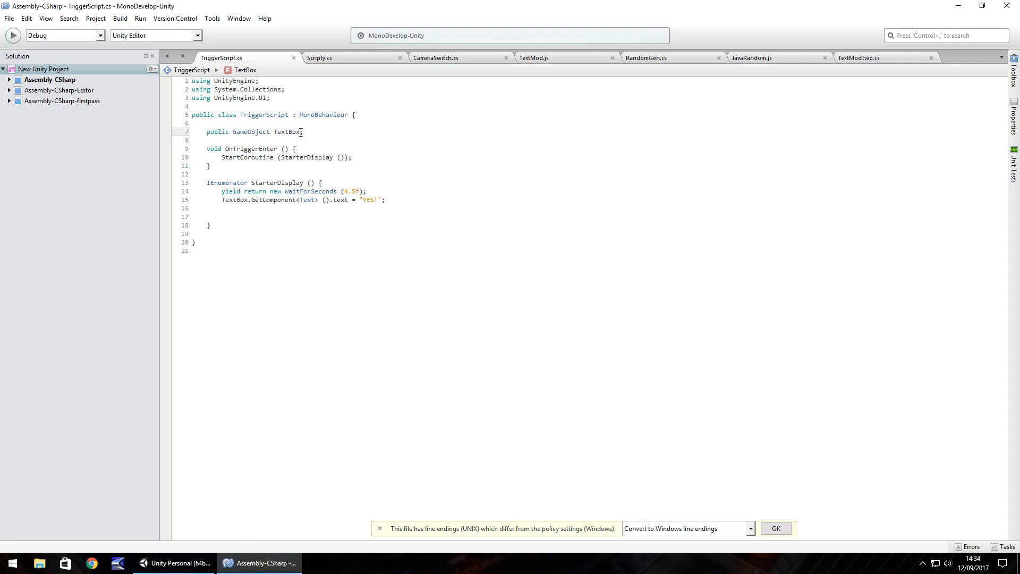
Declare a private integer HelloInteger set to 5 in TriggerScript.
type(";")
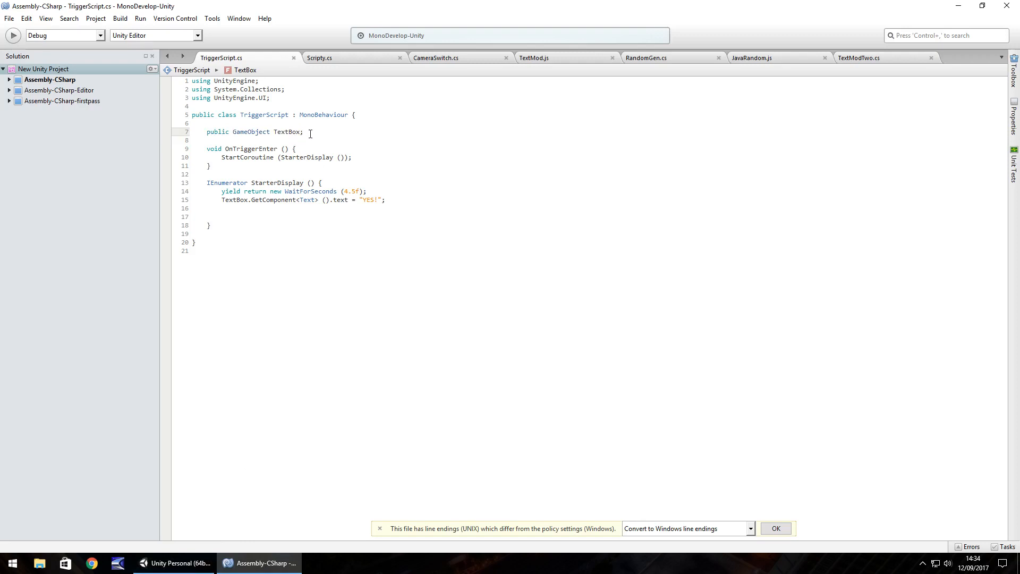
type("int")
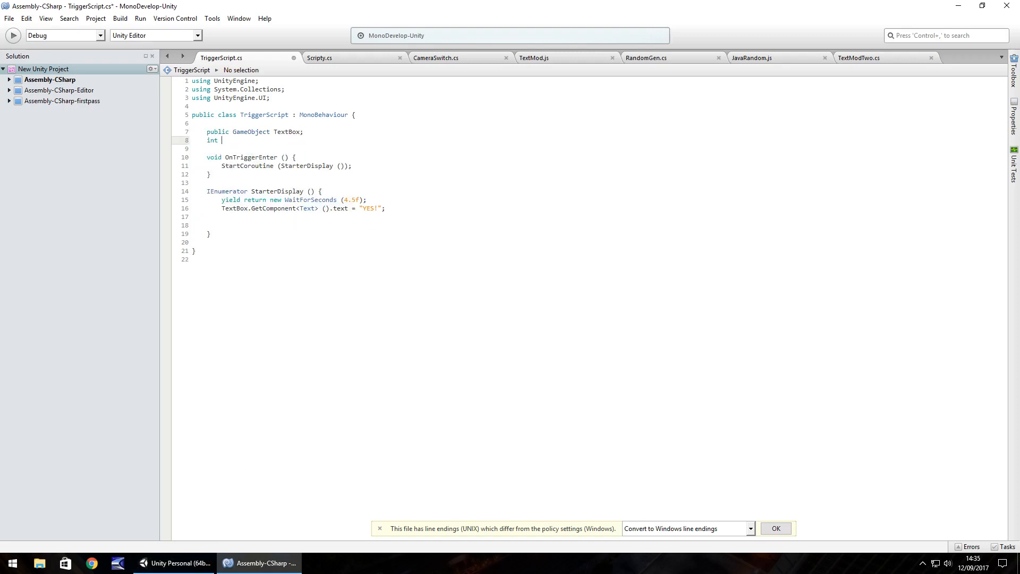
type("HelloInteg")
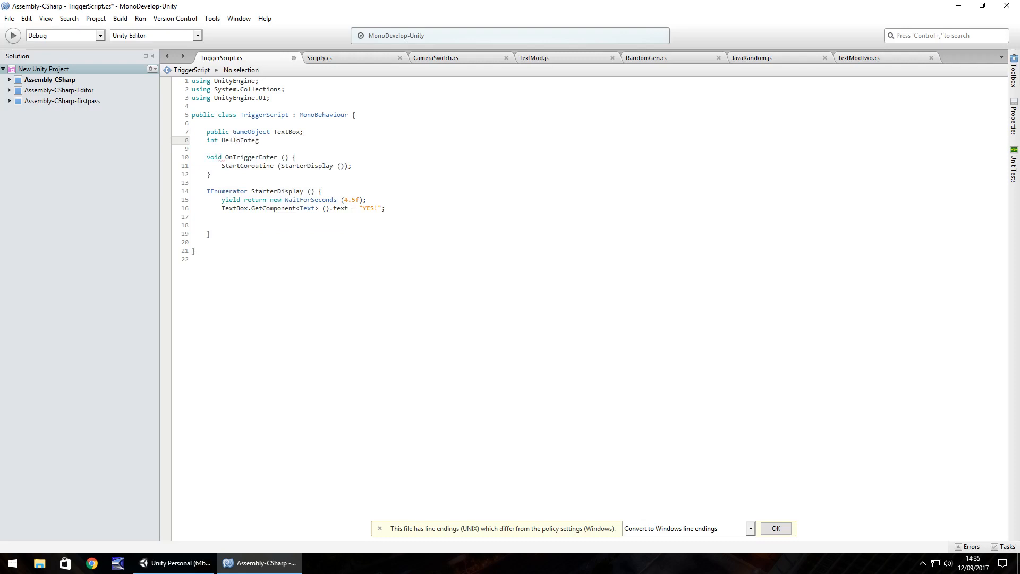
type("er =")
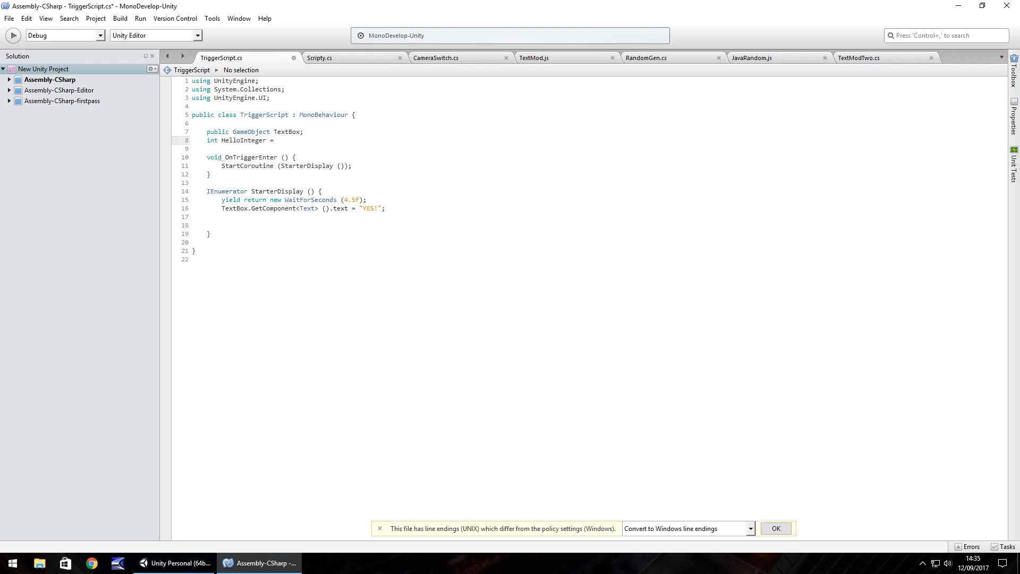
type("5;")
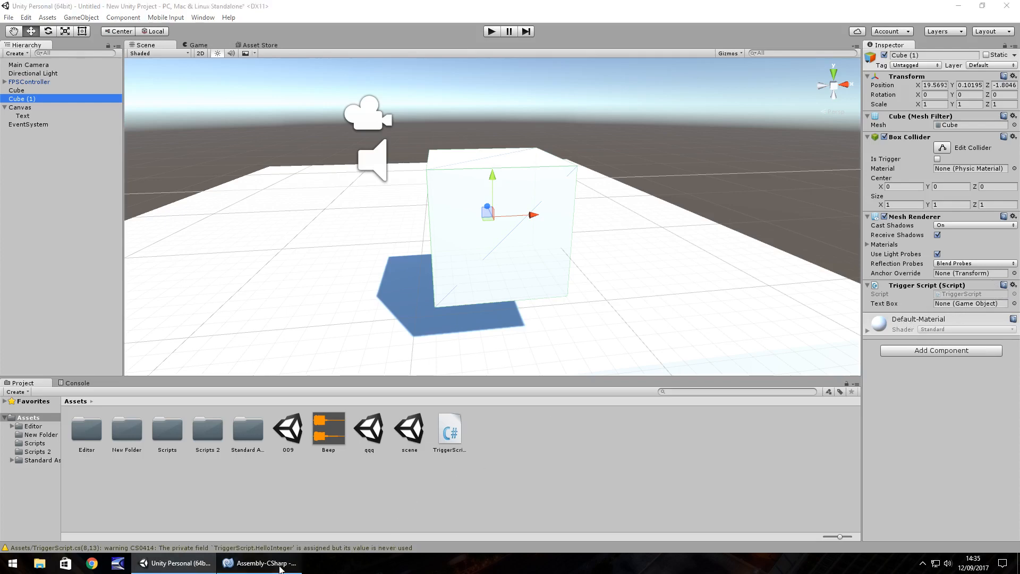
Make Cube (1)'s Box Collider a trigger and play-test that touching it shows YES!
left_click(259, 563)
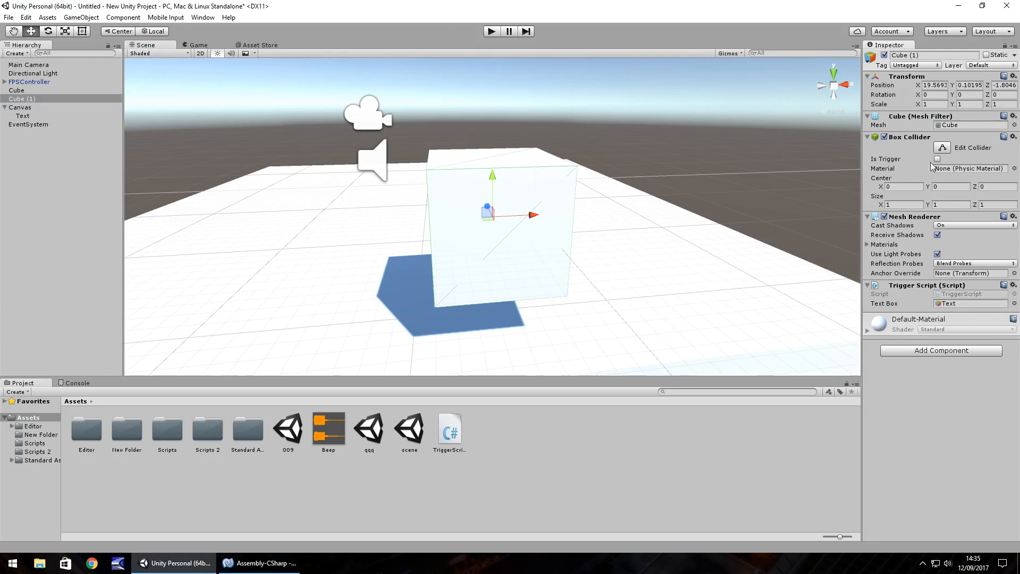
left_click(937, 159)
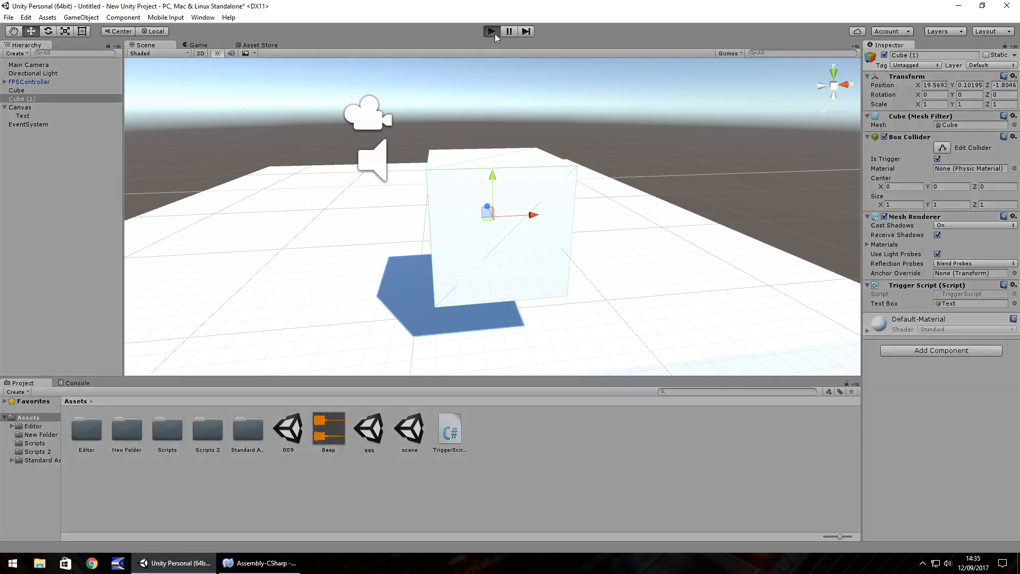
left_click(490, 31)
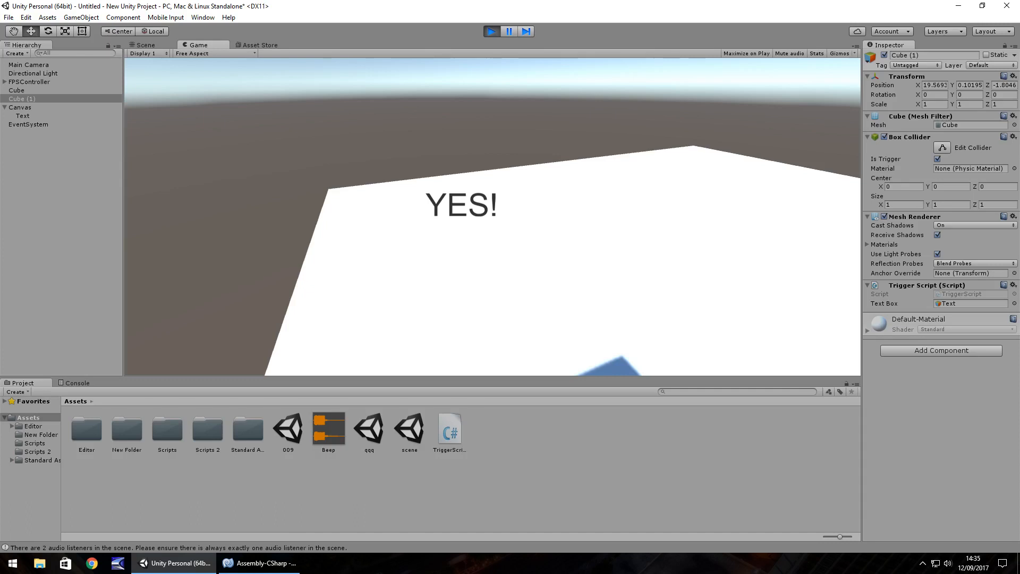
left_click(145, 45)
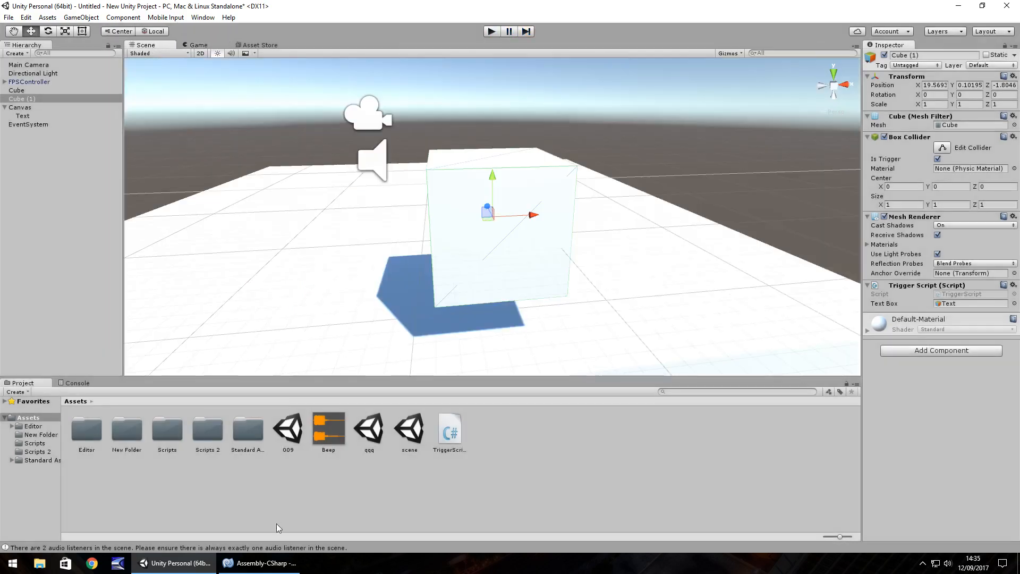
left_click(259, 563)
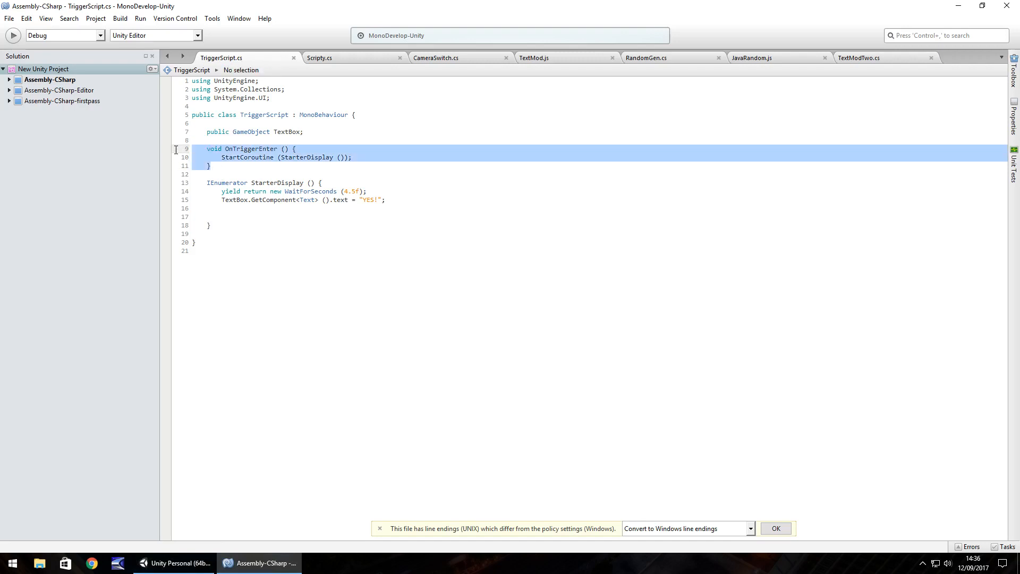
Replace OnTriggerEnter with public void ButtonPress () calling StartCoroutine (StarterDisplay ()).
key("Delete")
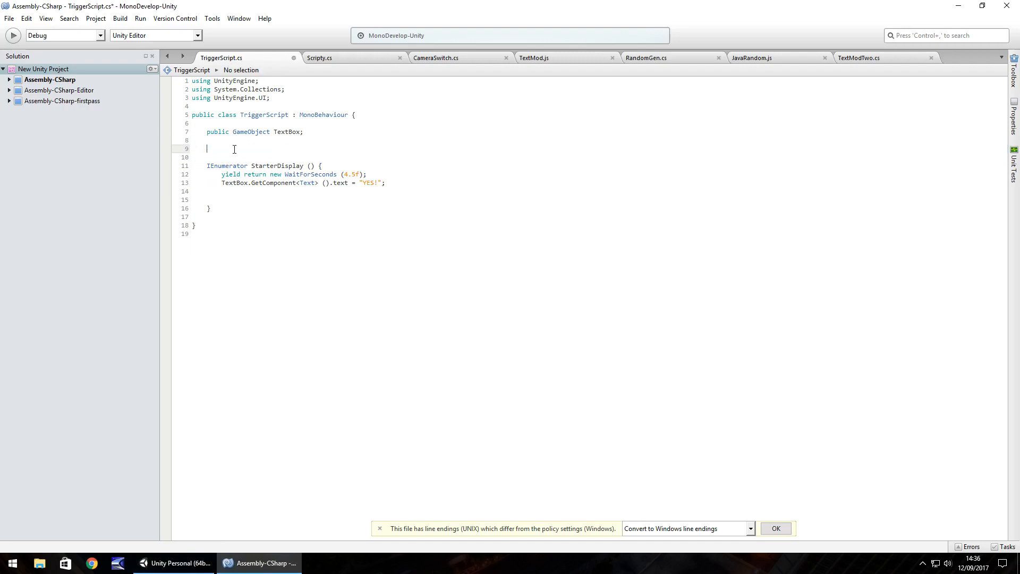
type("public void")
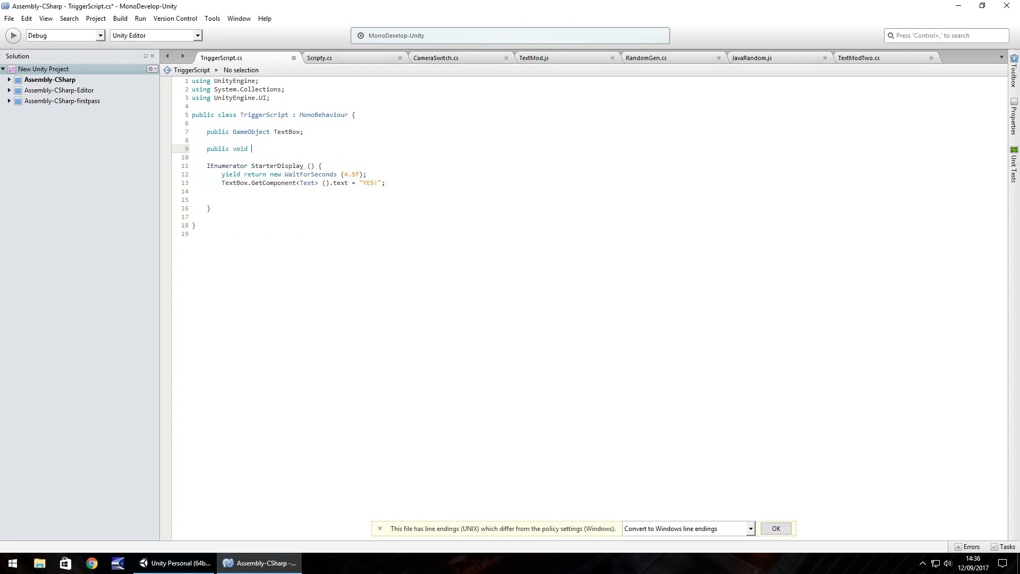
type("Button")
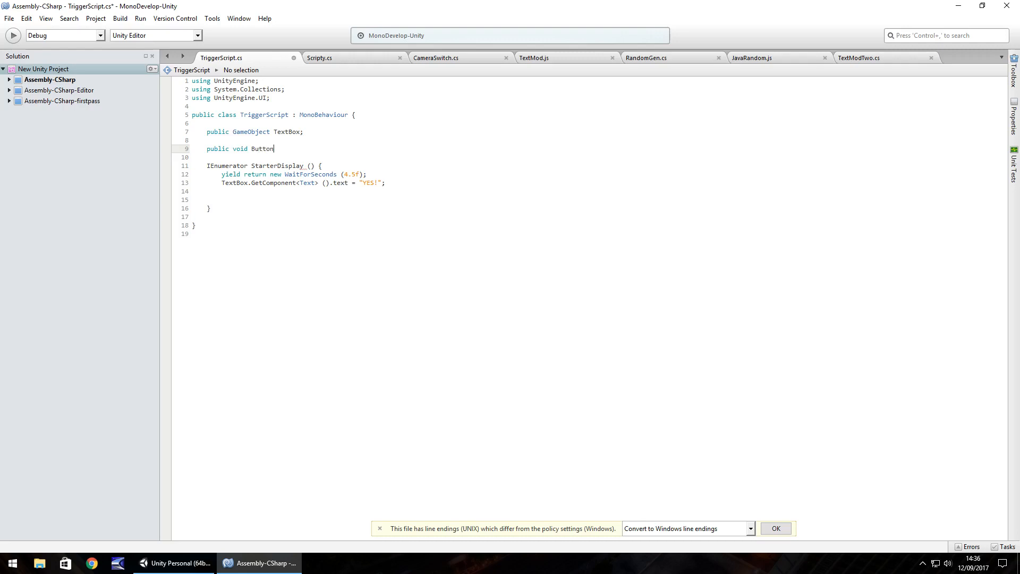
type("Press () {")
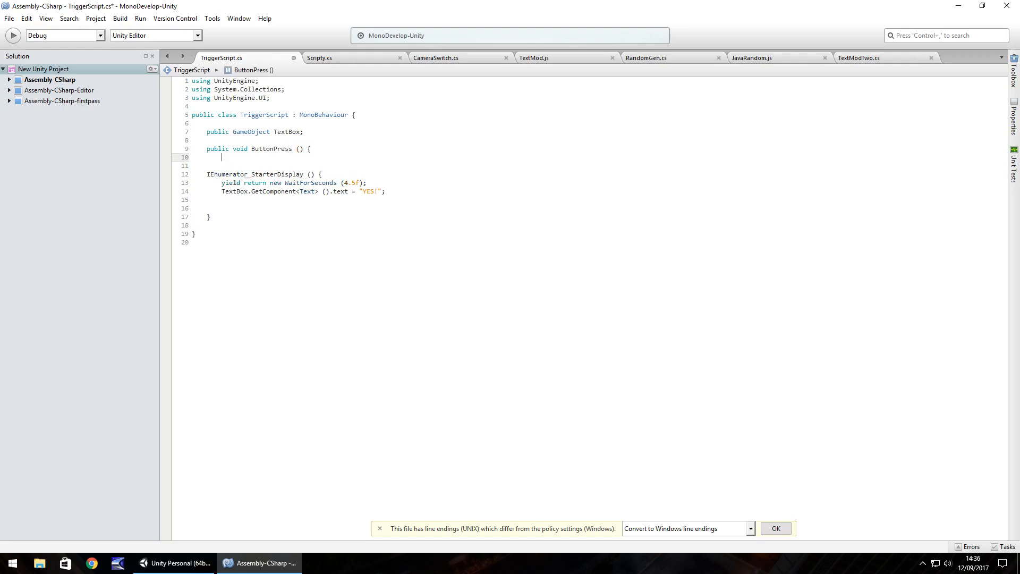
key("enter")
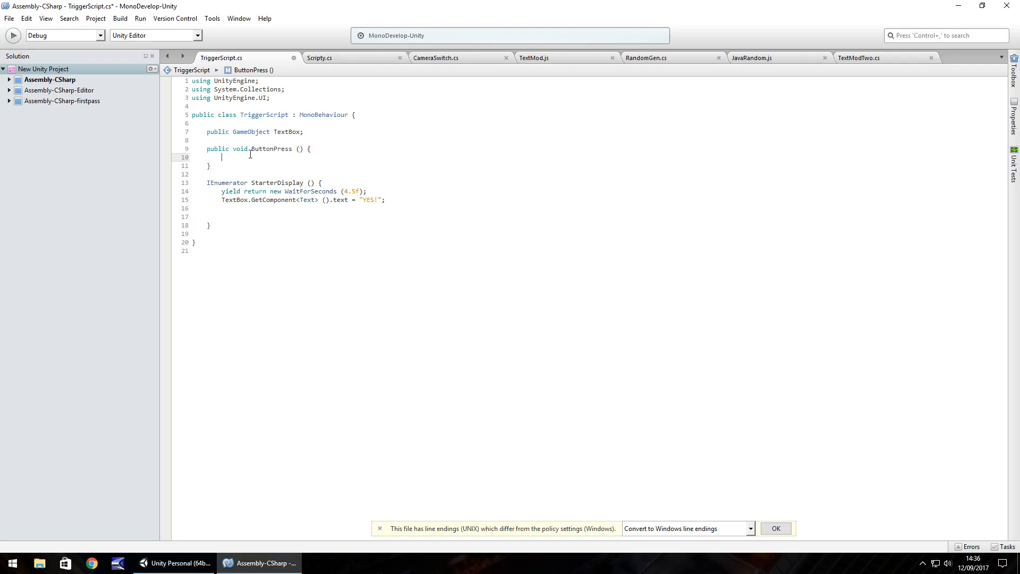
type("StartCoroutine(")
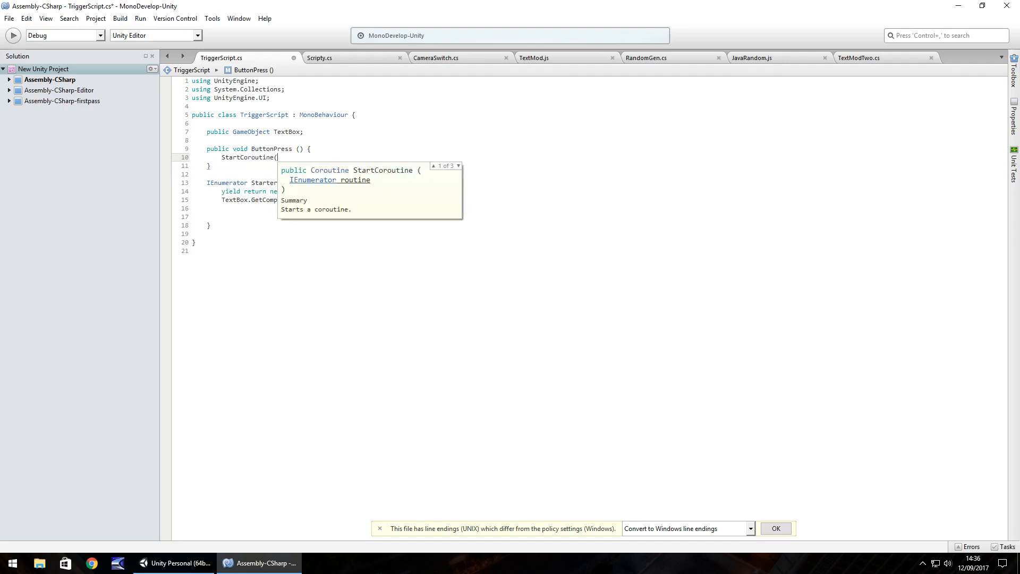
type("Star")
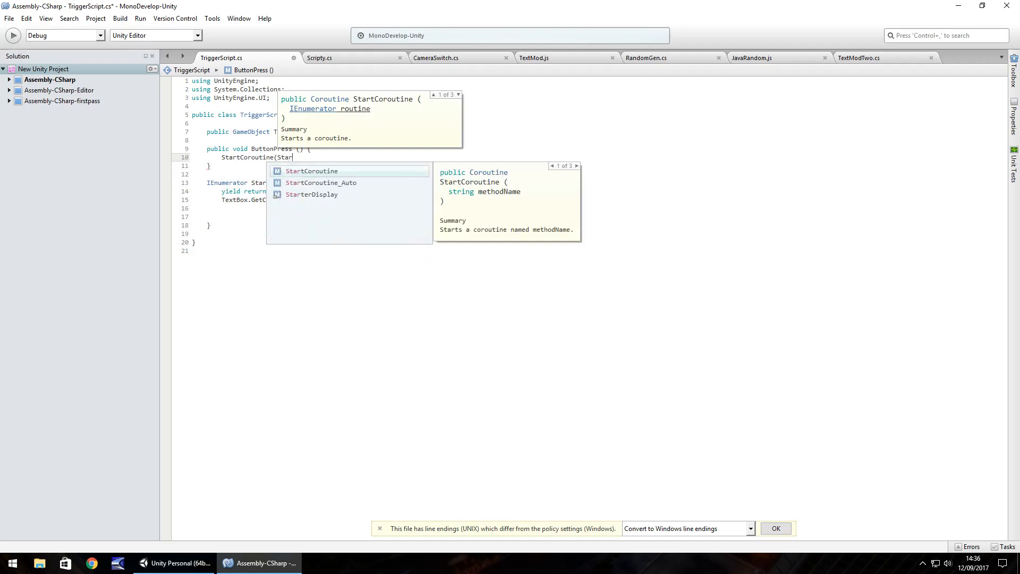
type("terDisplay ());")
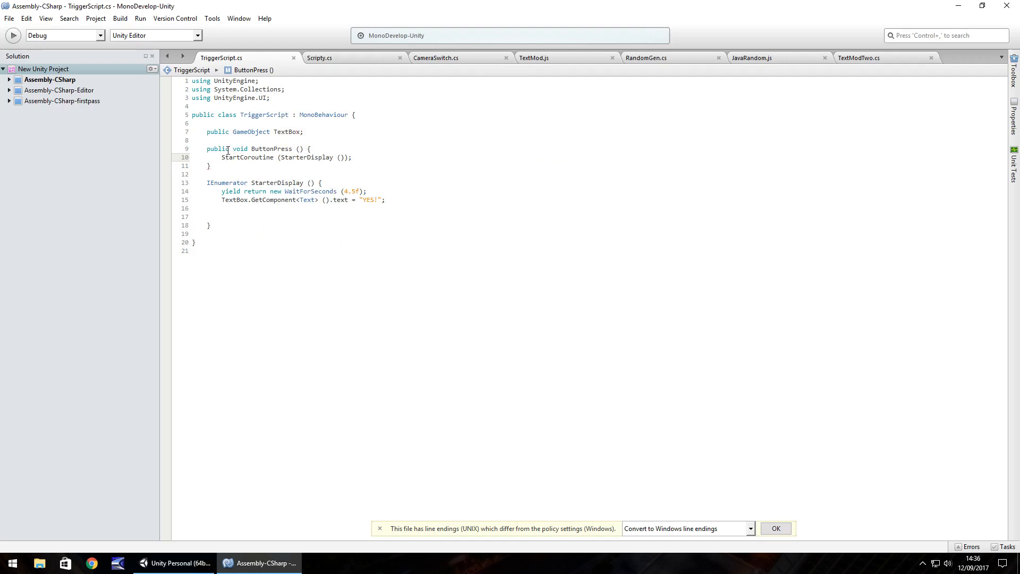
left_click(176, 563)
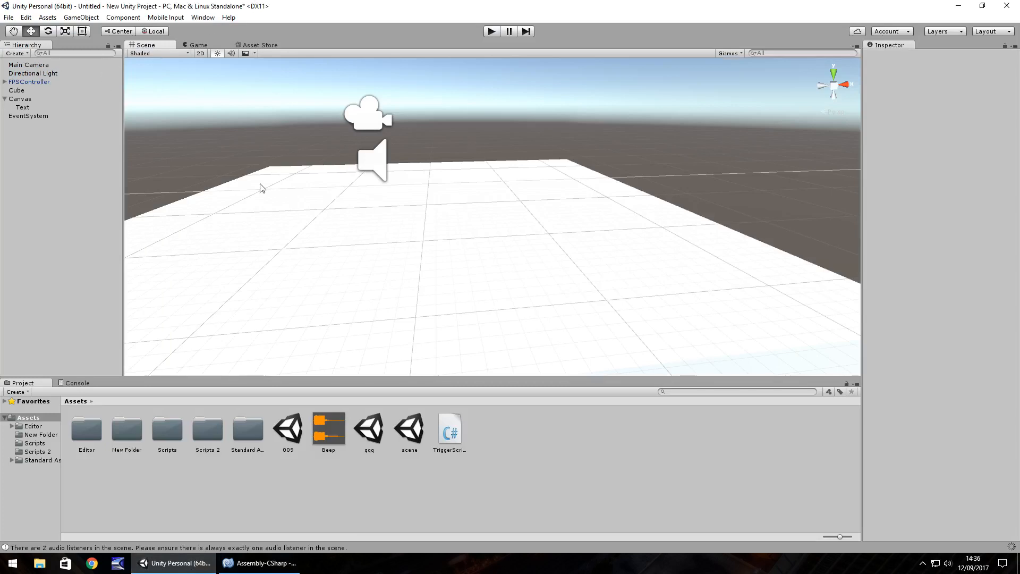
Add a UI Button to the canvas and select the GameObject holding TriggerScript.
left_click(80, 17)
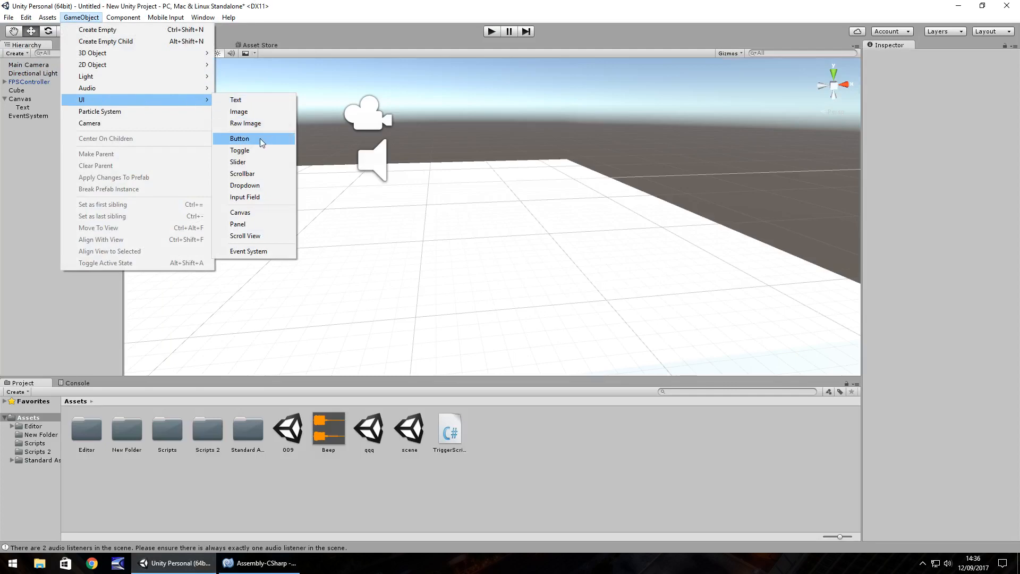
left_click(240, 138)
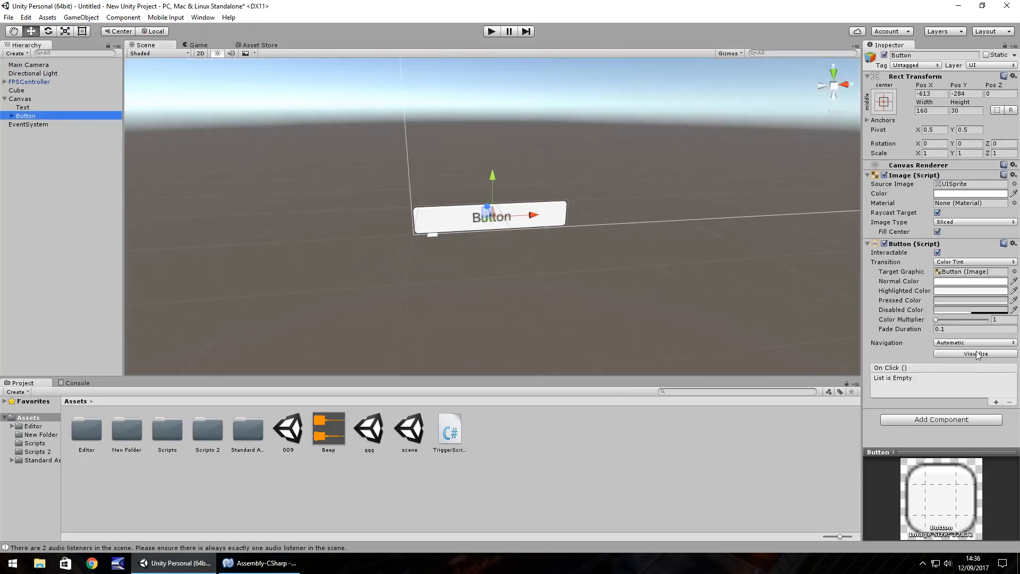
left_click(11, 115)
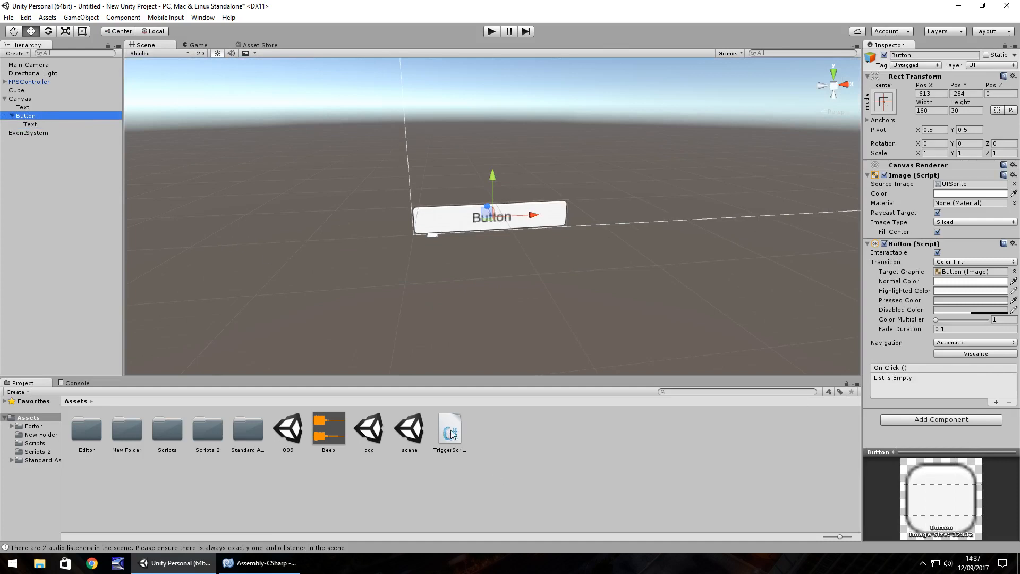
left_click(81, 17)
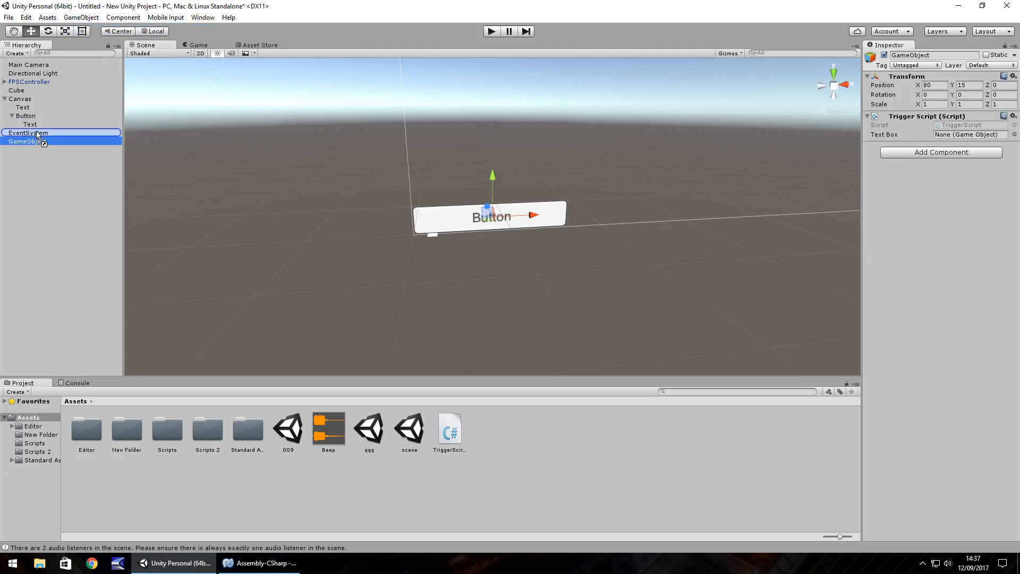
left_click(30, 107)
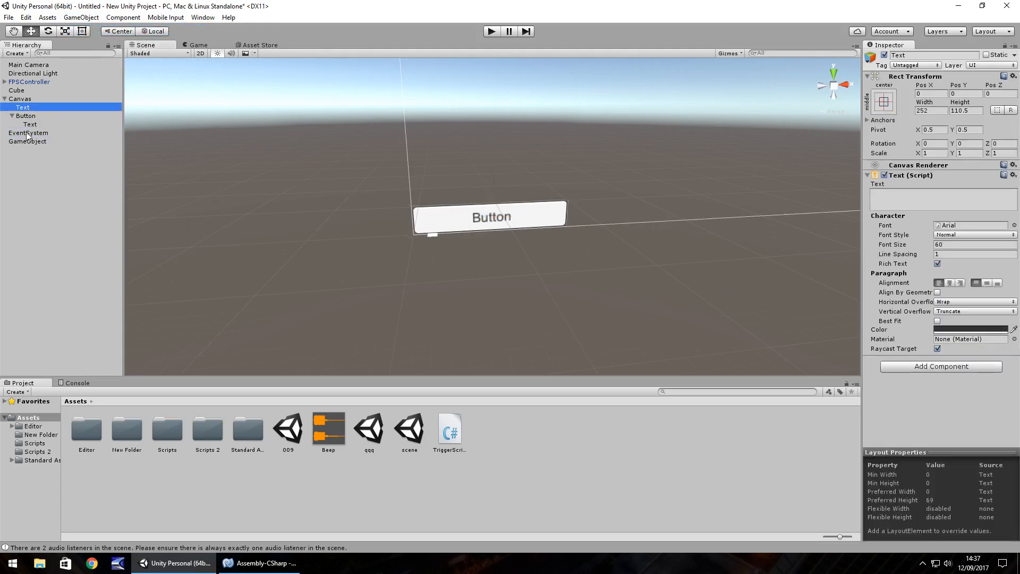
left_click(26, 141)
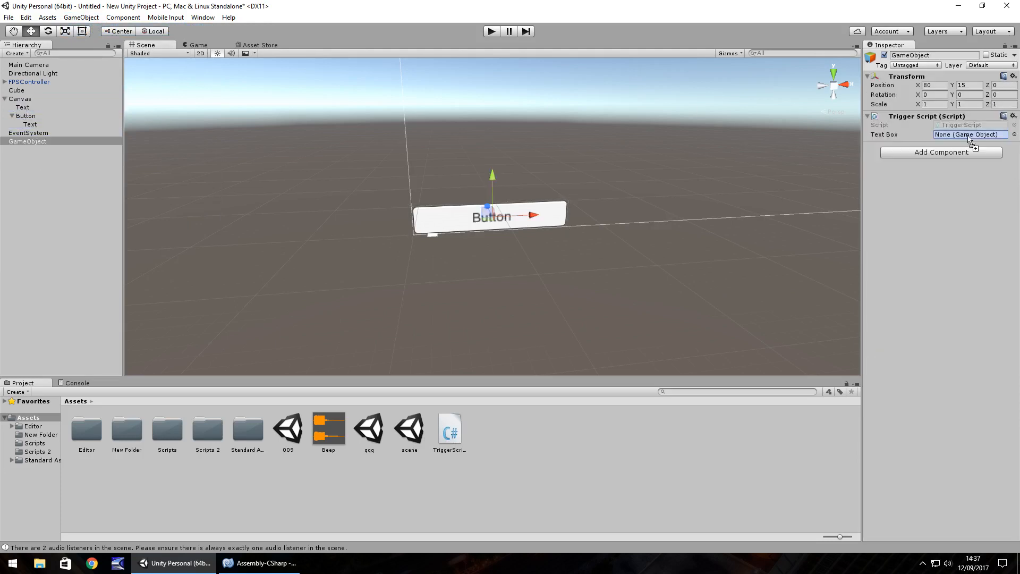
left_click(26, 115)
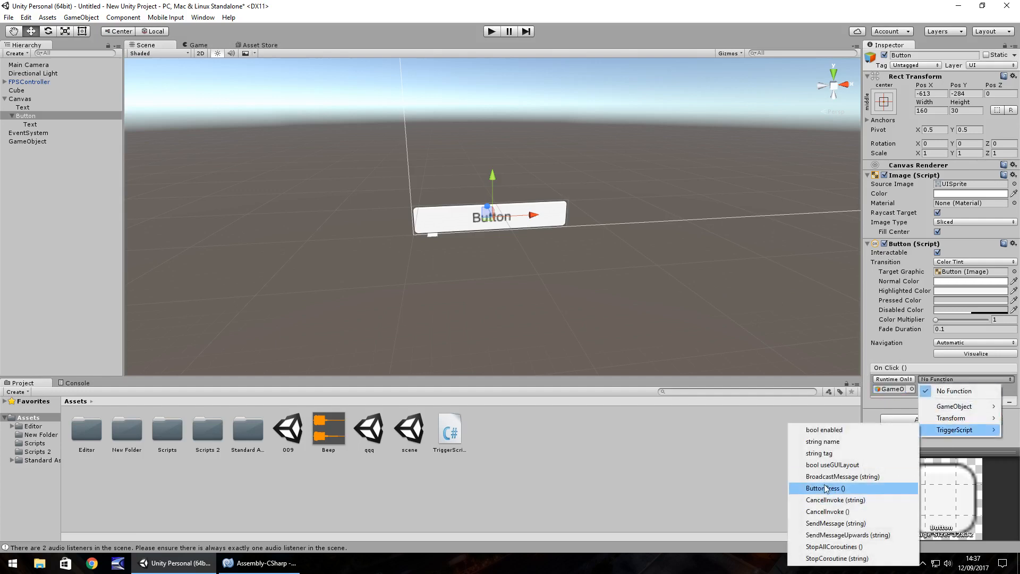
Set the Button's On Click event to call TriggerScript.ButtonPress.
left_click(824, 488)
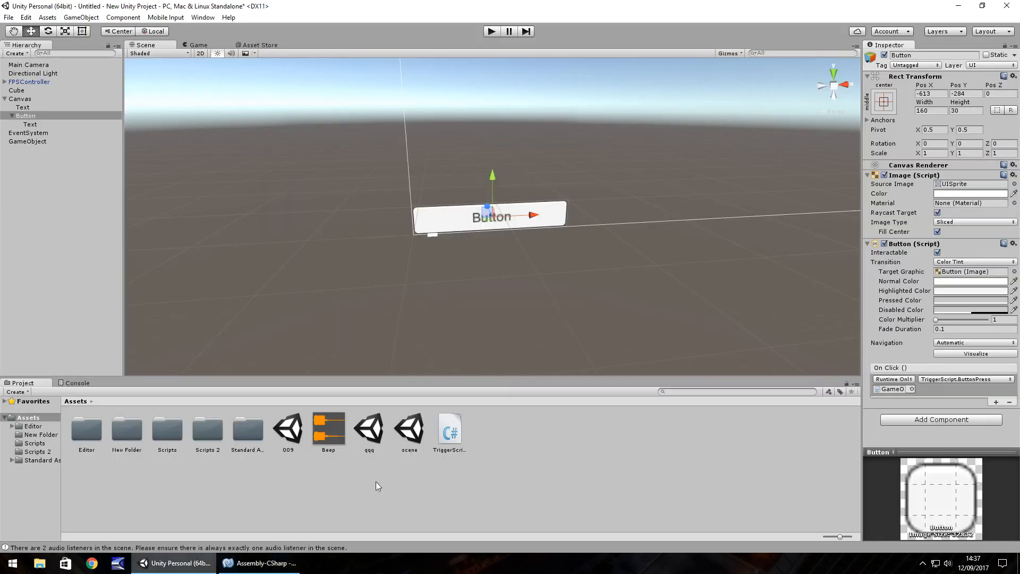
left_click(960, 379)
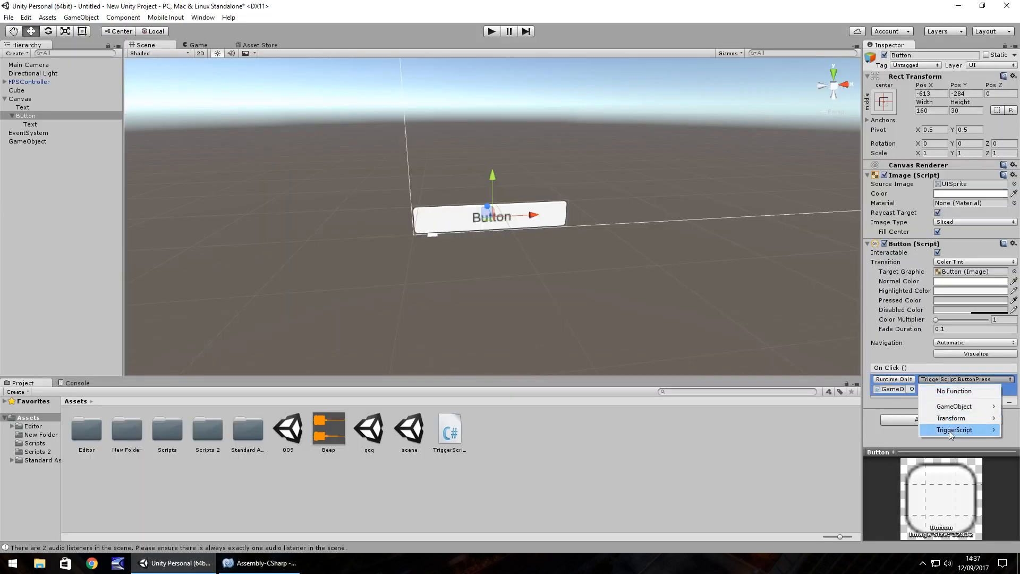
left_click(955, 430)
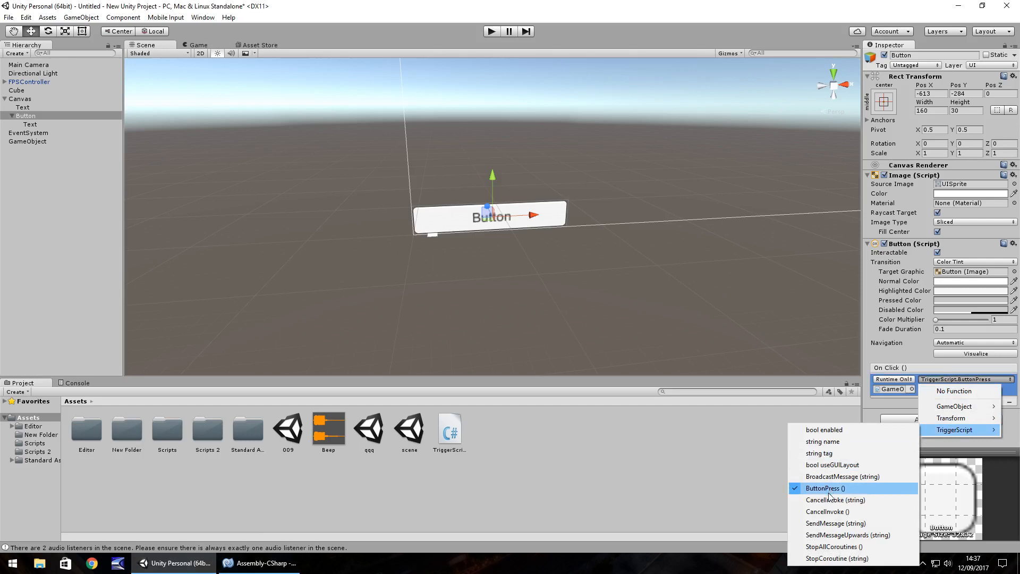
left_click(825, 488)
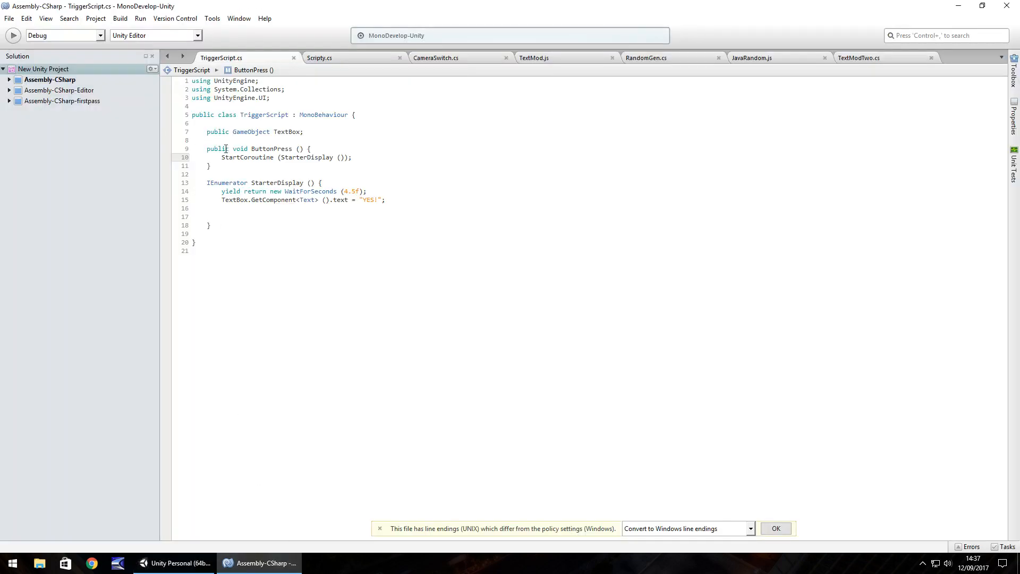
Return from MonoDevelop to the Unity editor.
left_click(174, 562)
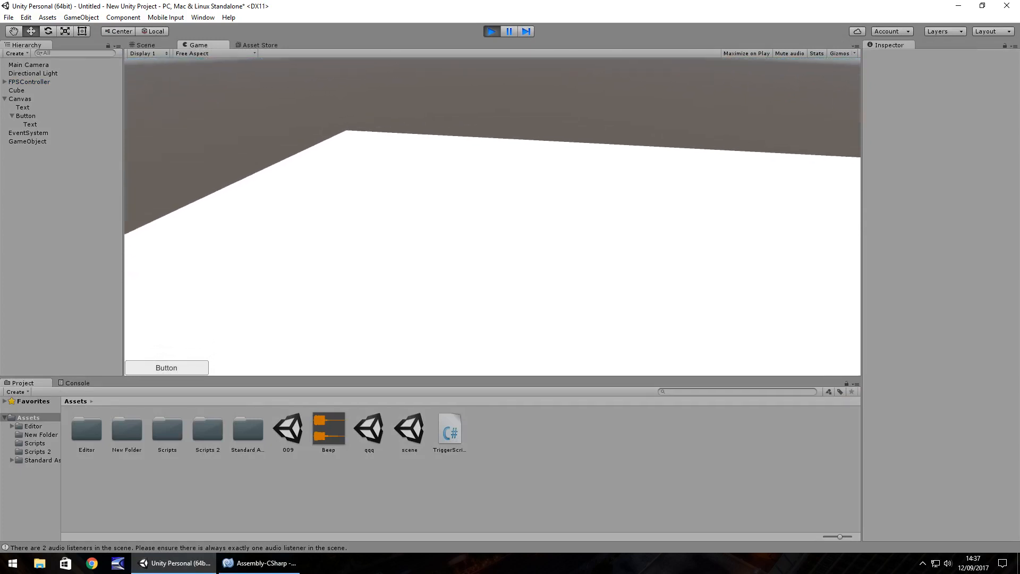
Click the in-game Button to display YES!, then stop play mode.
left_click(166, 368)
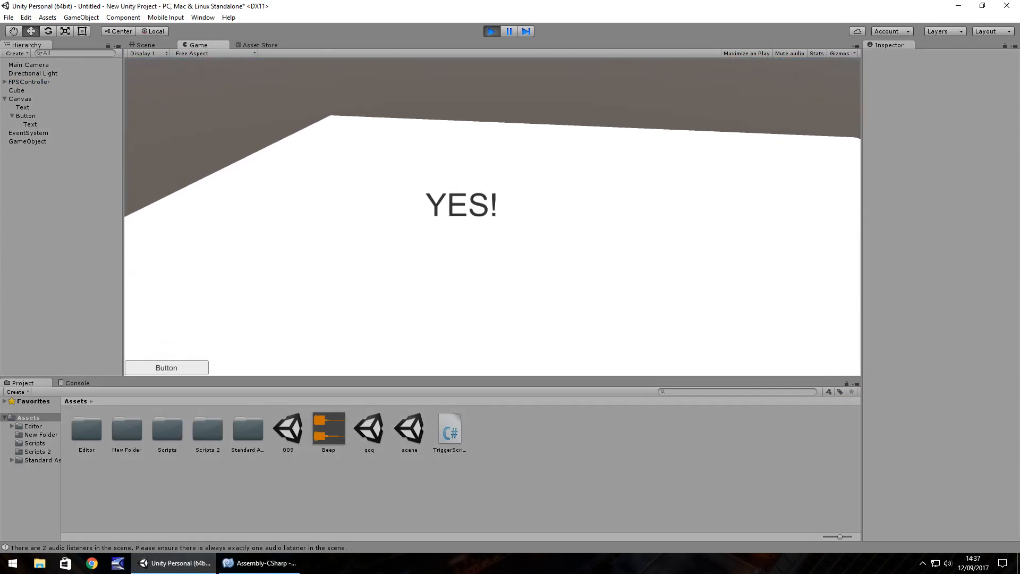
left_click(146, 45)
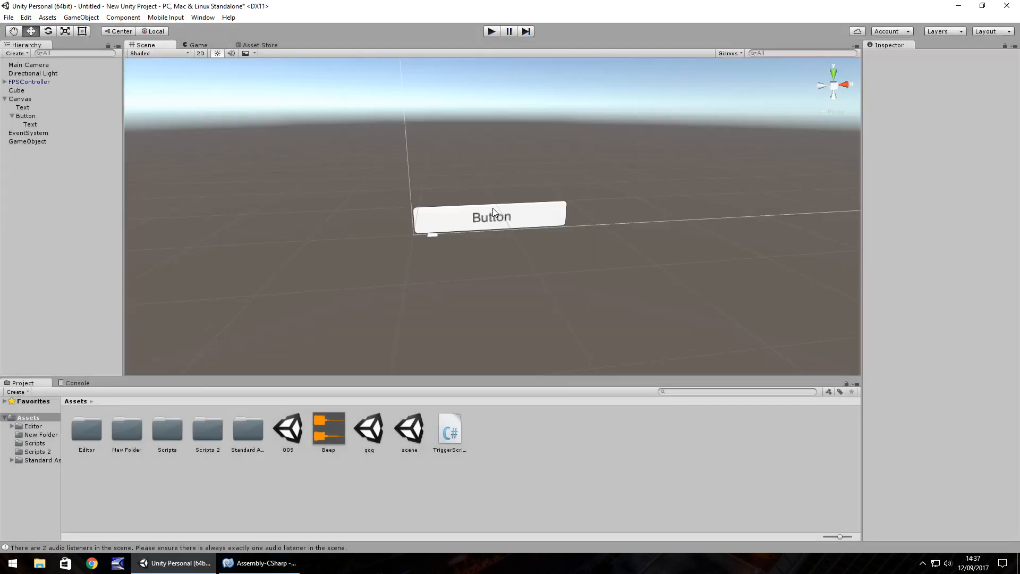
mouse_move(619, 235)
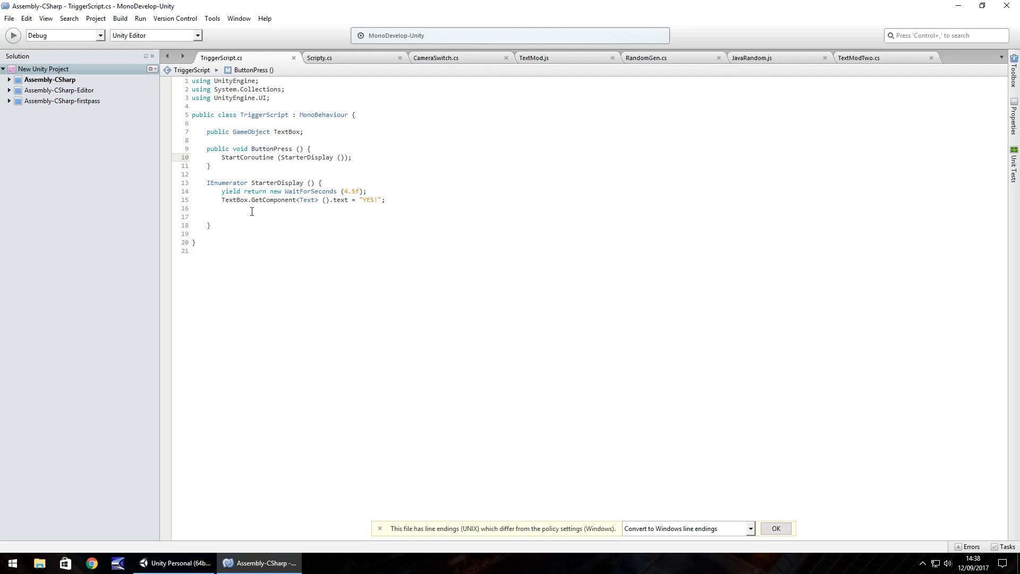
Briefly focus the TriggerScript code in MonoDevelop, then go back to Unity.
left_click(352, 157)
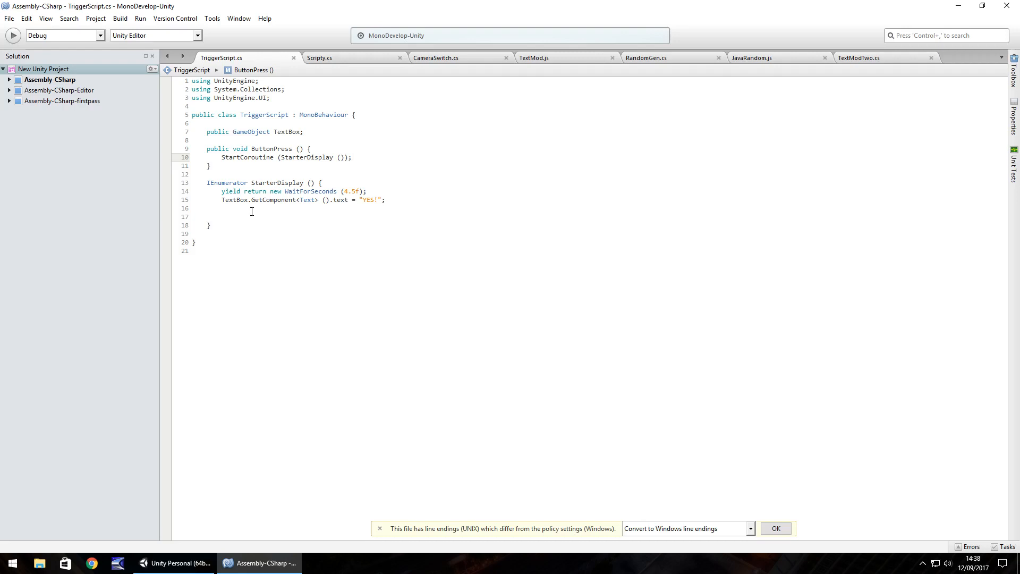
left_click(353, 157)
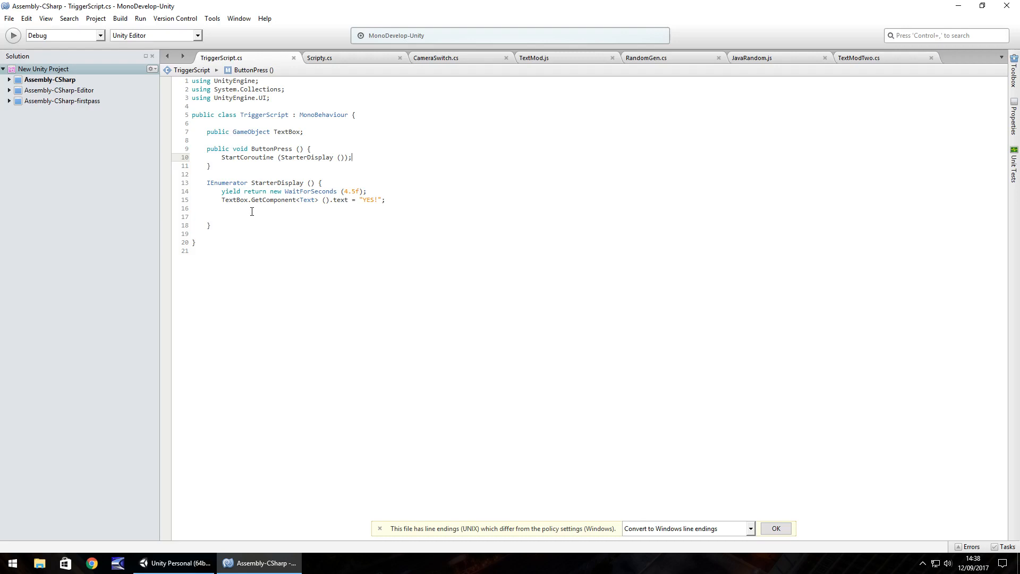
left_click(173, 563)
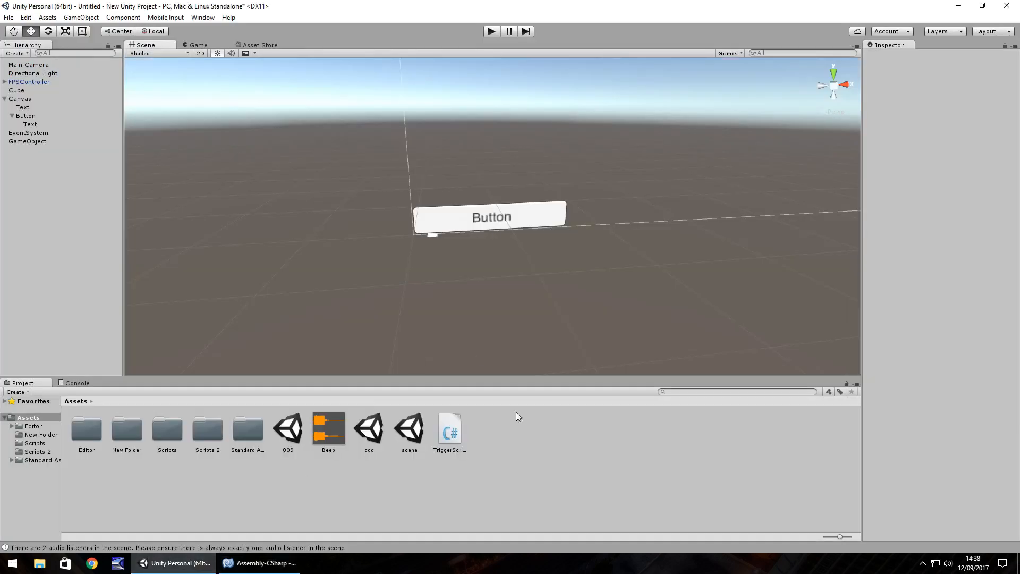
mouse_move(545, 457)
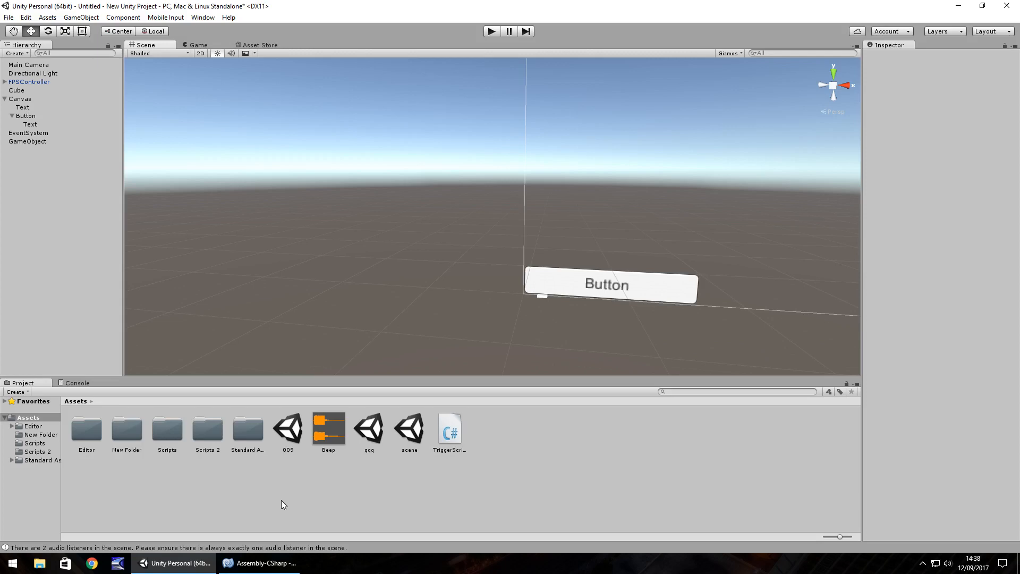
mouse_move(604, 474)
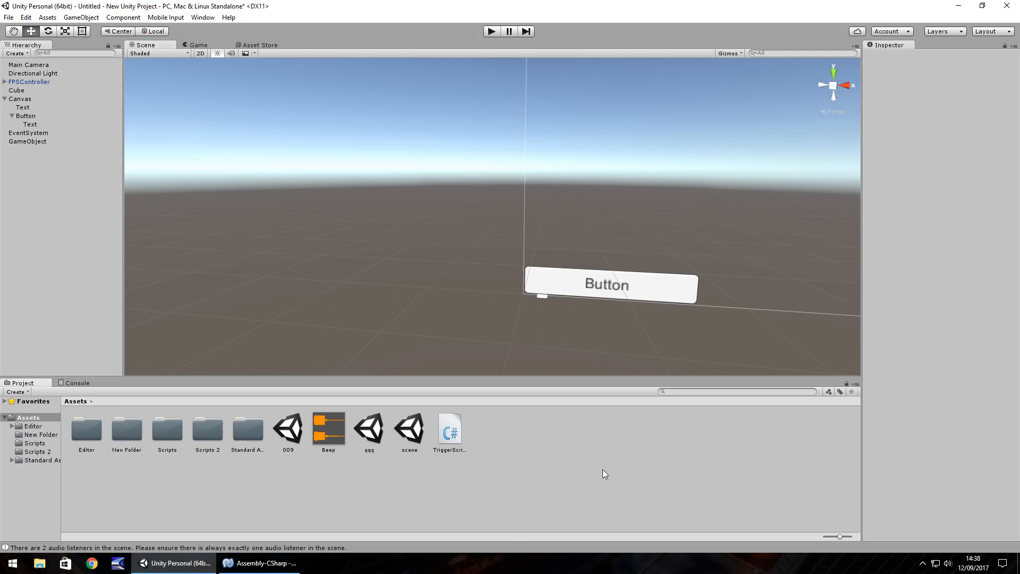